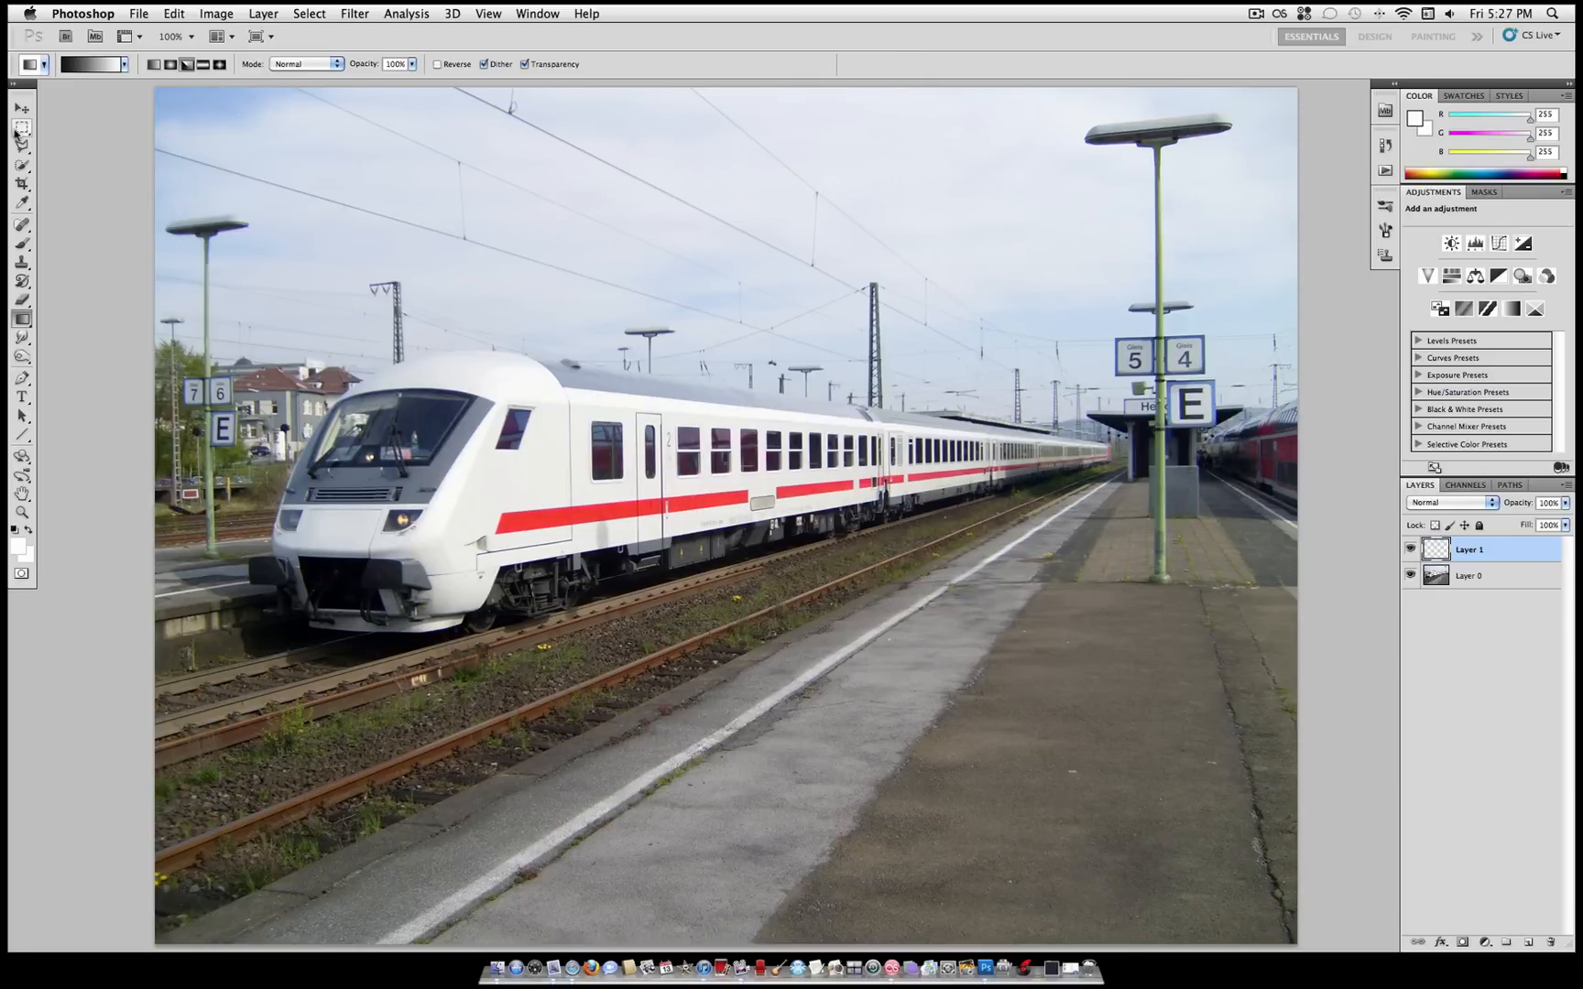
# Stroke a rectangular selection with a 20 px white inside border.
pyautogui.click(21, 107)
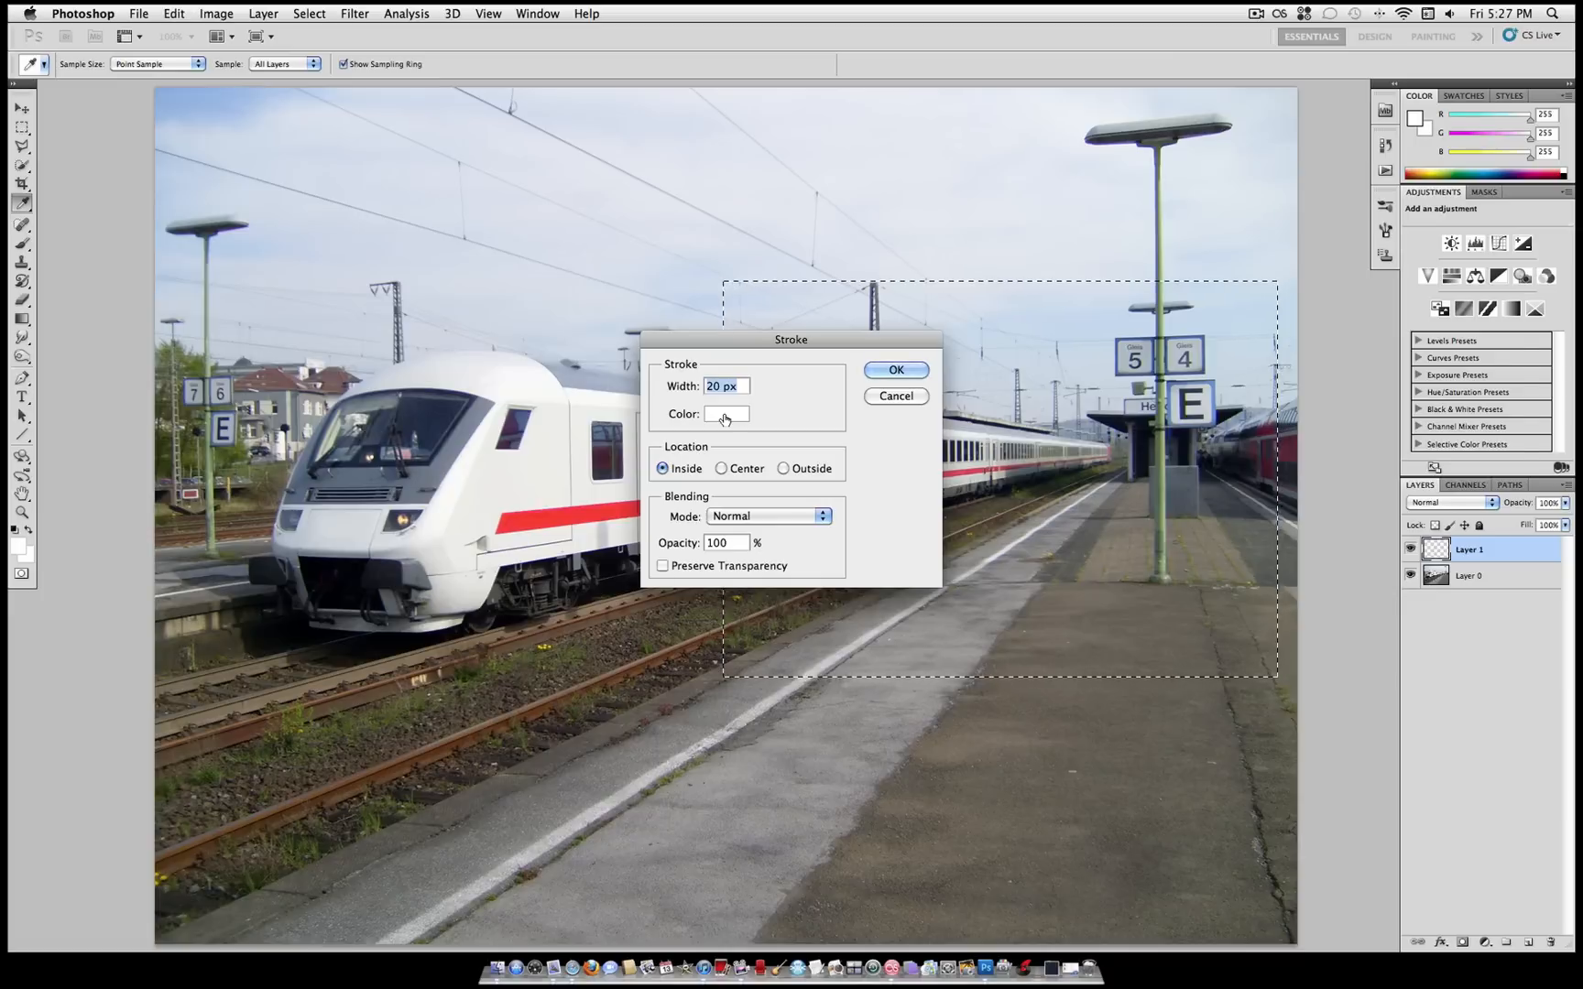
pyautogui.click(725, 414)
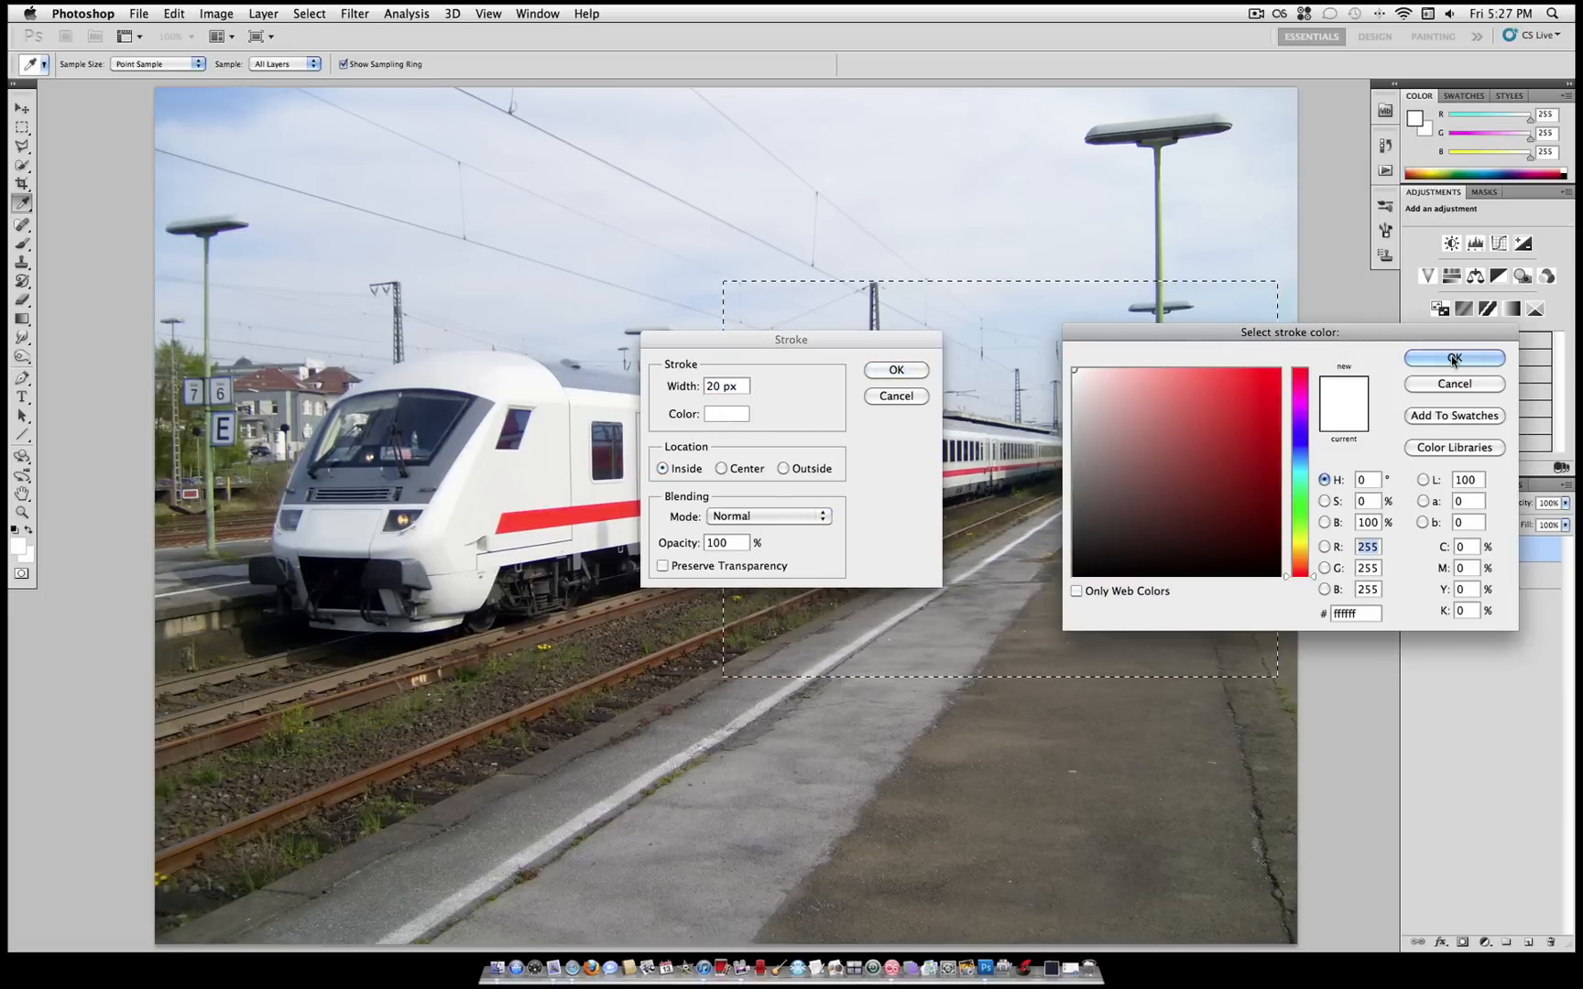
pyautogui.click(1452, 357)
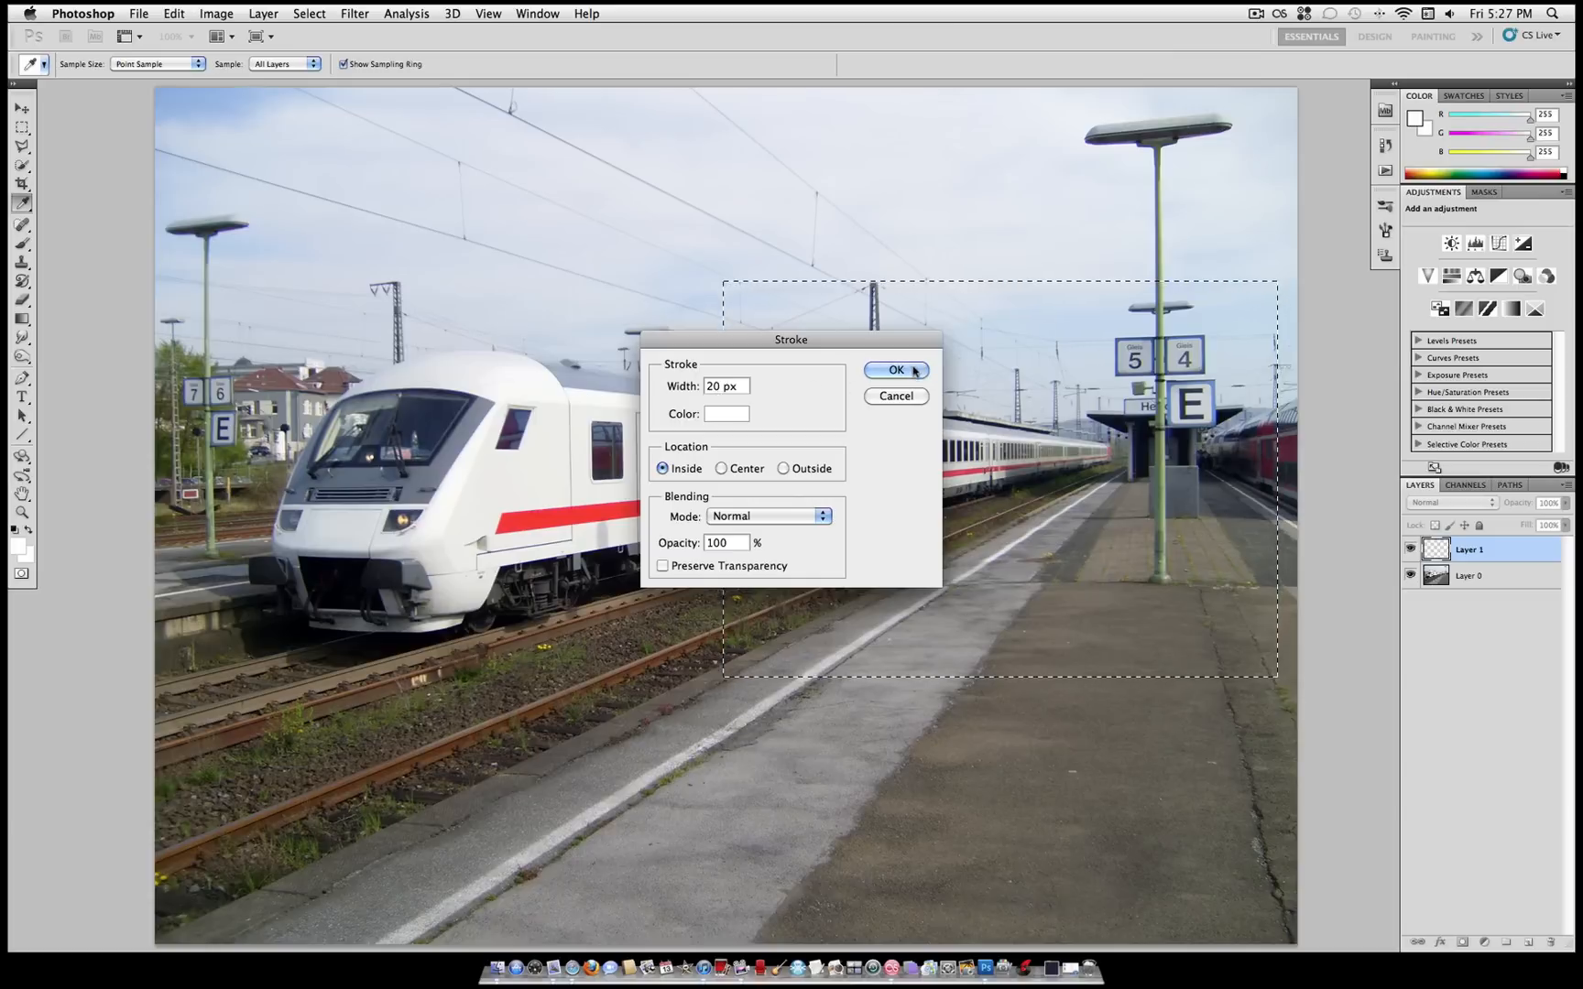
pyautogui.click(894, 369)
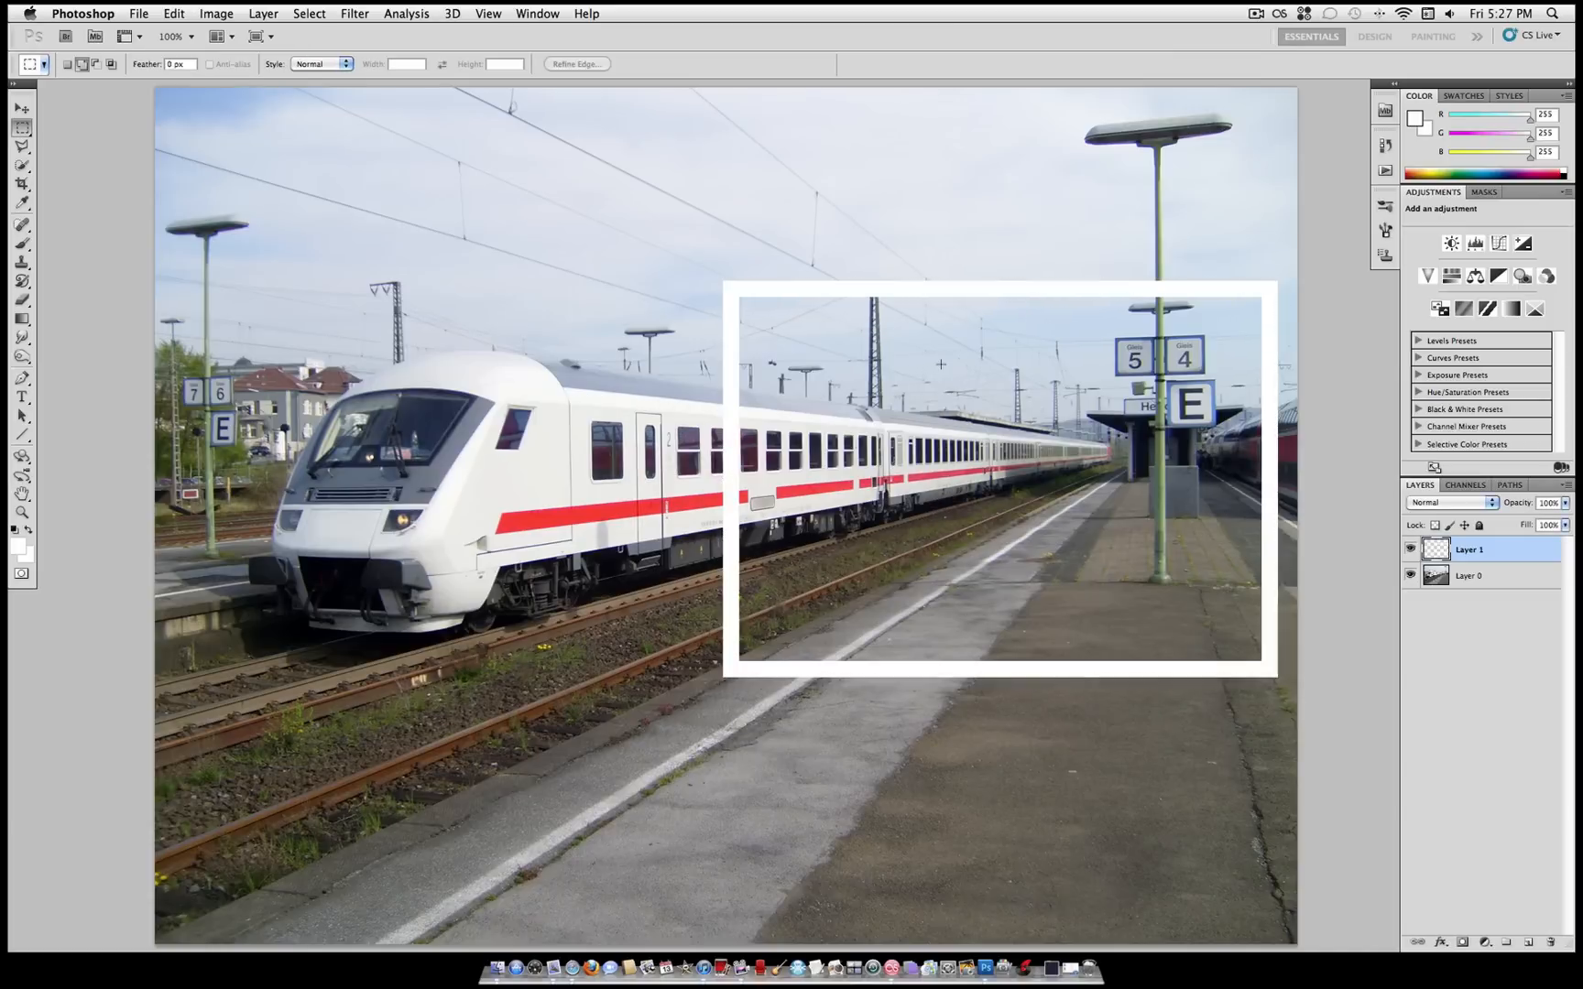
# Move the white frame slightly higher and bring up the Edit menu's transform options.
pyautogui.click(20, 109)
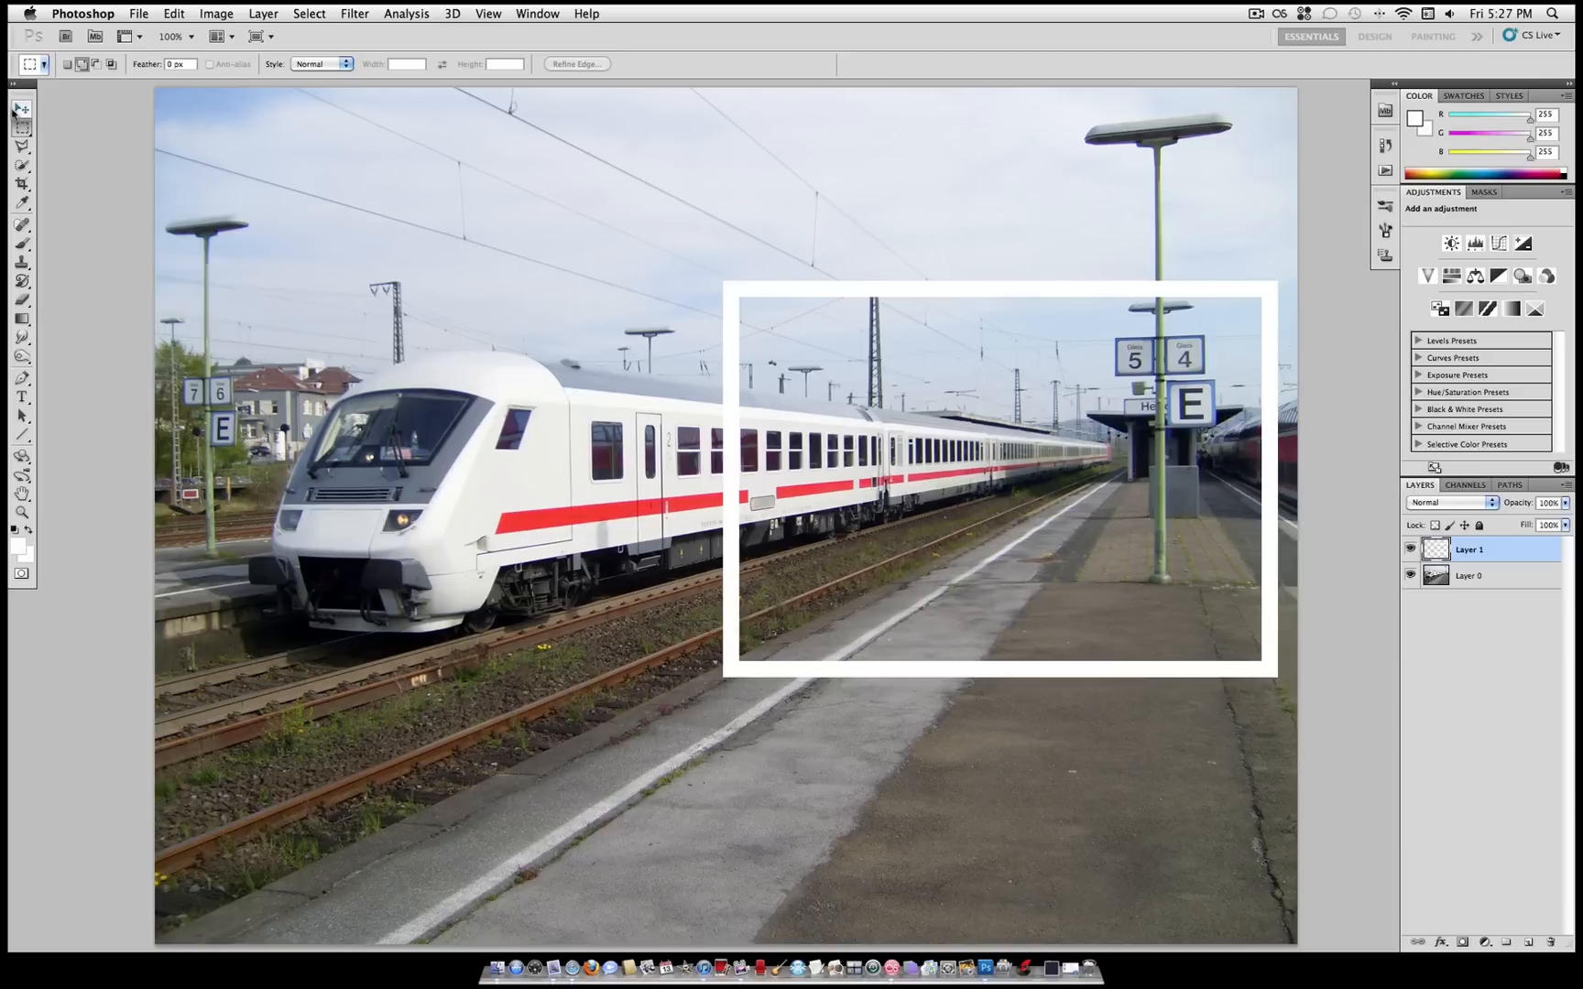
pyautogui.click(21, 109)
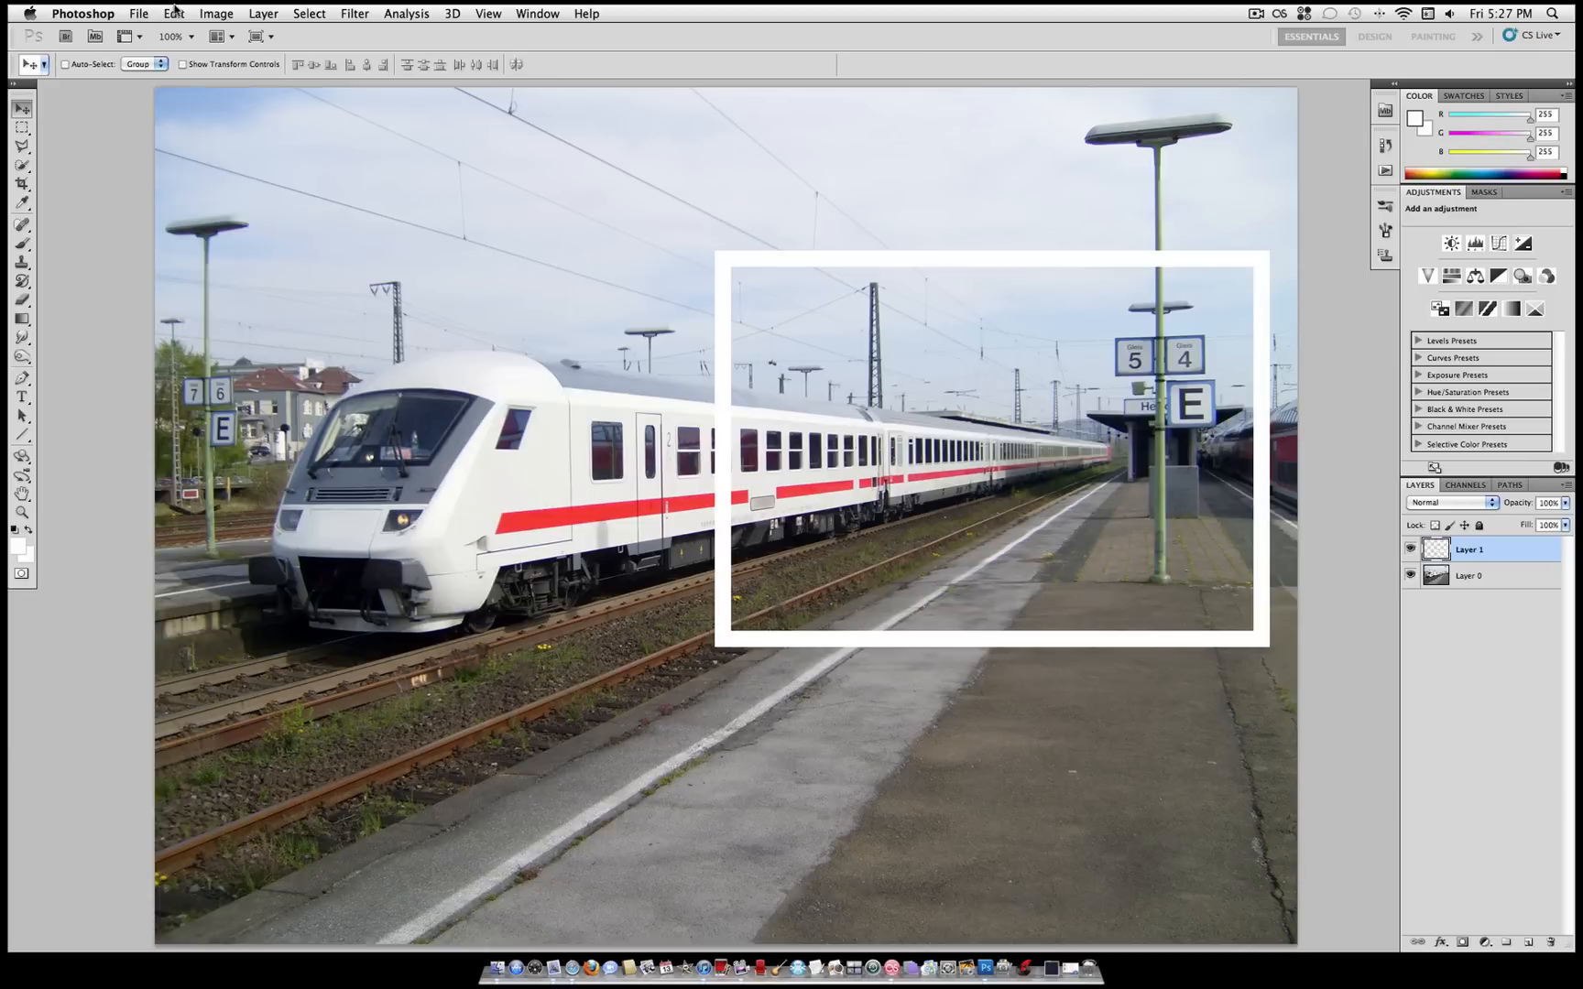
pyautogui.click(172, 13)
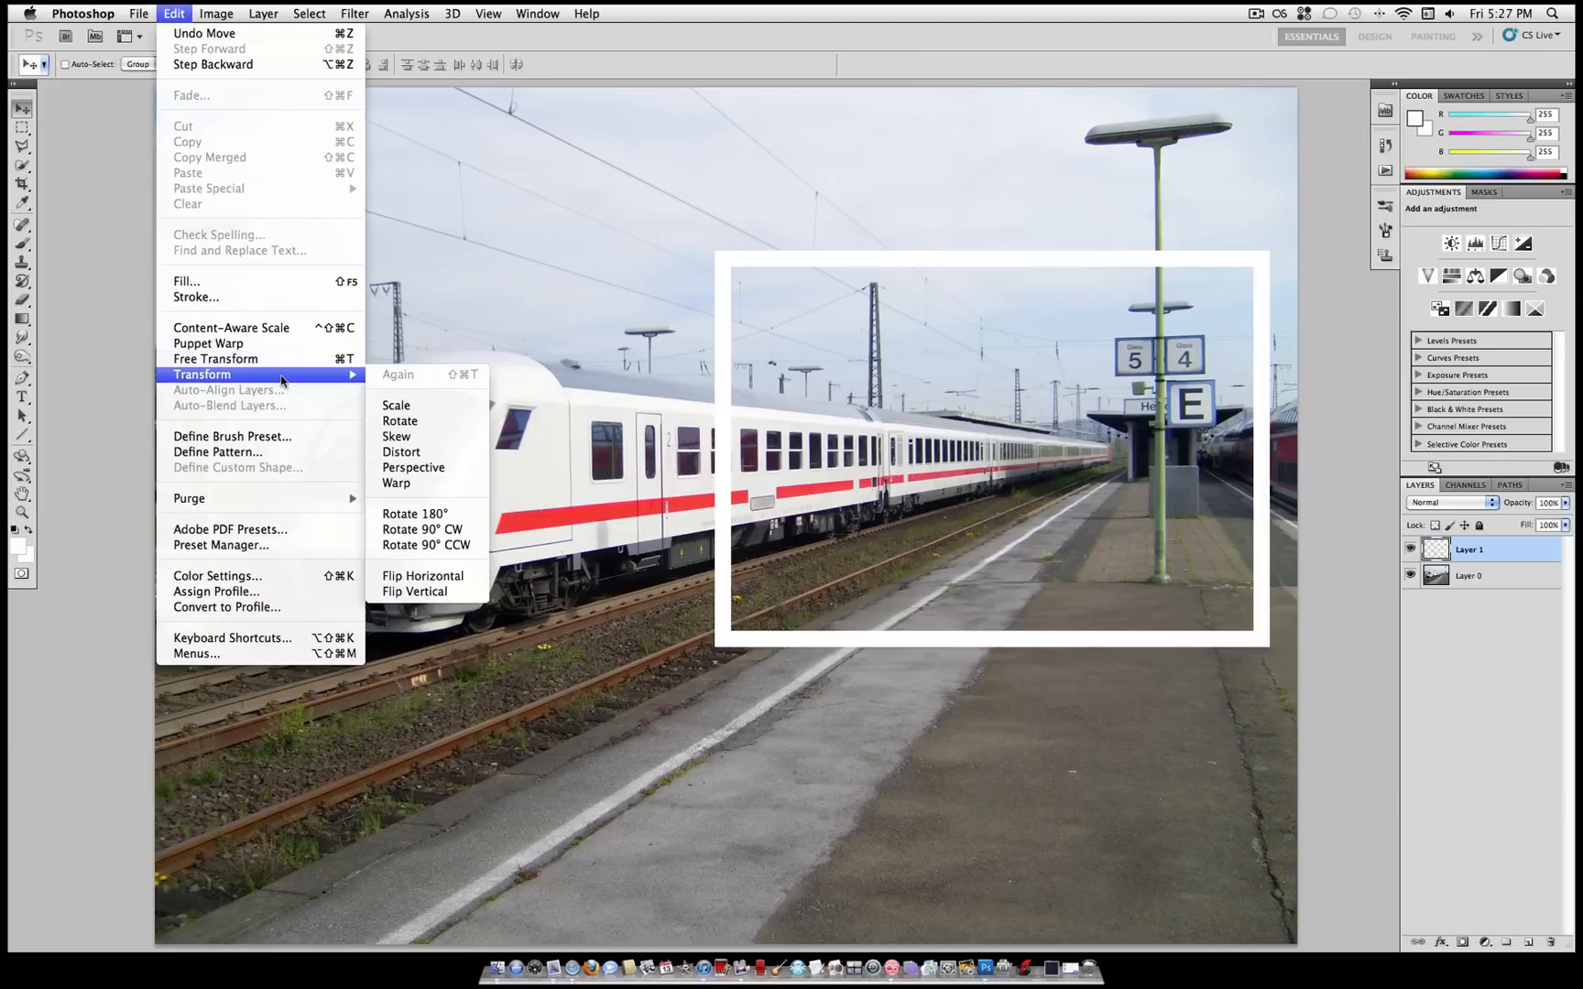
pyautogui.moveTo(414, 467)
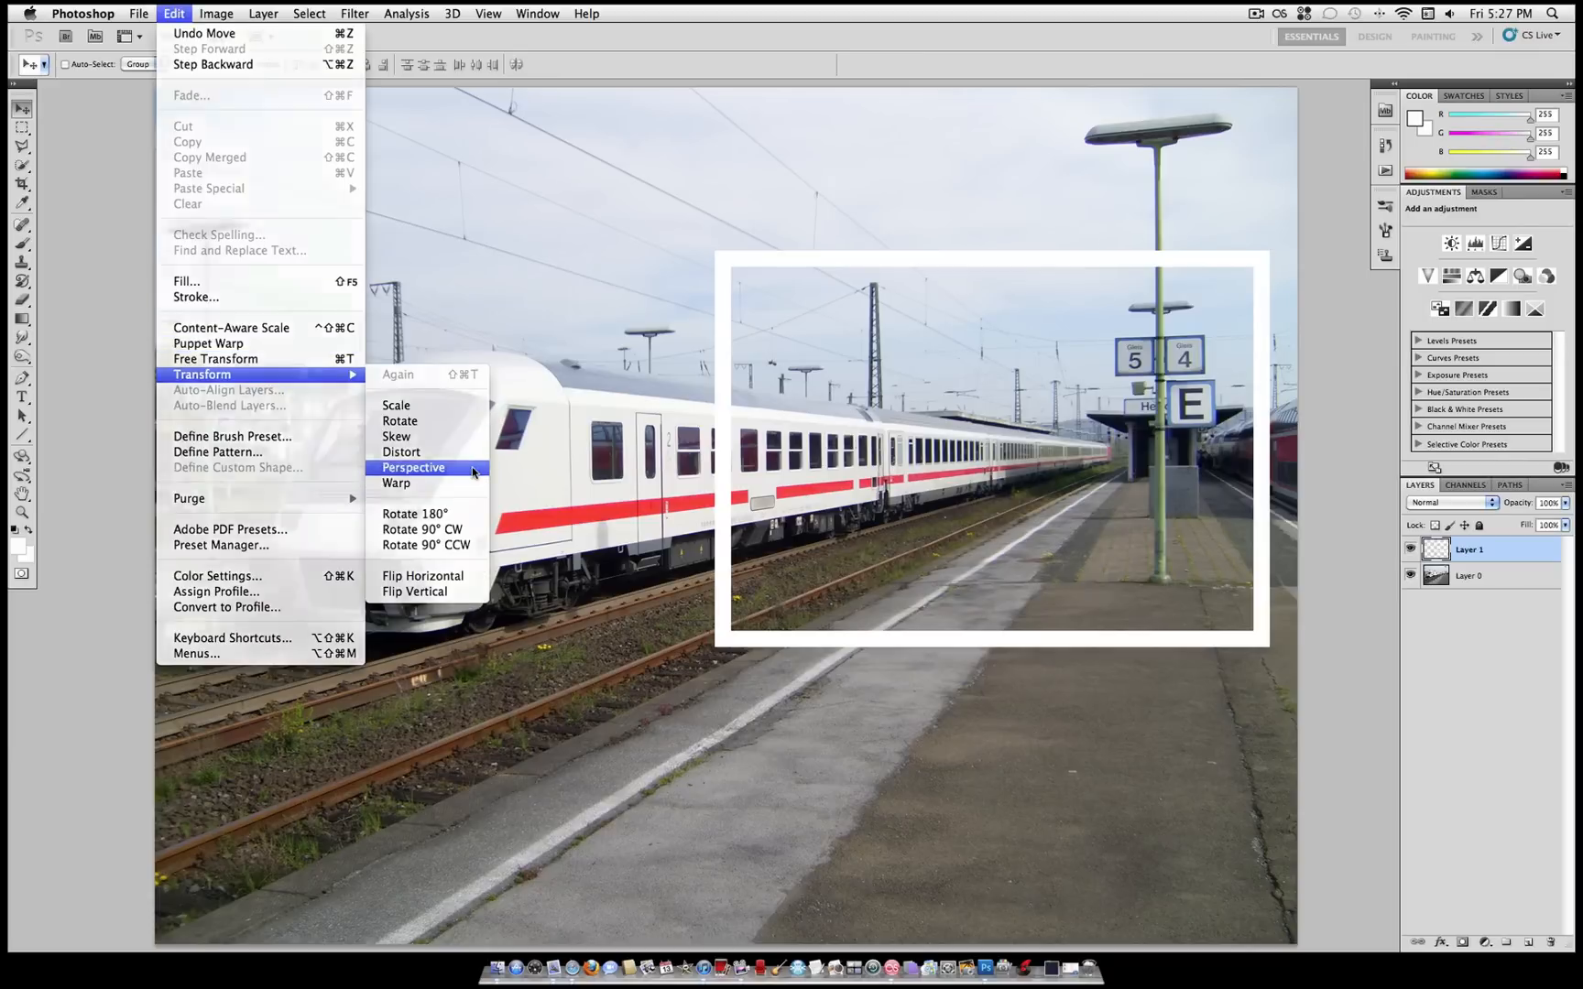
# Apply a perspective transform so the frame tapers toward its shorter left side.
pyautogui.click(413, 466)
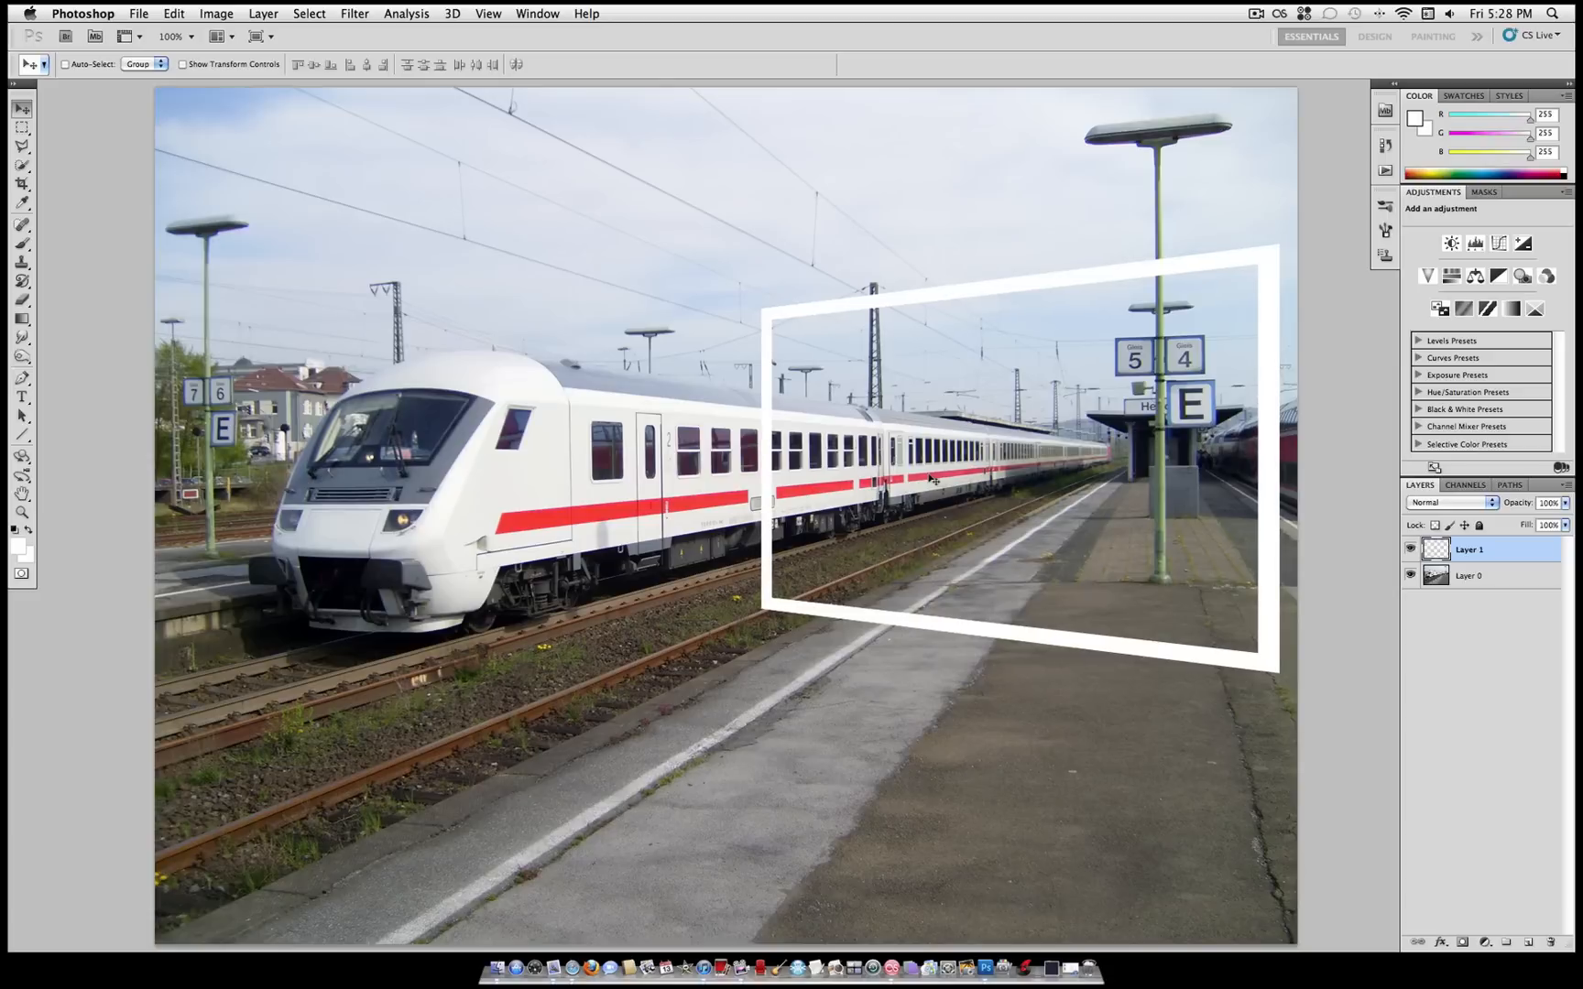
pyautogui.moveTo(768, 174)
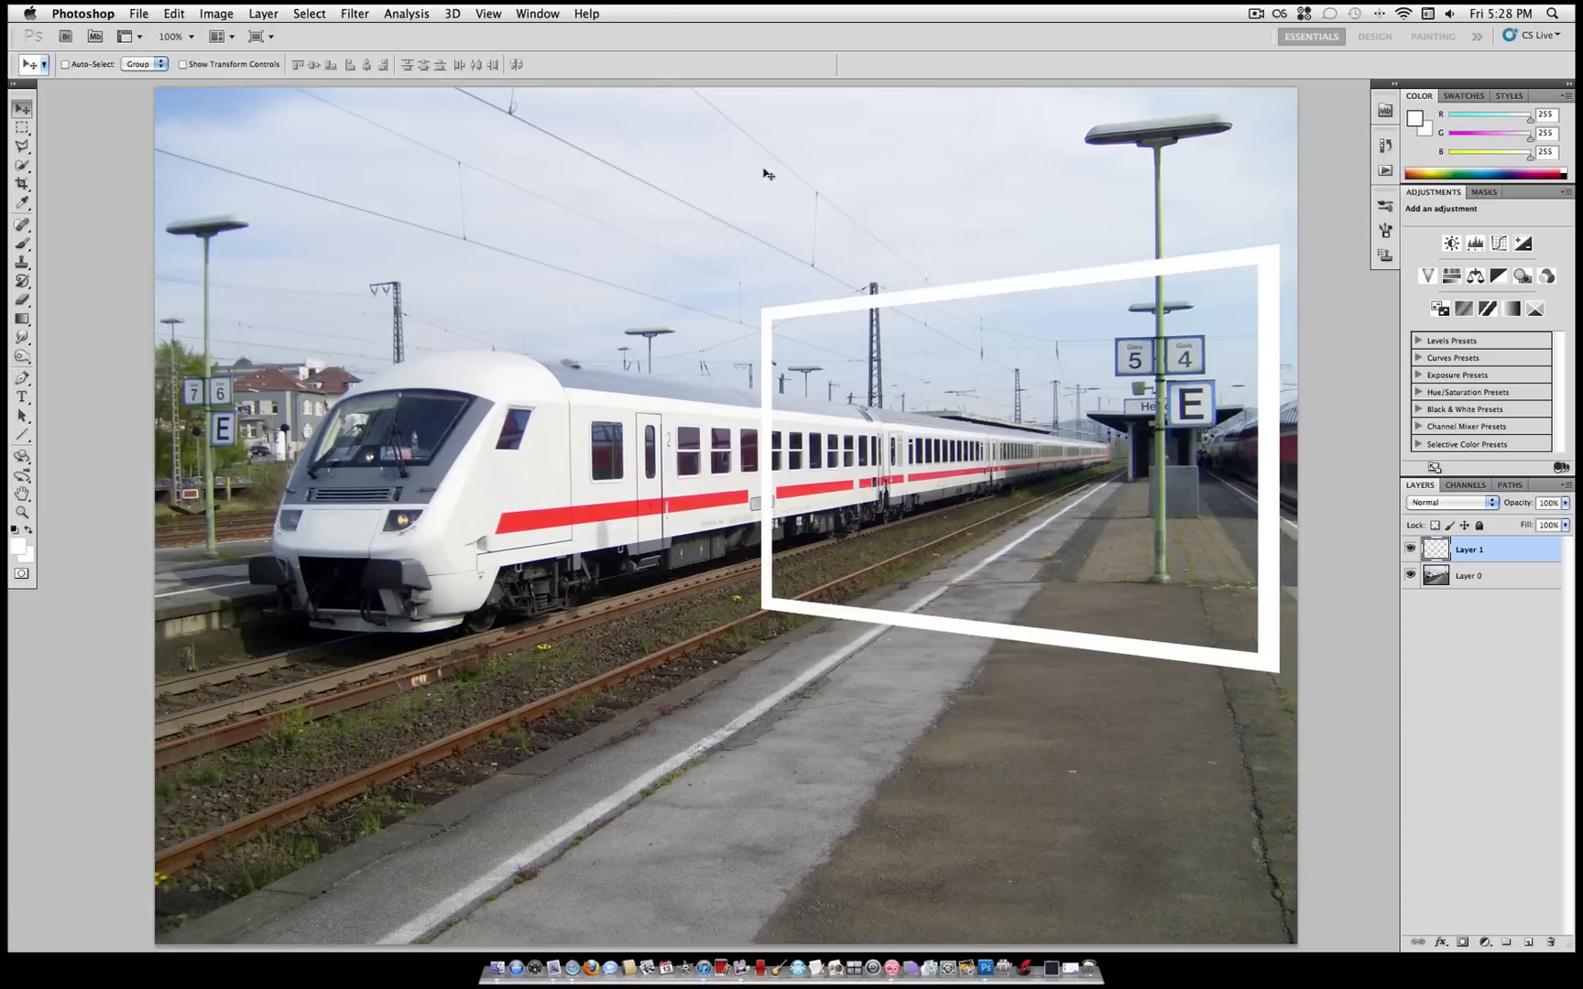
# Add a Reveal All layer mask to the frame layer.
pyautogui.click(264, 13)
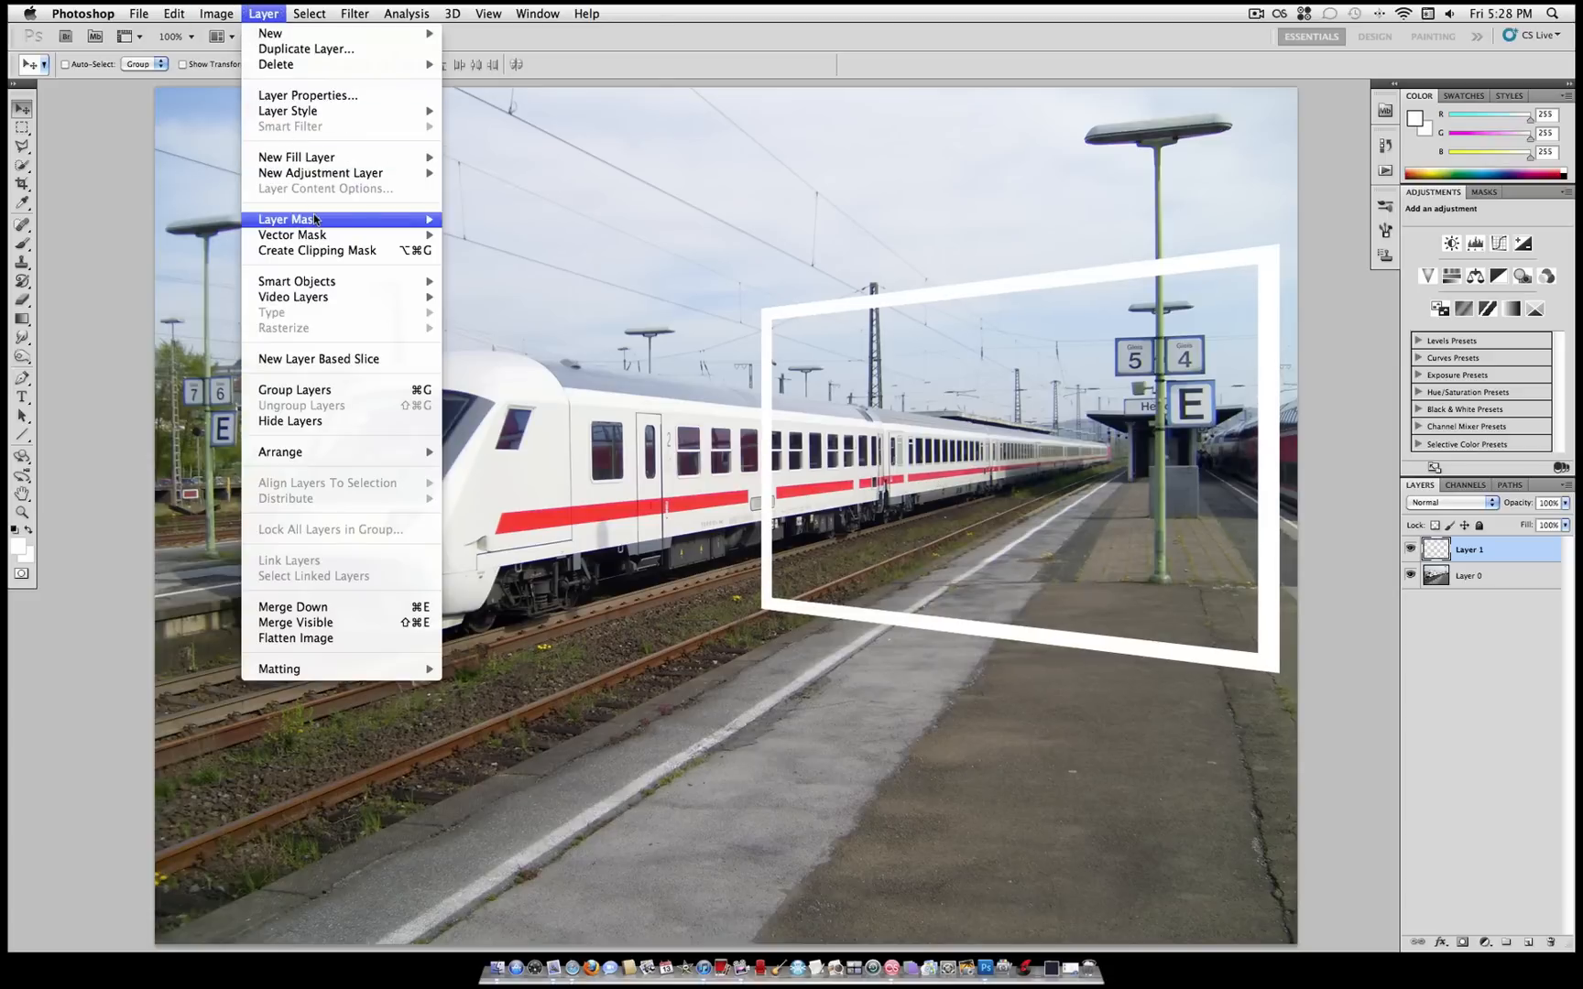
pyautogui.click(286, 219)
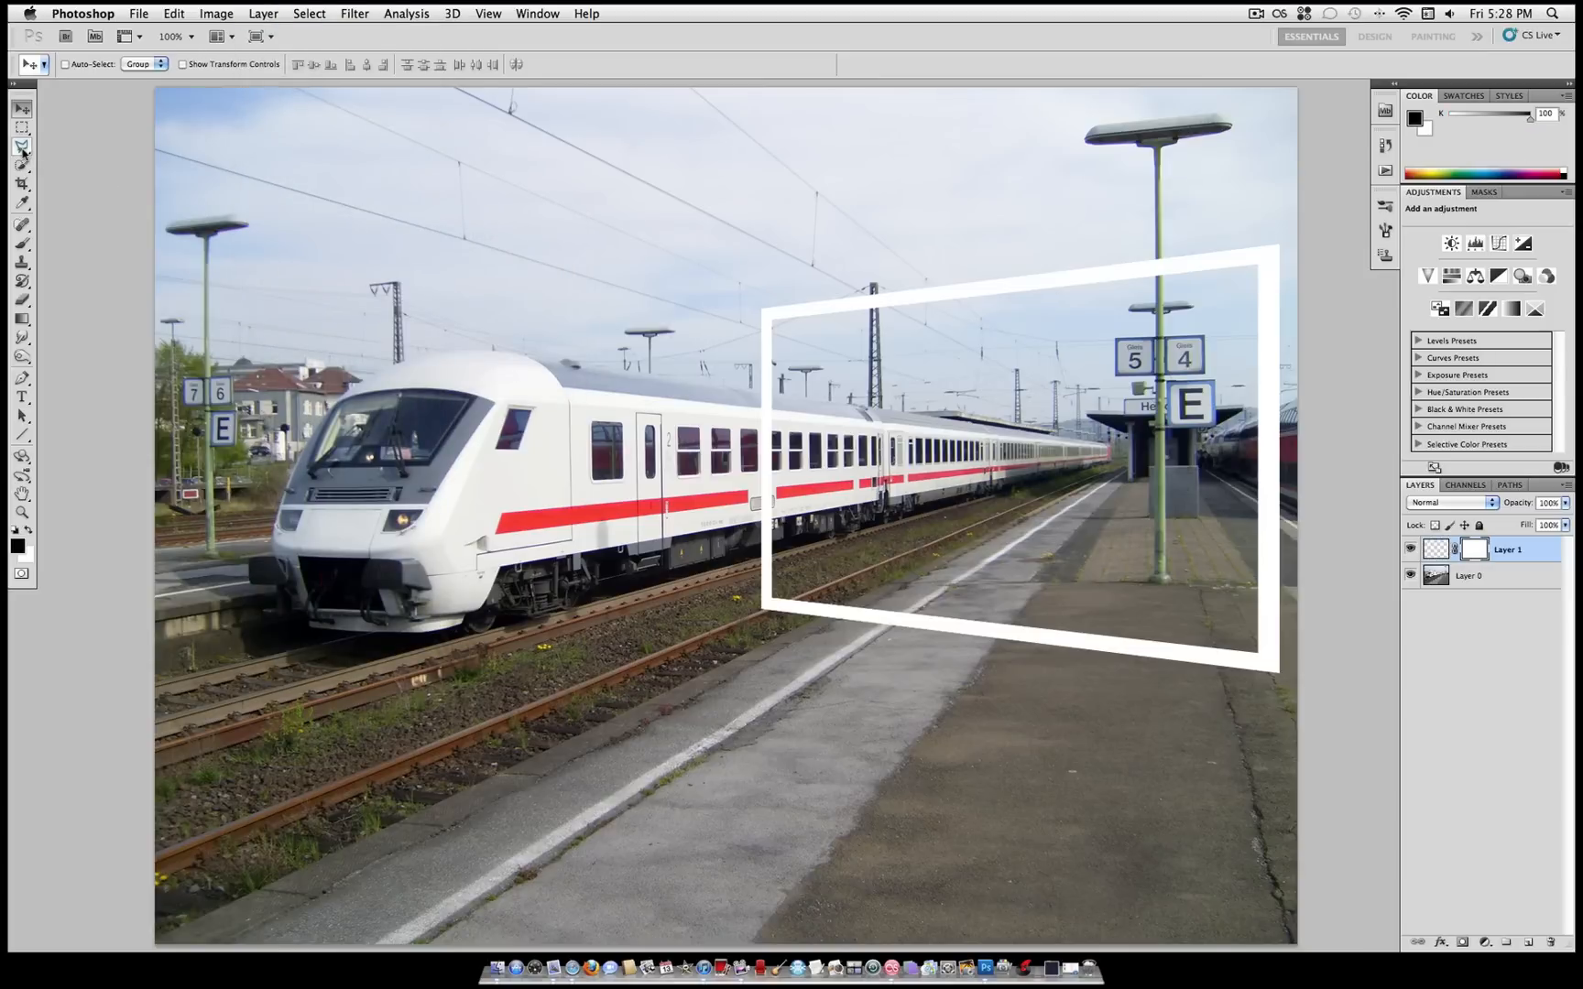
pyautogui.moveTo(46, 363)
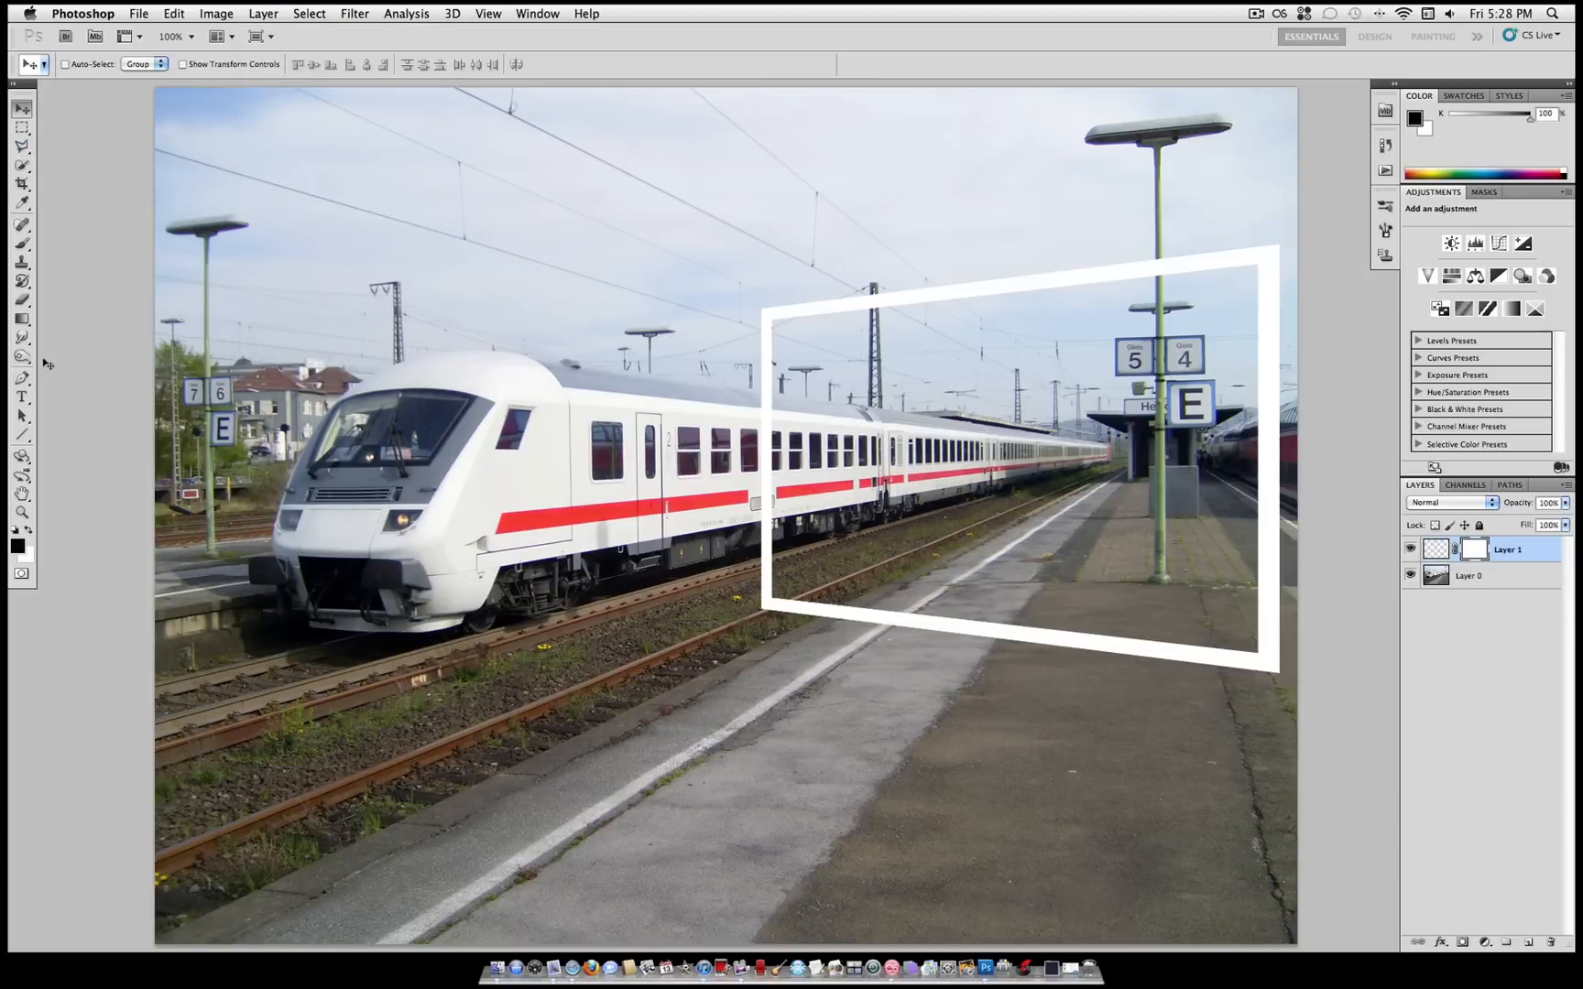
pyautogui.click(21, 378)
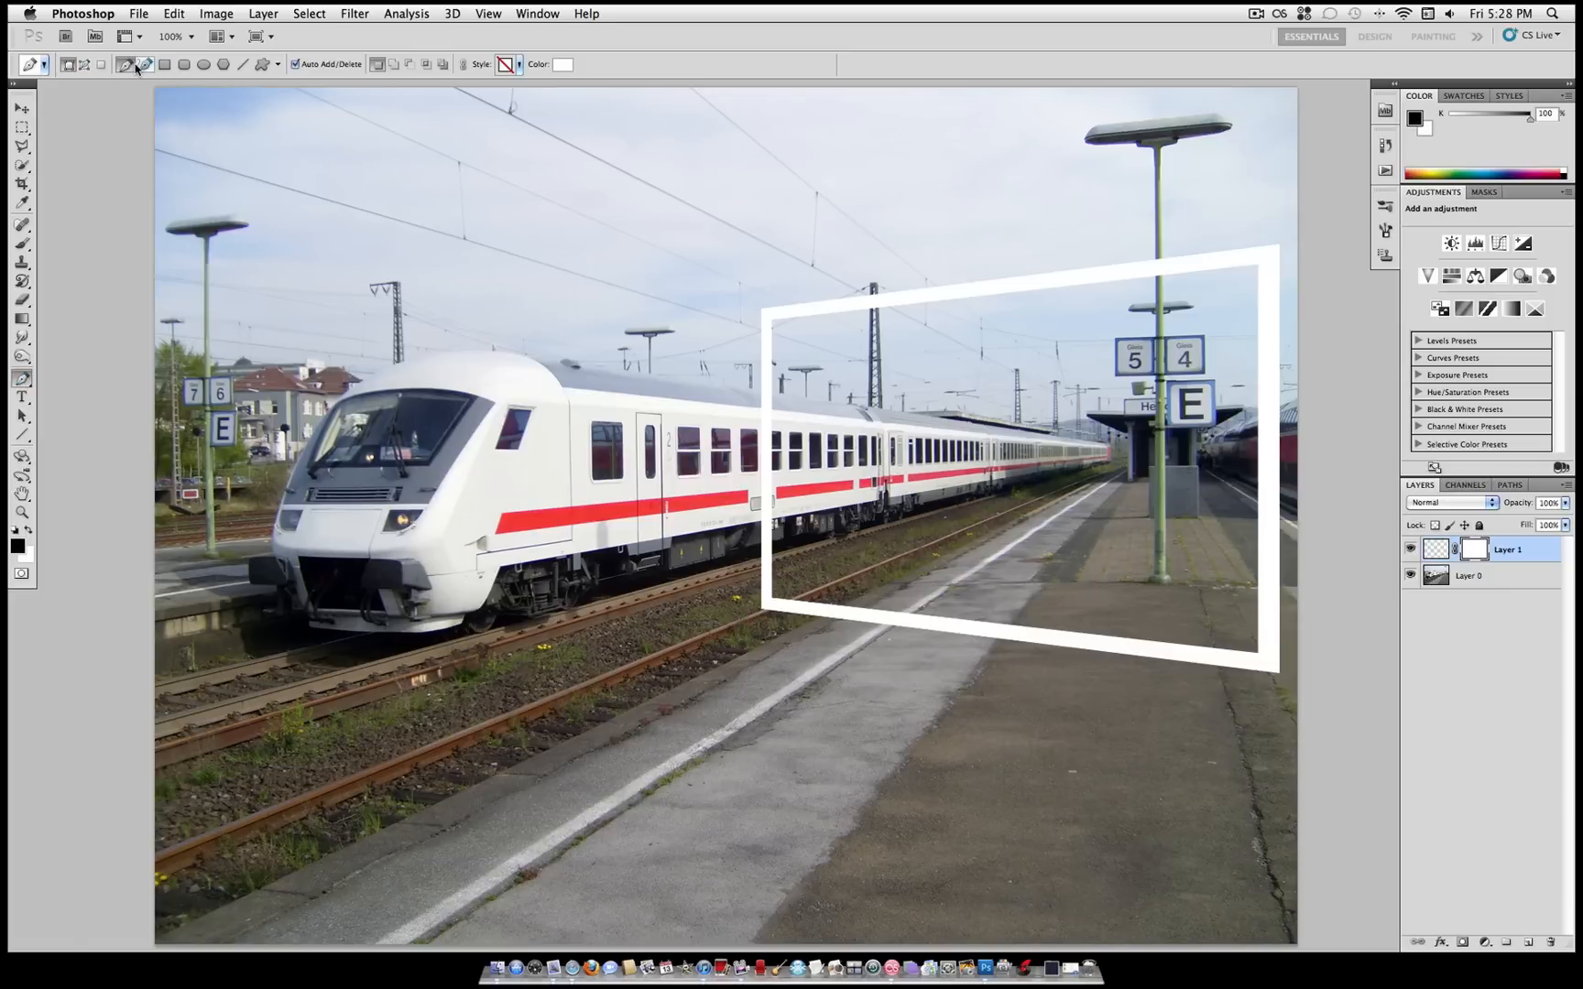
# Trace the train, fill the path with black on the mask, then delete it.
pyautogui.click(82, 63)
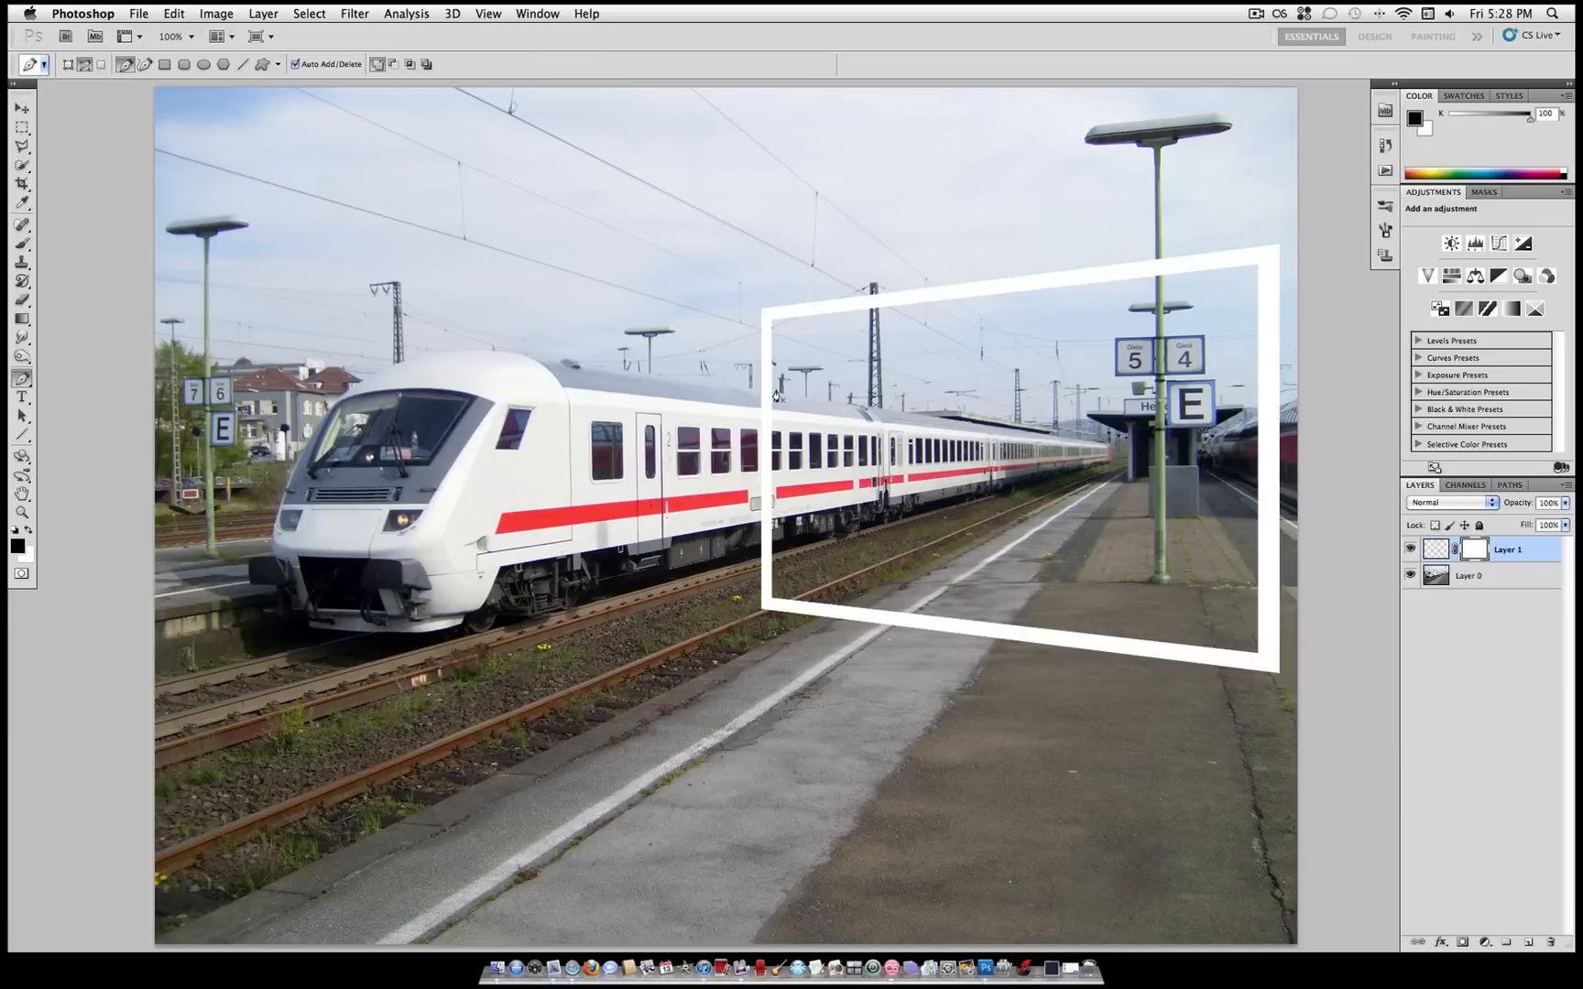
pyautogui.moveTo(739, 395)
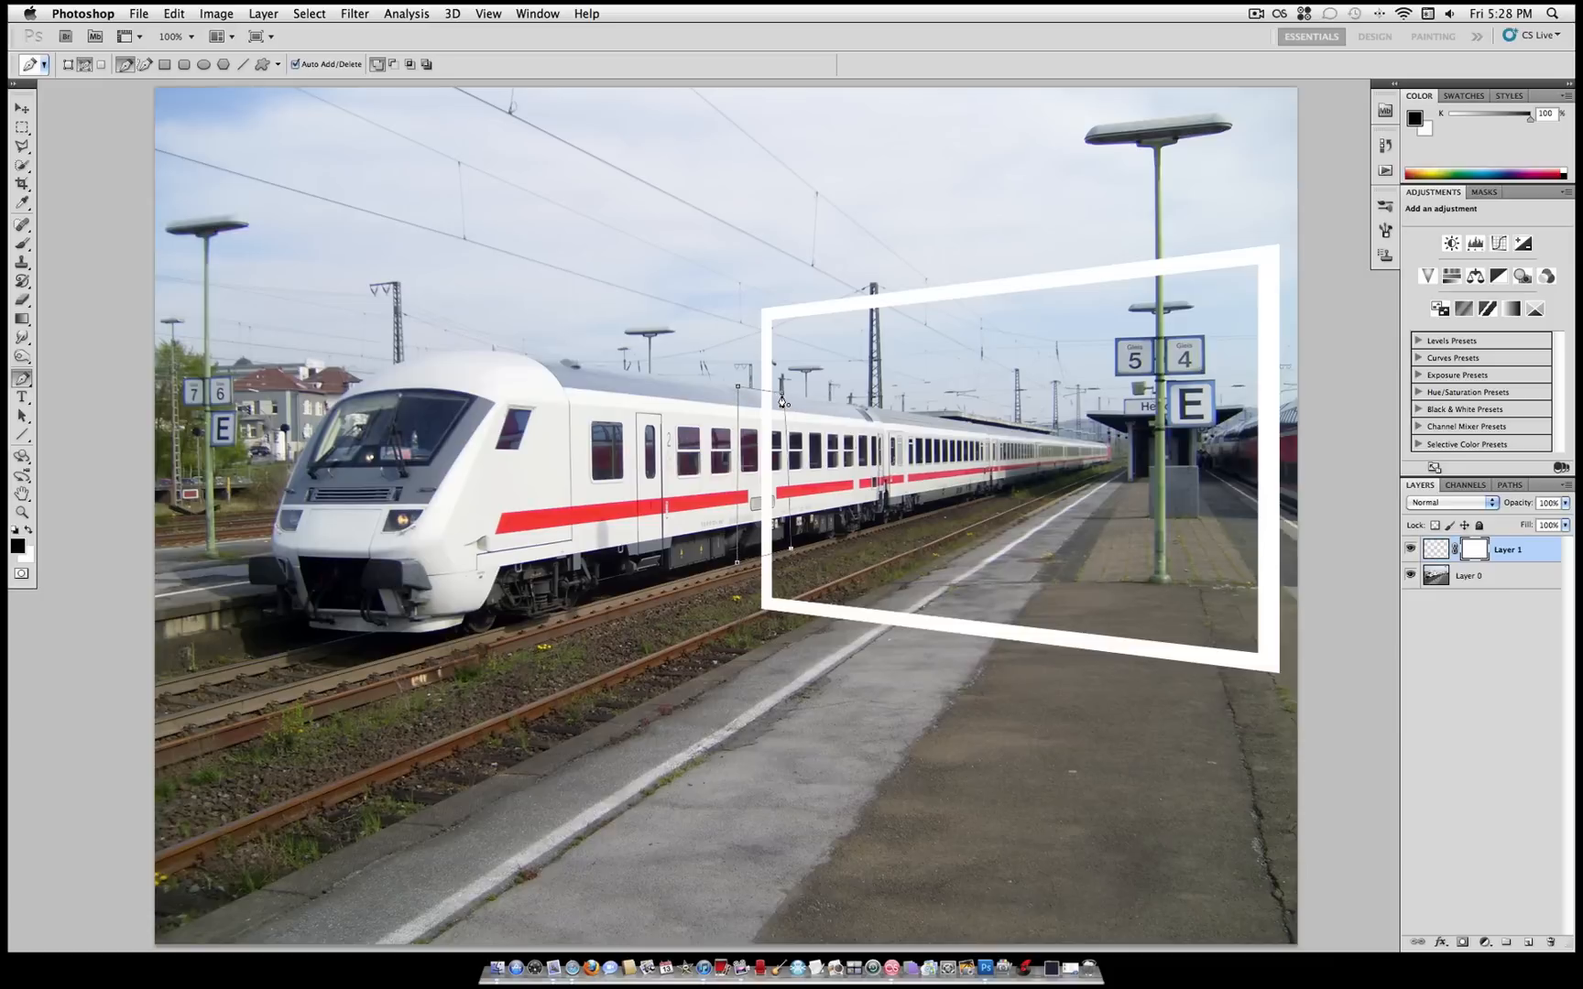
pyautogui.rightClick(782, 401)
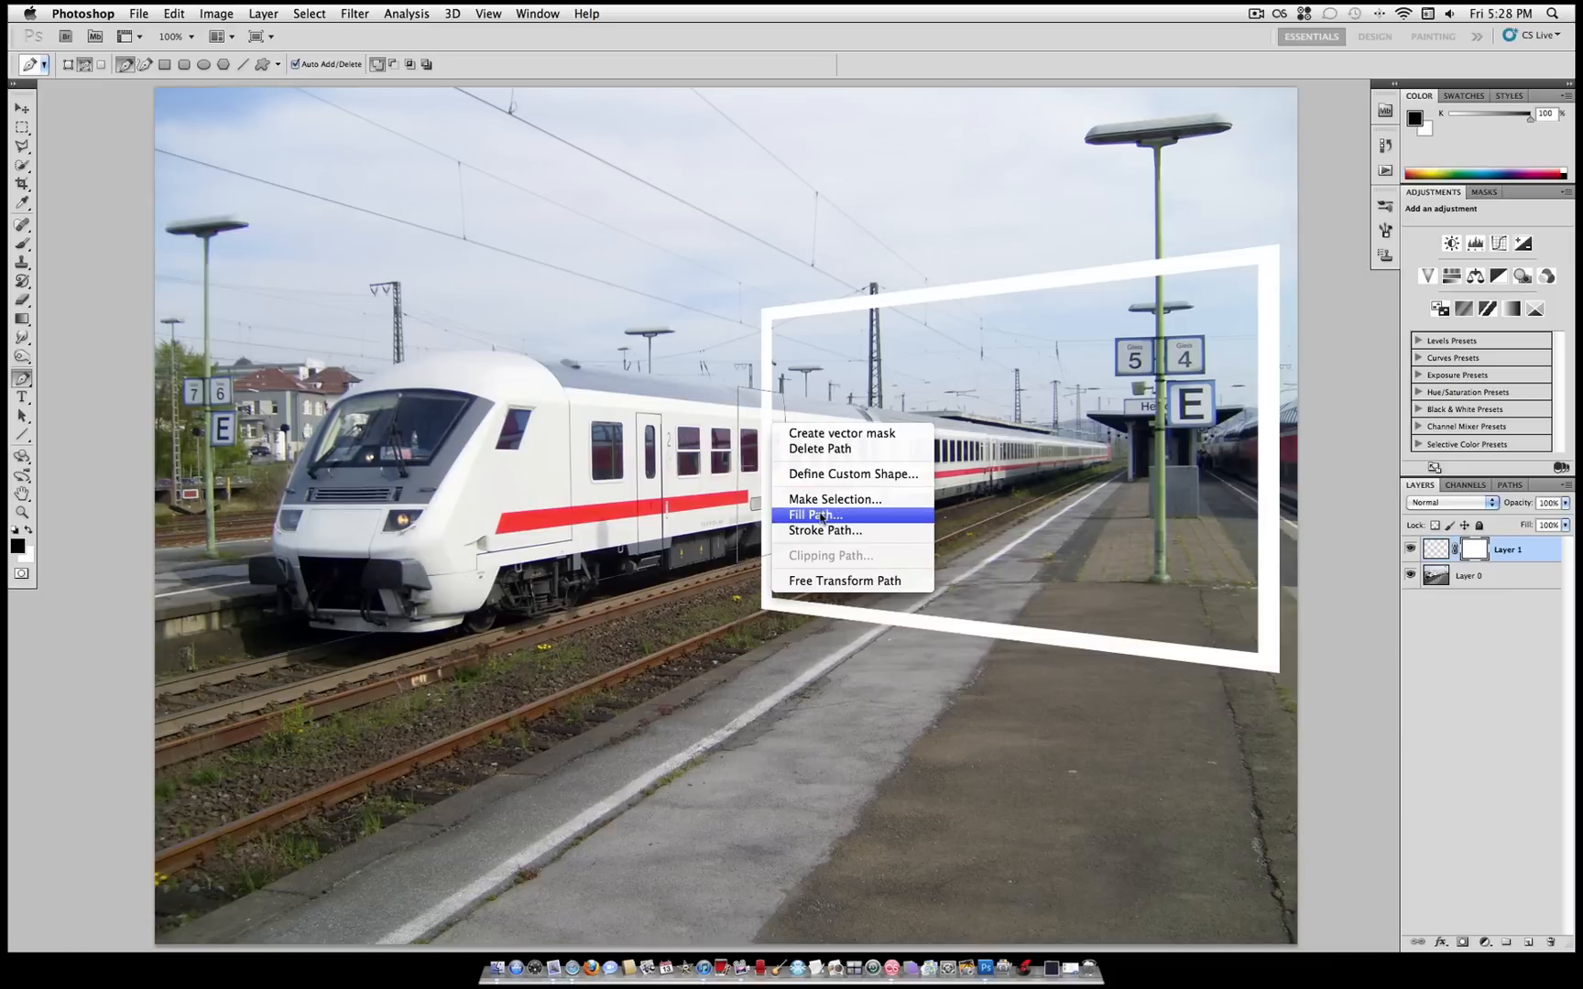
pyautogui.click(810, 514)
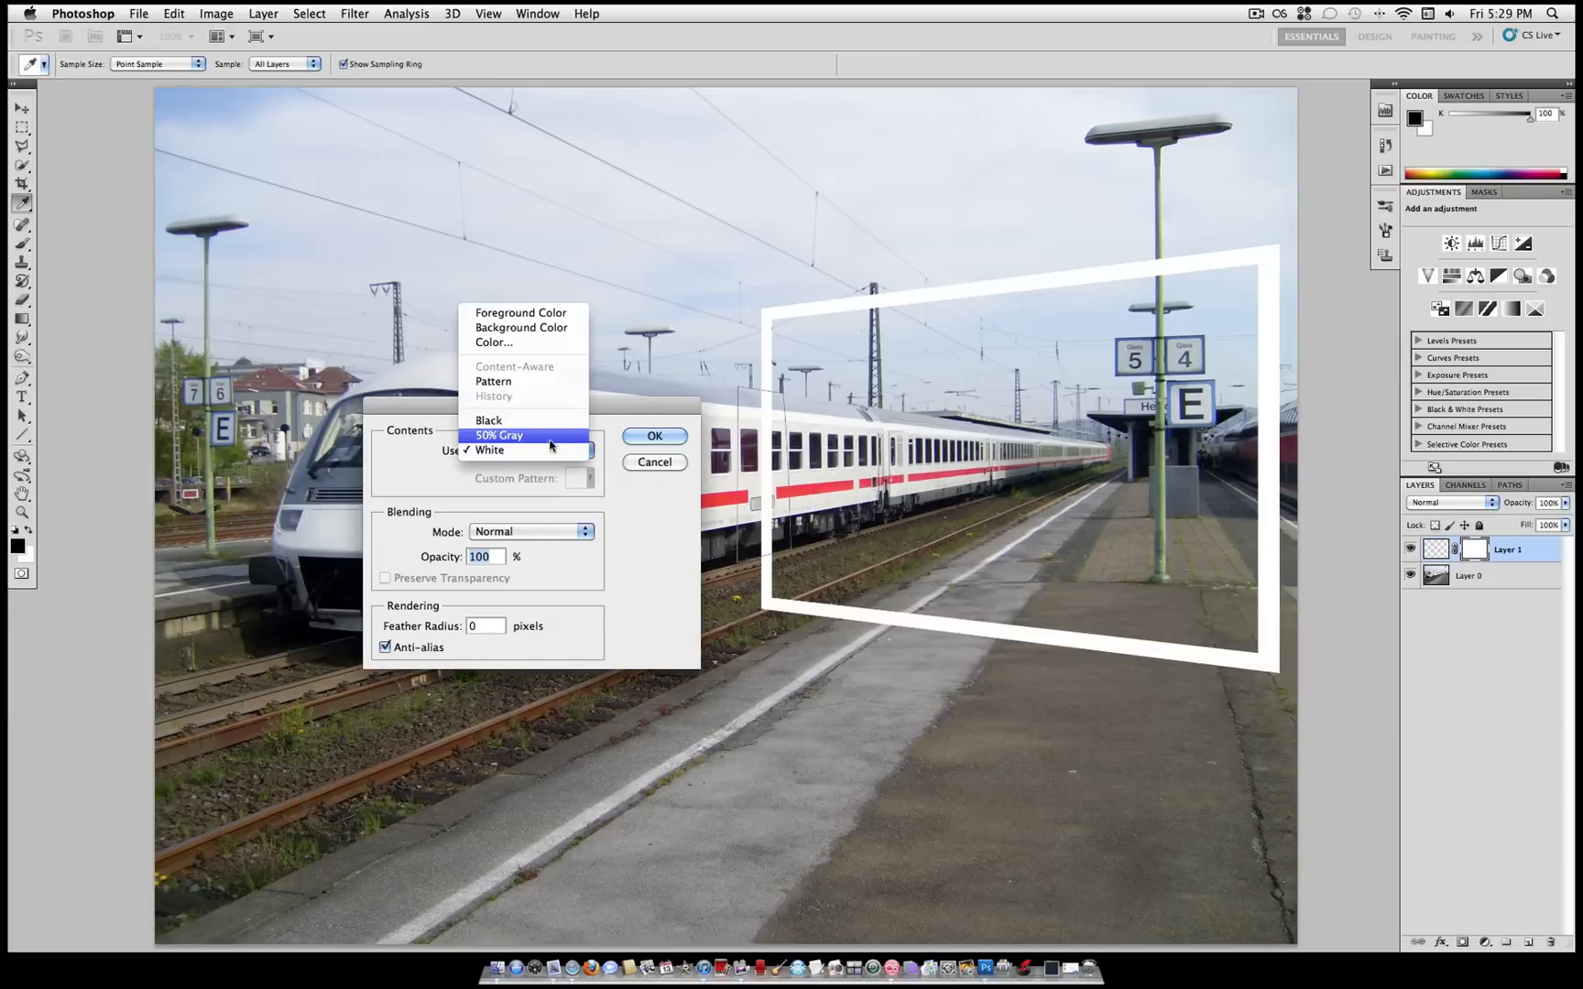
pyautogui.click(489, 420)
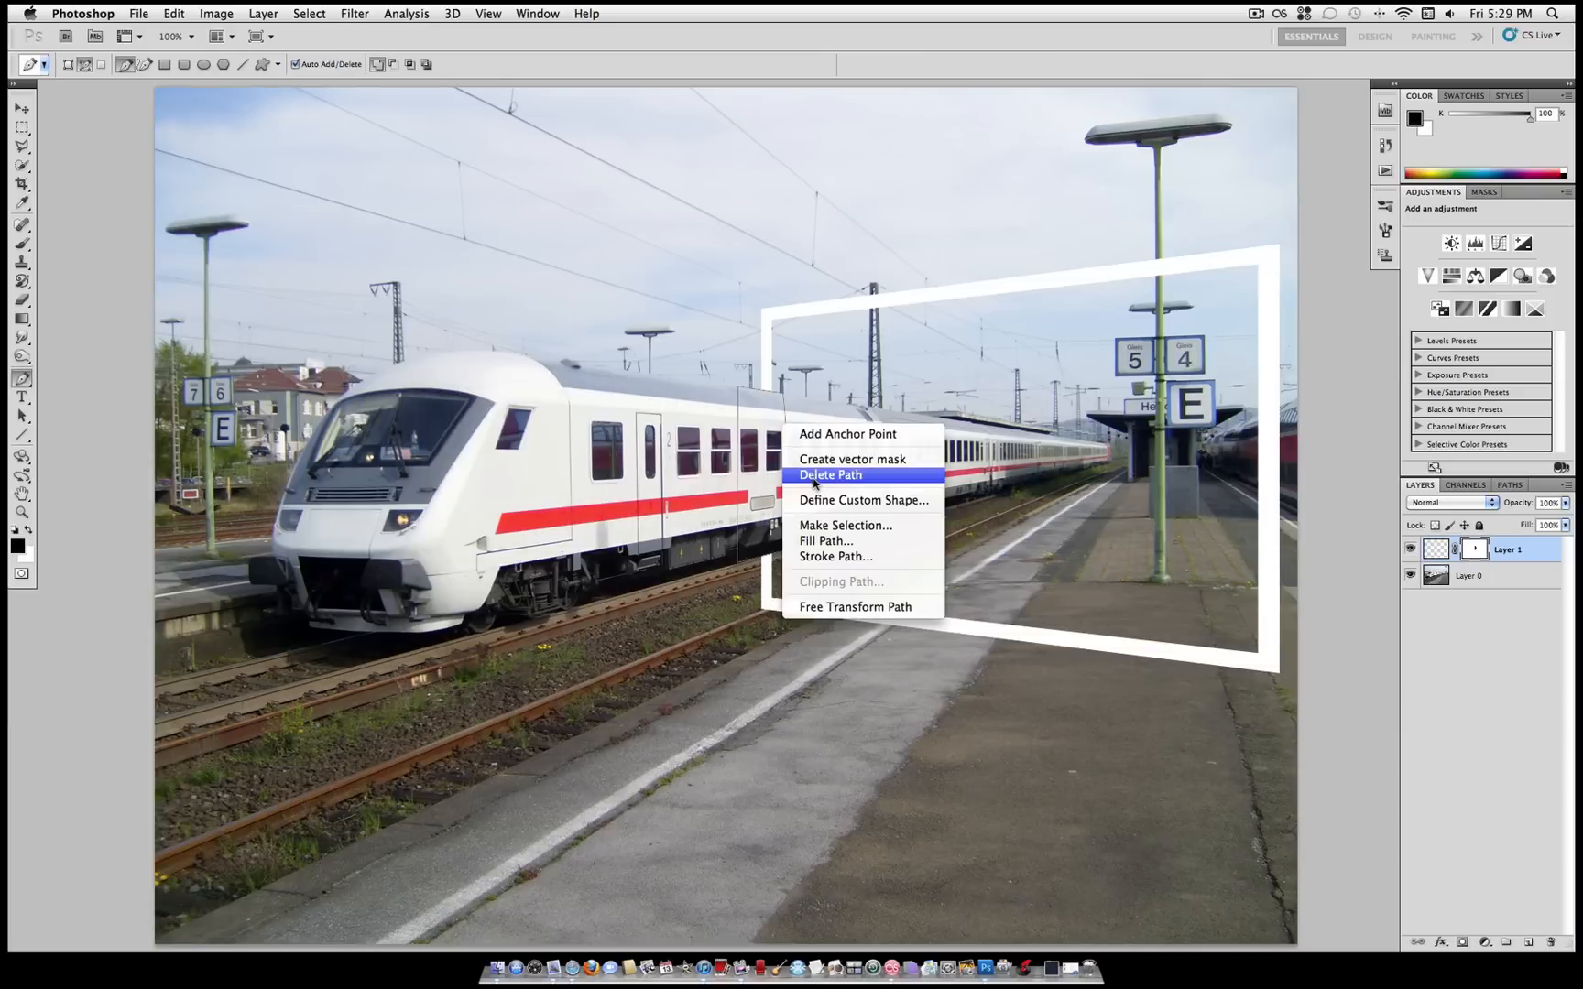
pyautogui.click(830, 474)
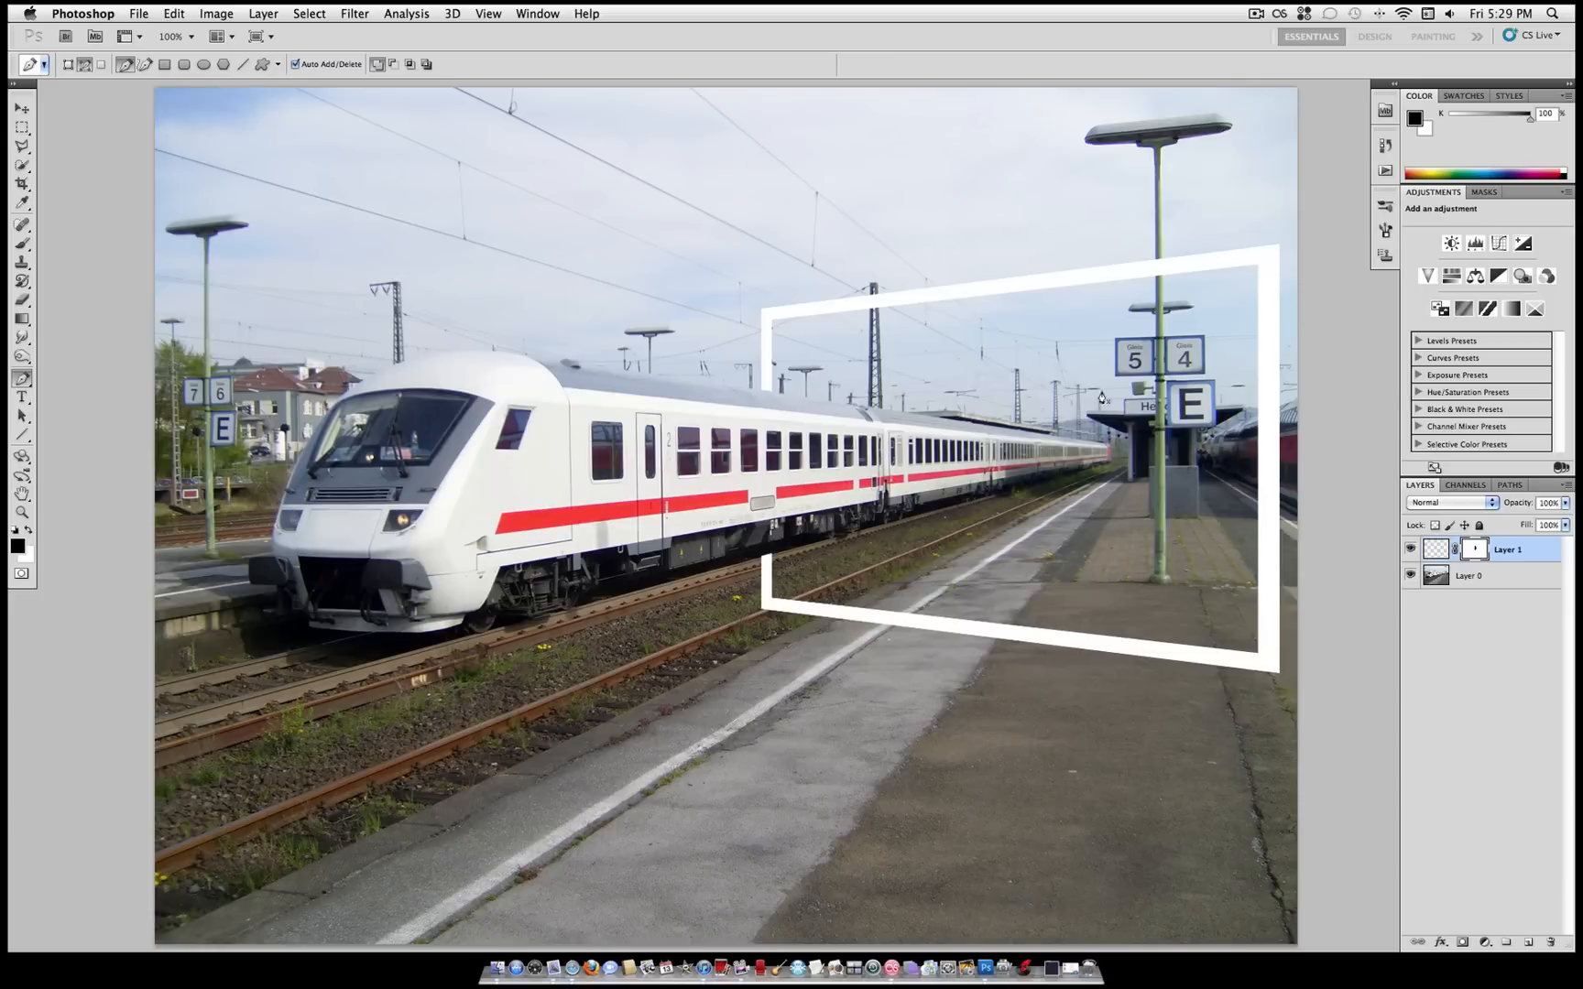
pyautogui.moveTo(1479, 581)
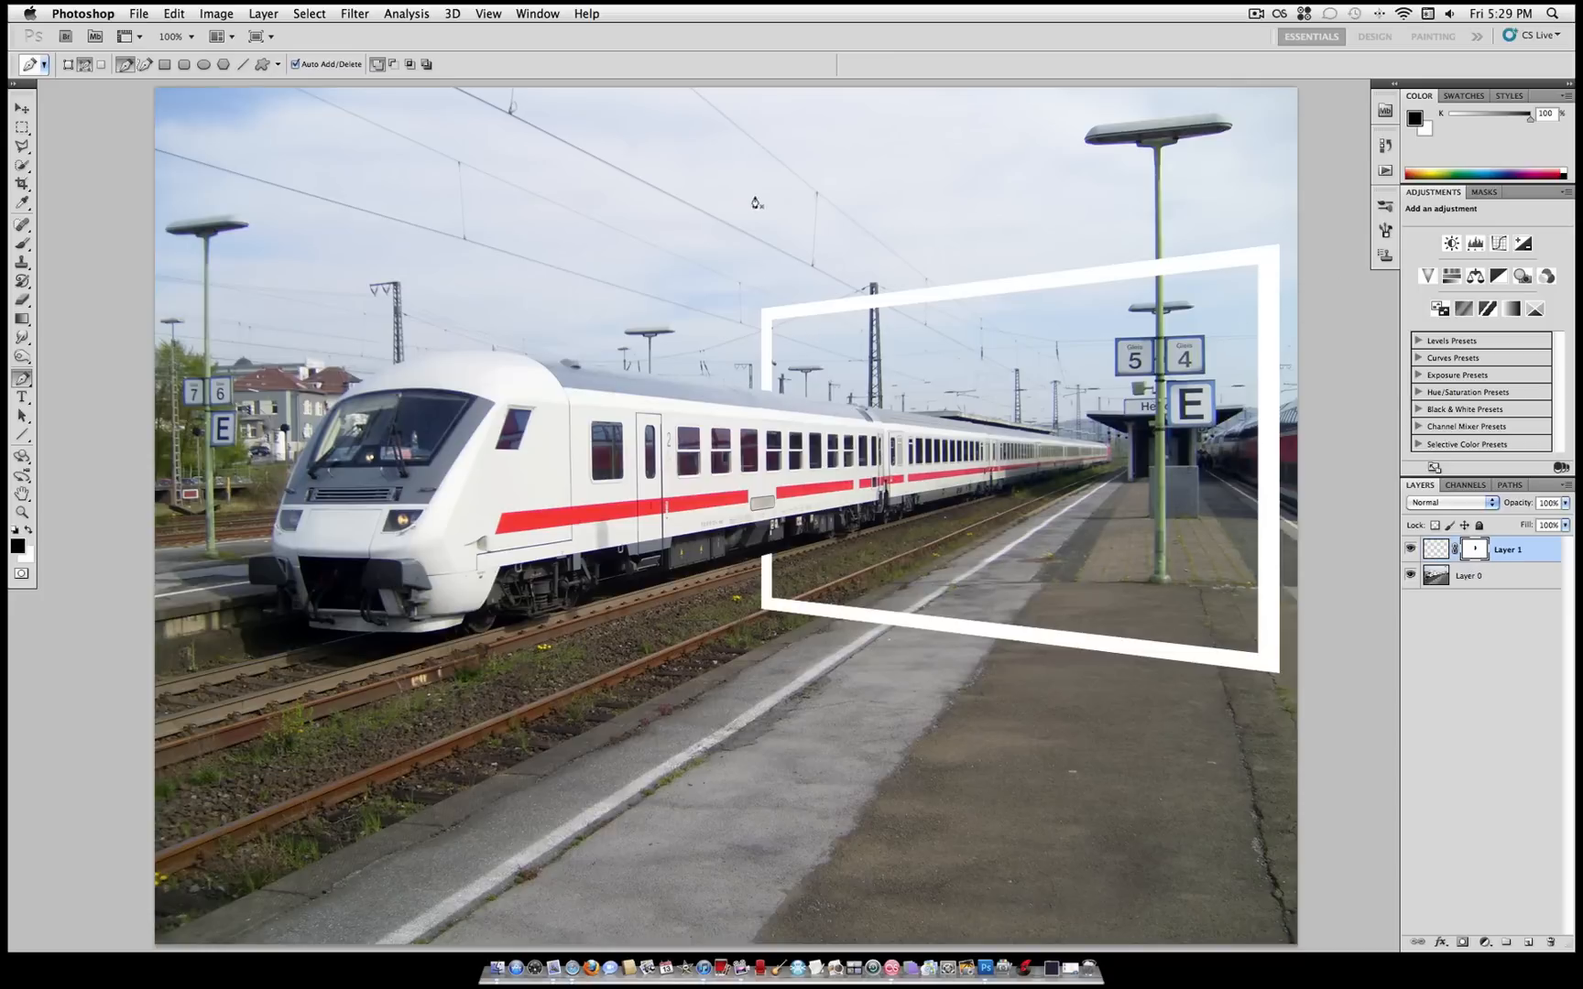
# Add a Reveal All mask to the train photo layer (Layer 0).
pyautogui.click(1468, 576)
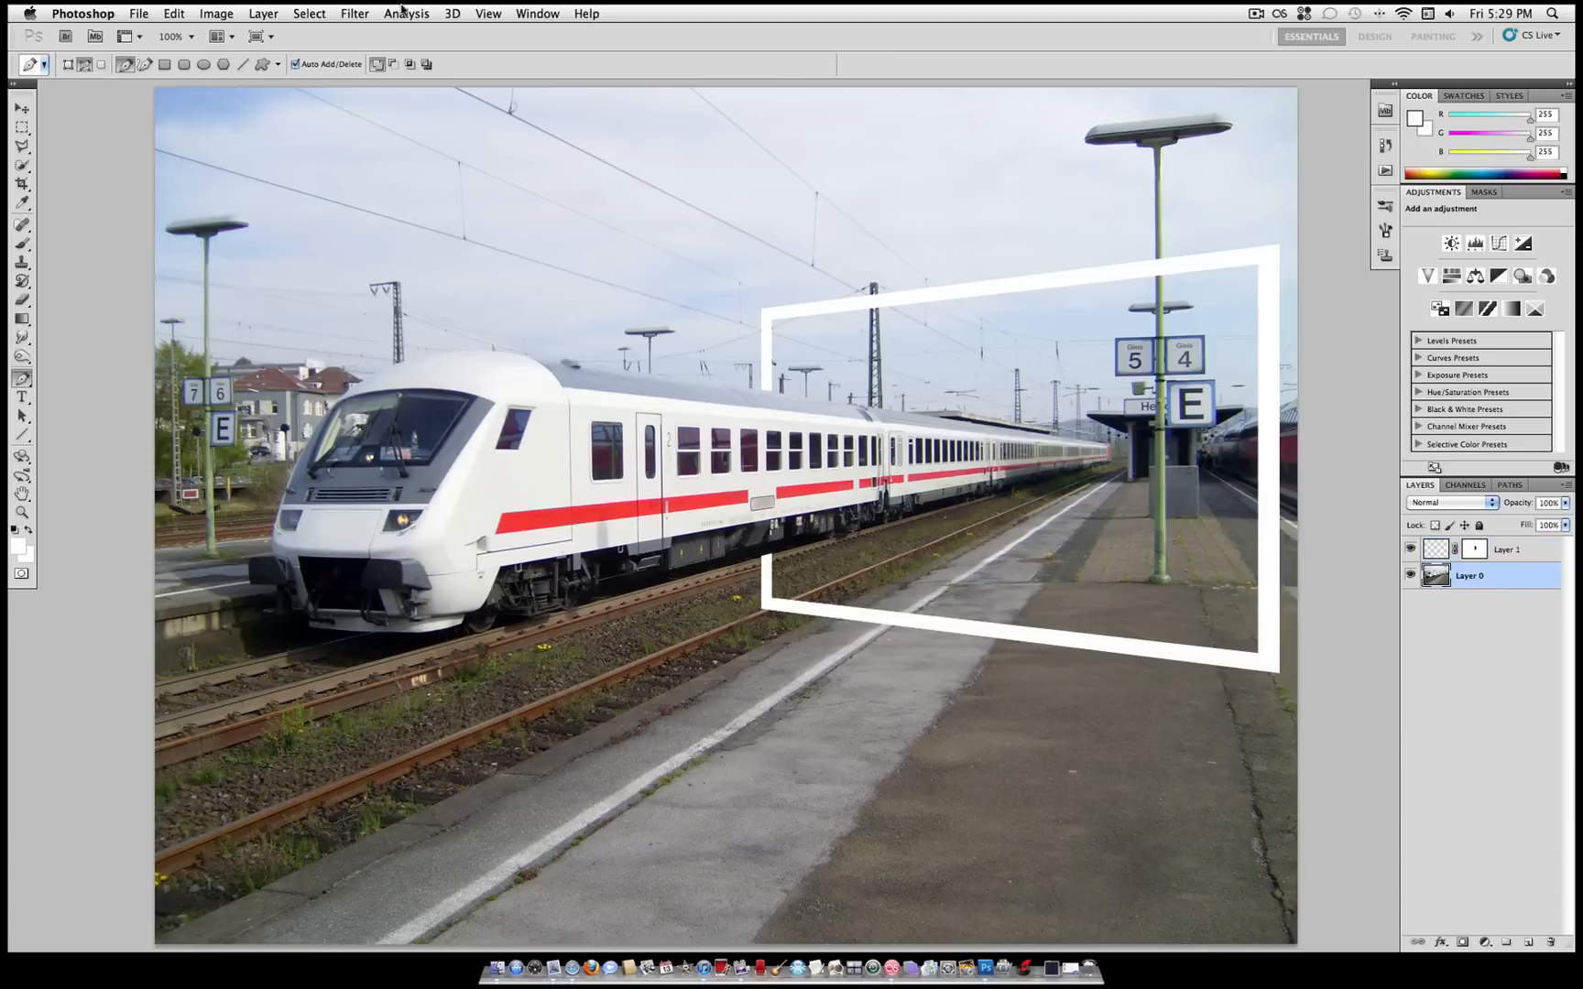
pyautogui.click(263, 13)
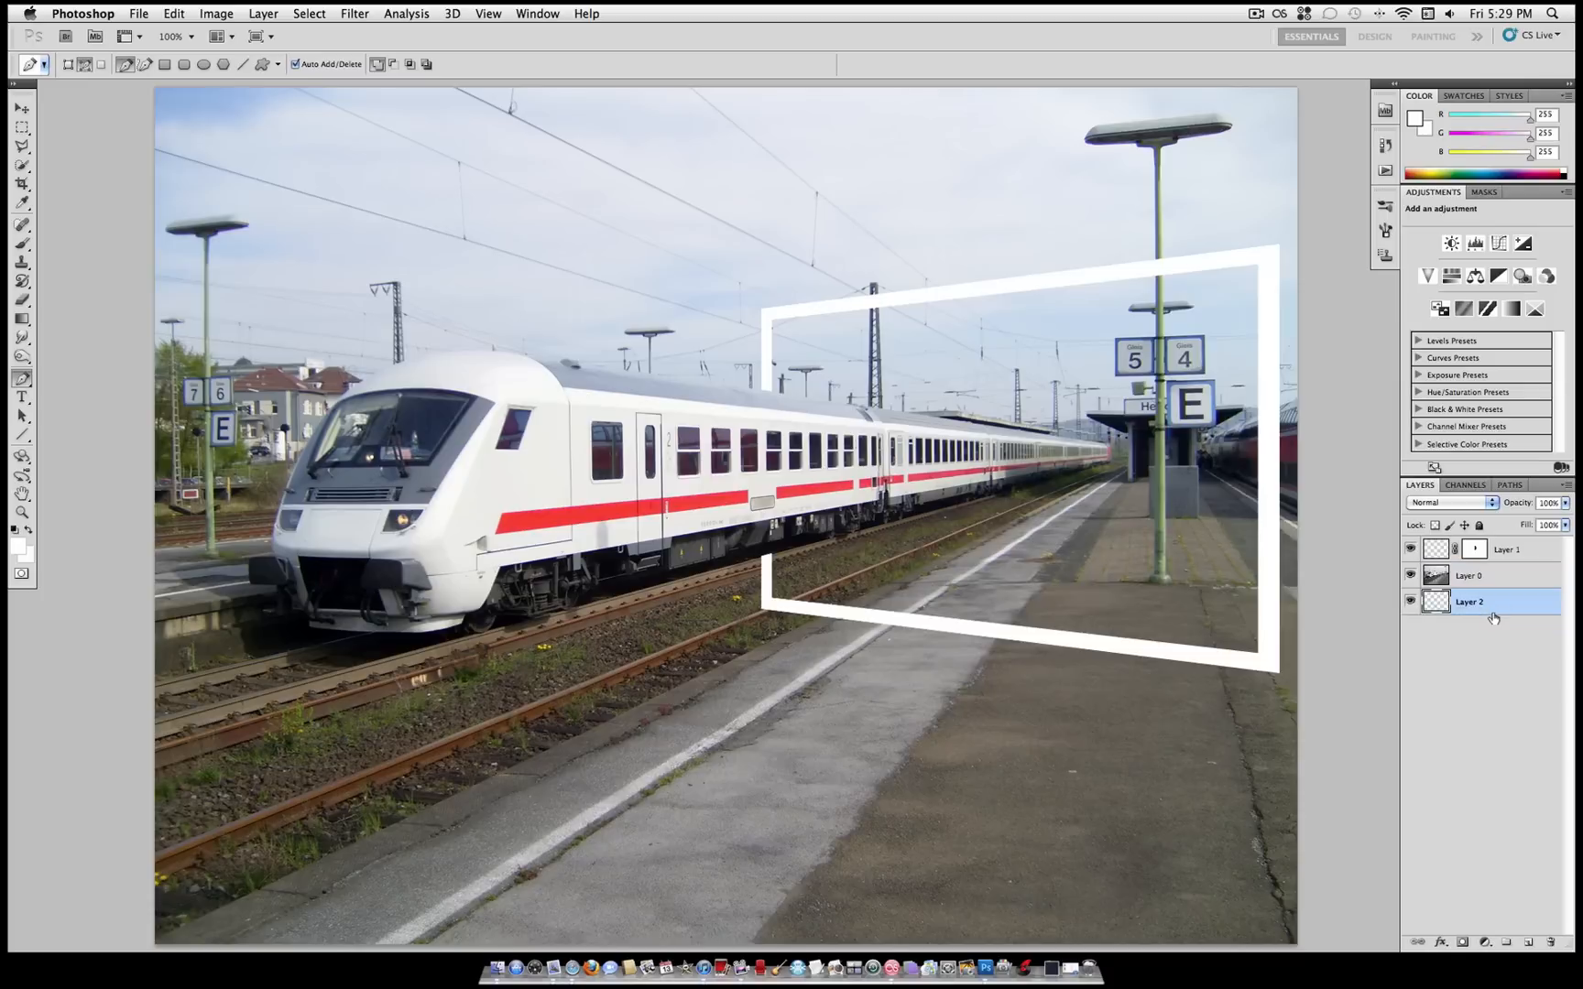
pyautogui.click(1468, 575)
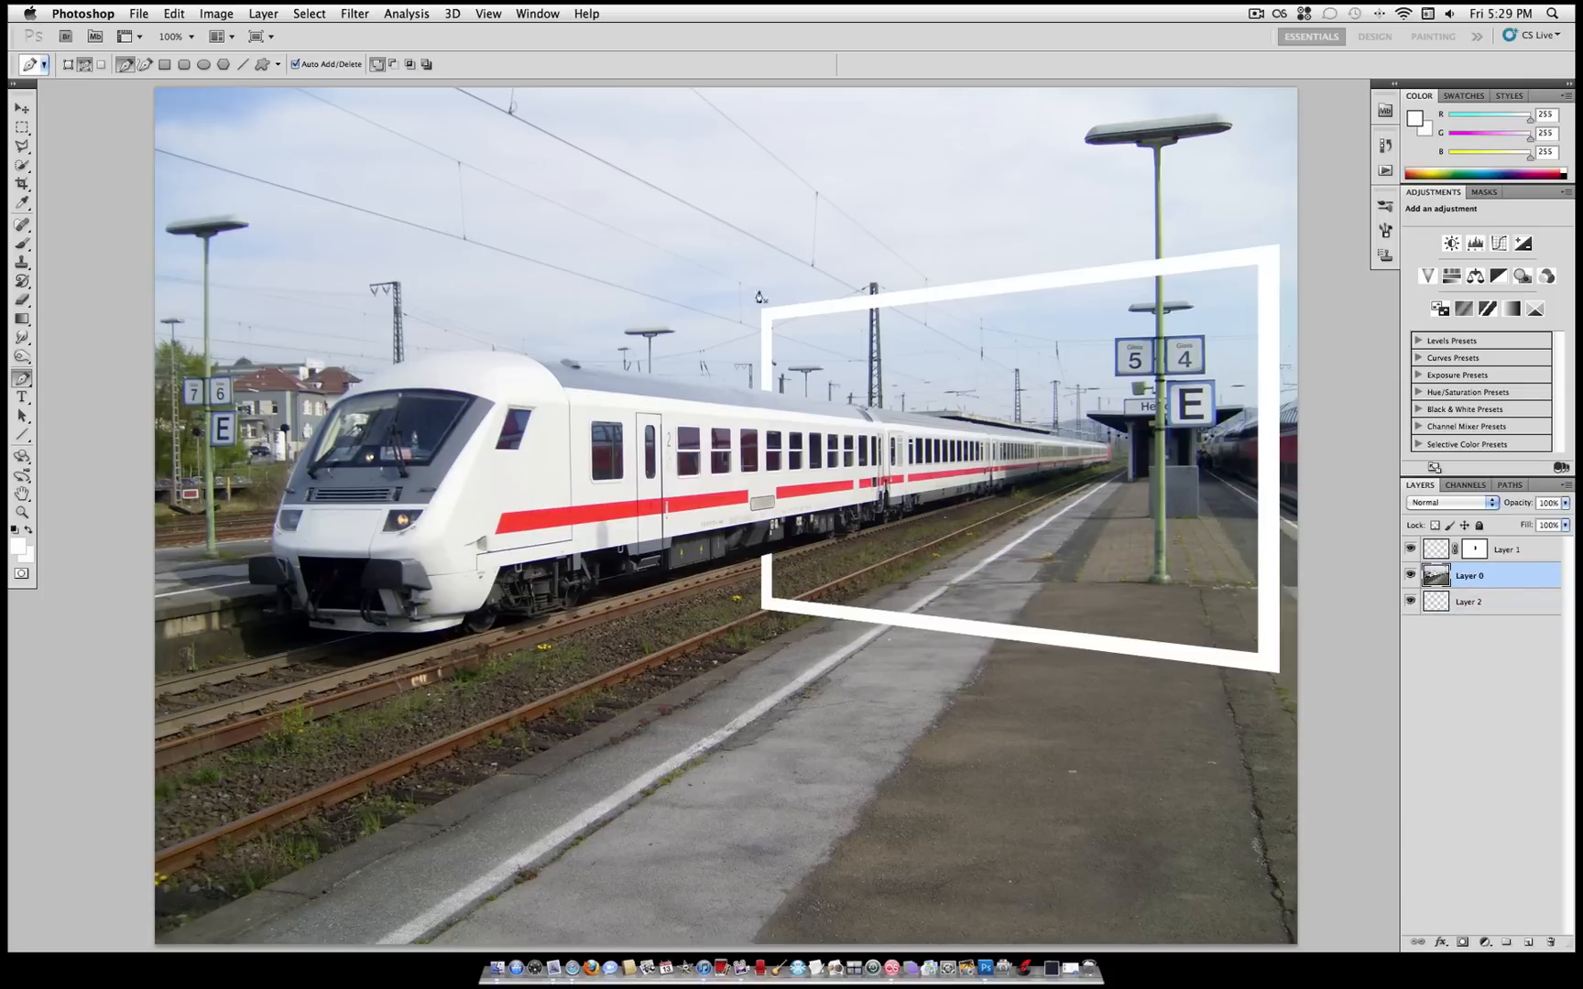
pyautogui.click(264, 13)
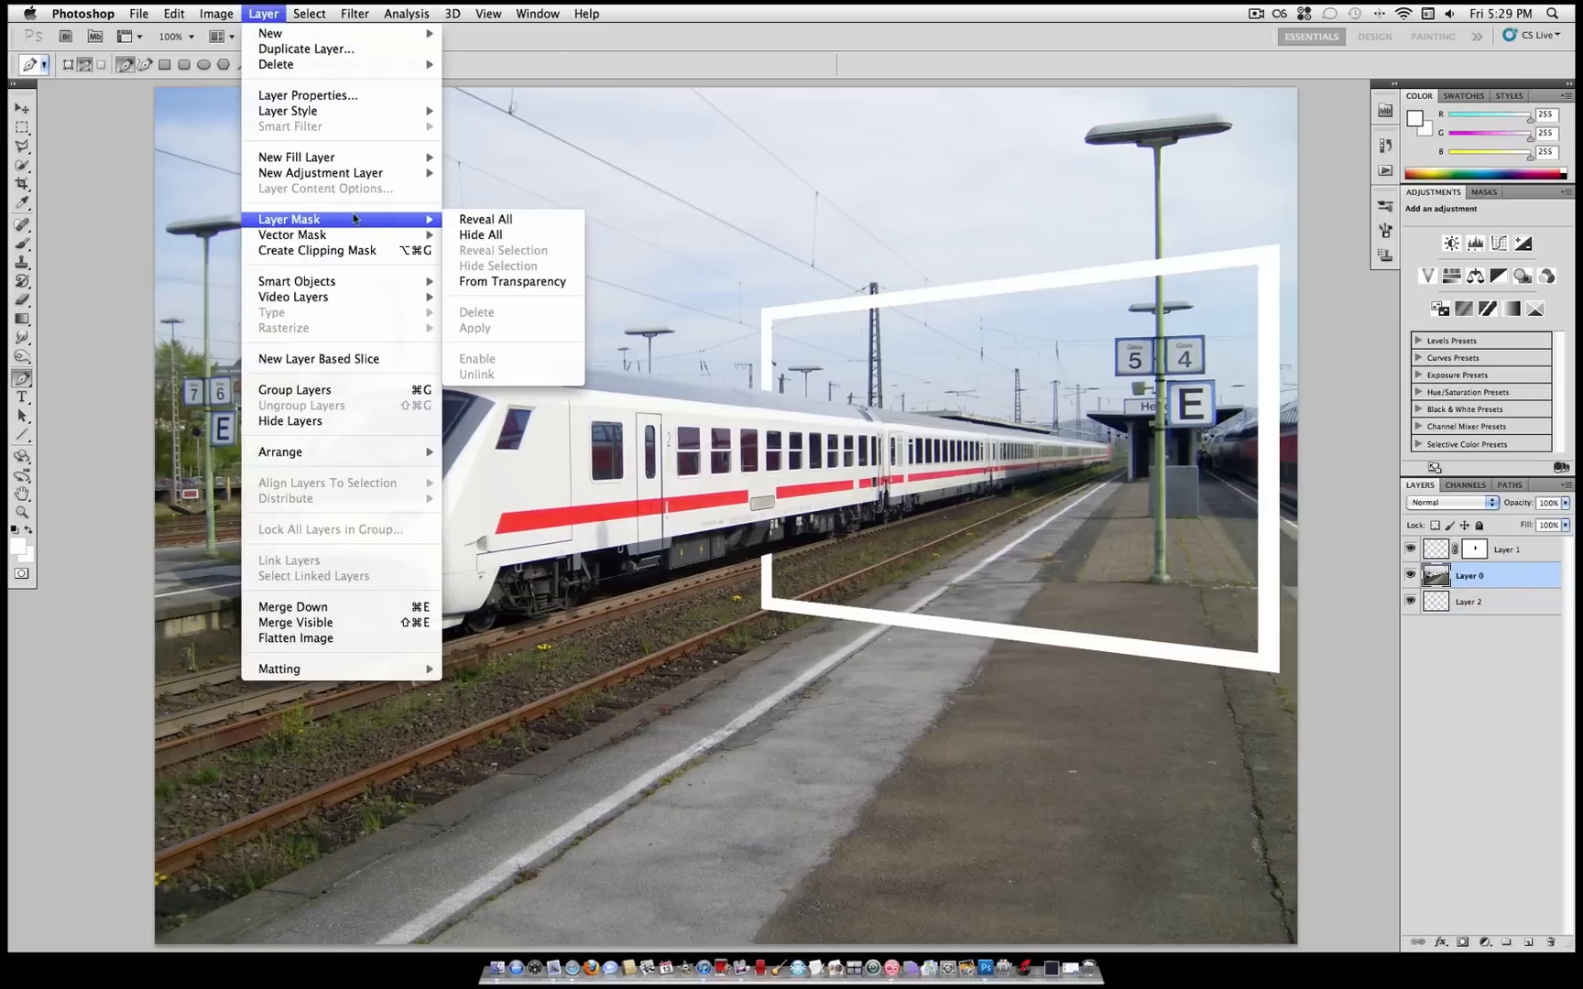
pyautogui.click(486, 219)
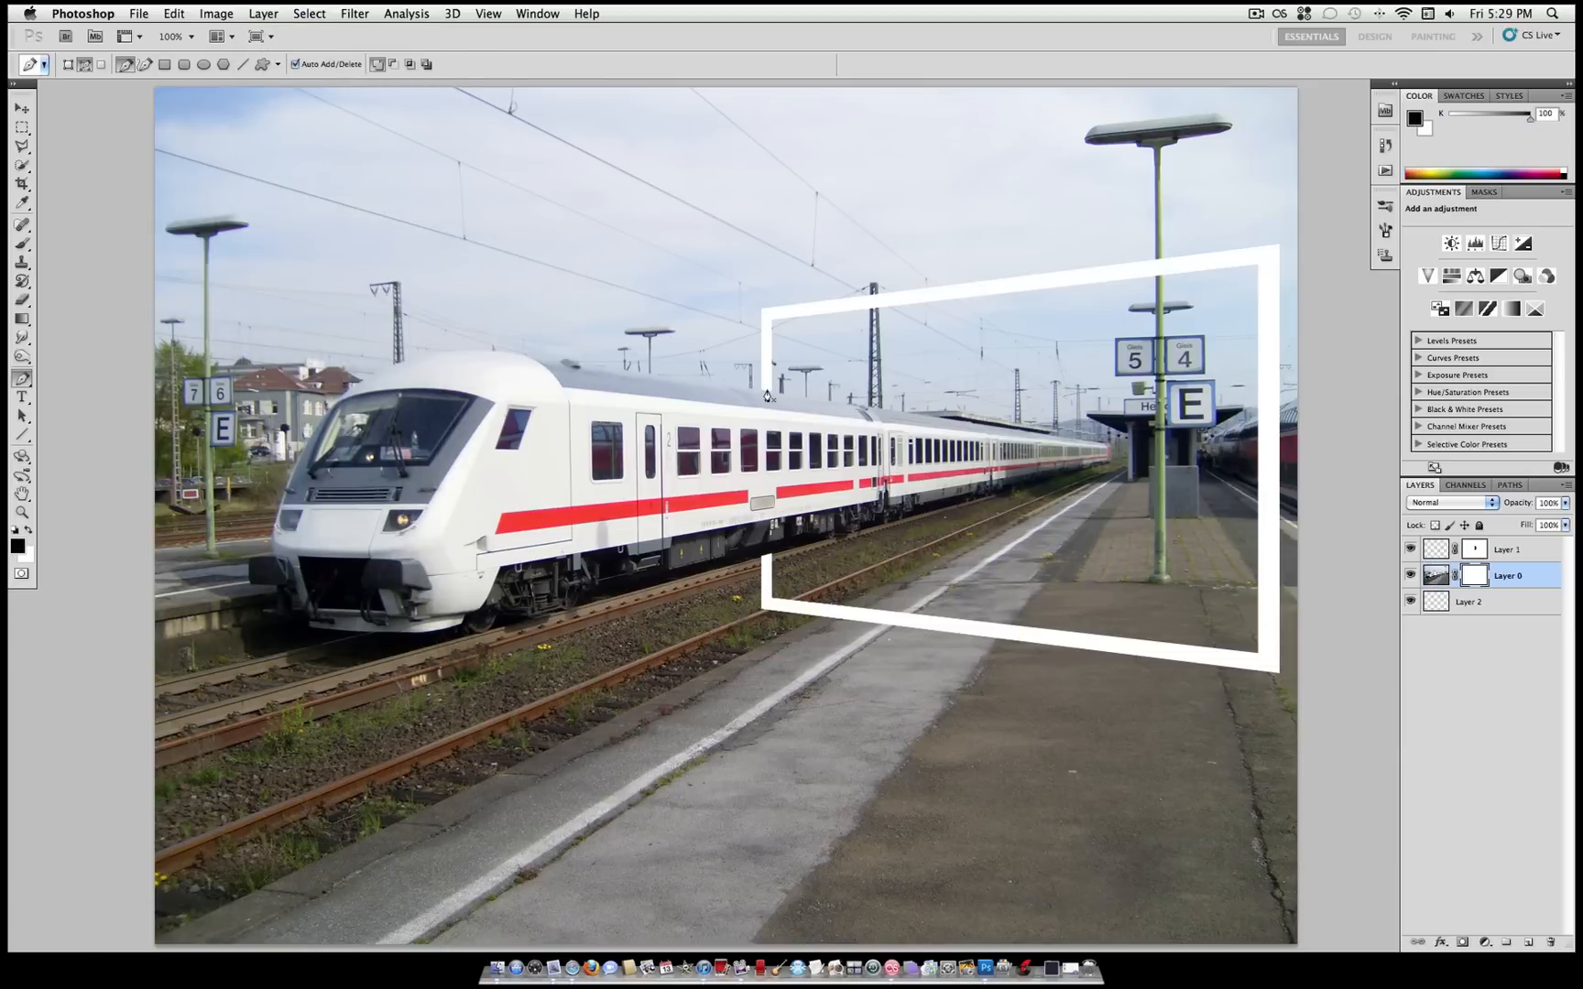
pyautogui.moveTo(131, 141)
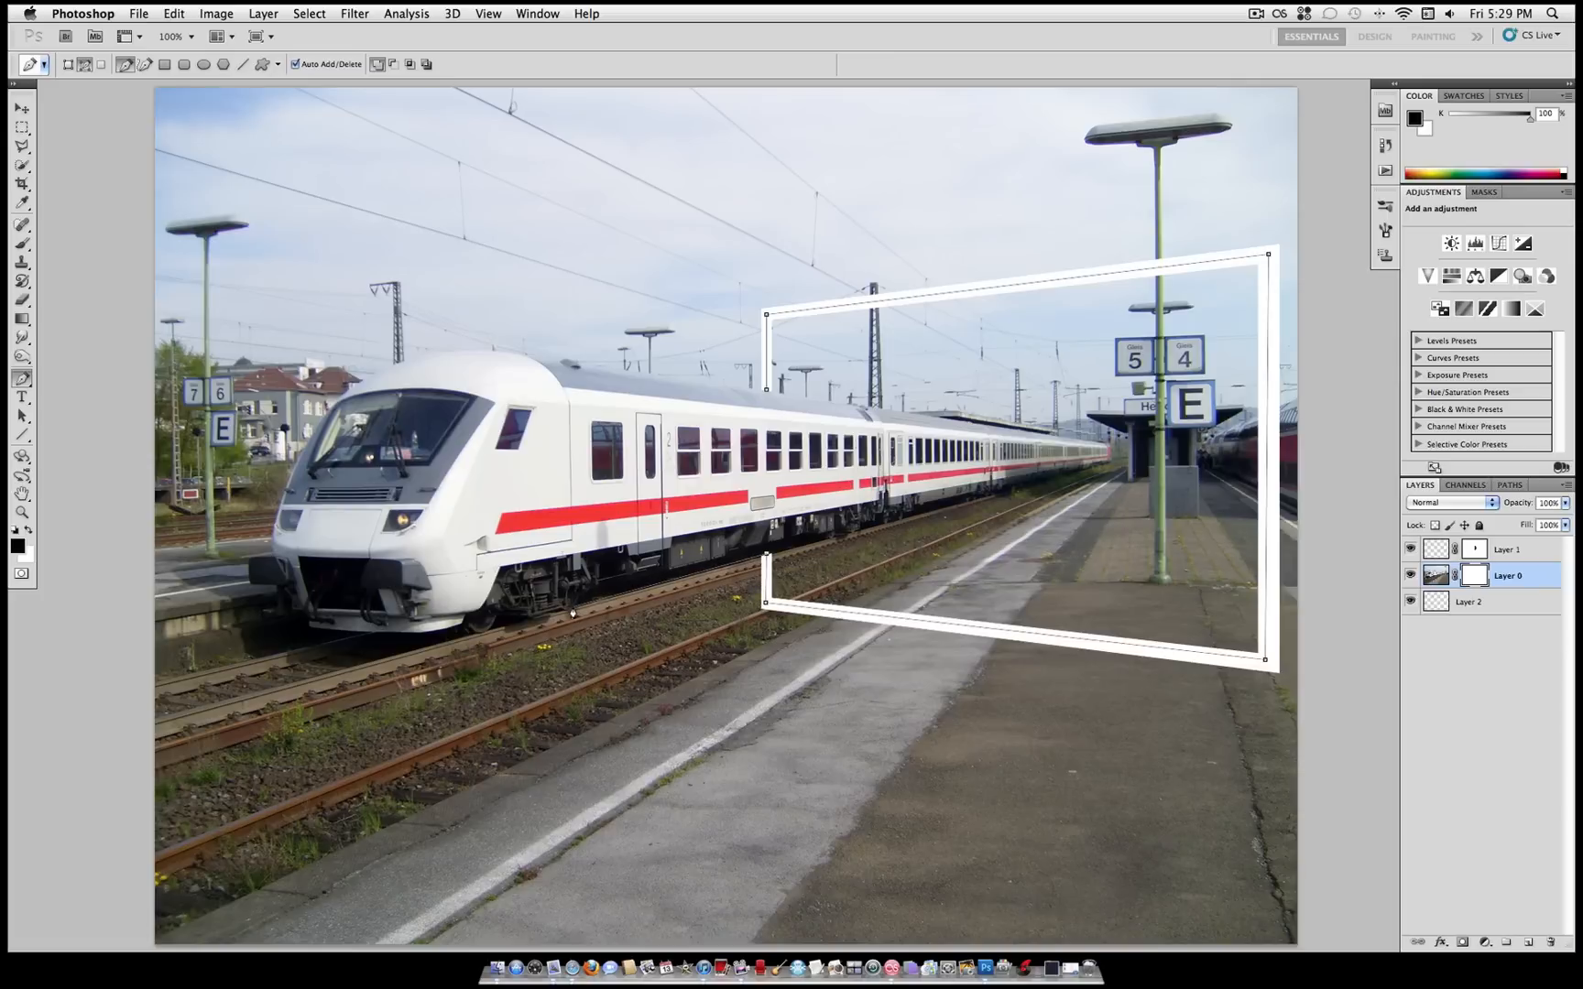
pyautogui.moveTo(557, 619)
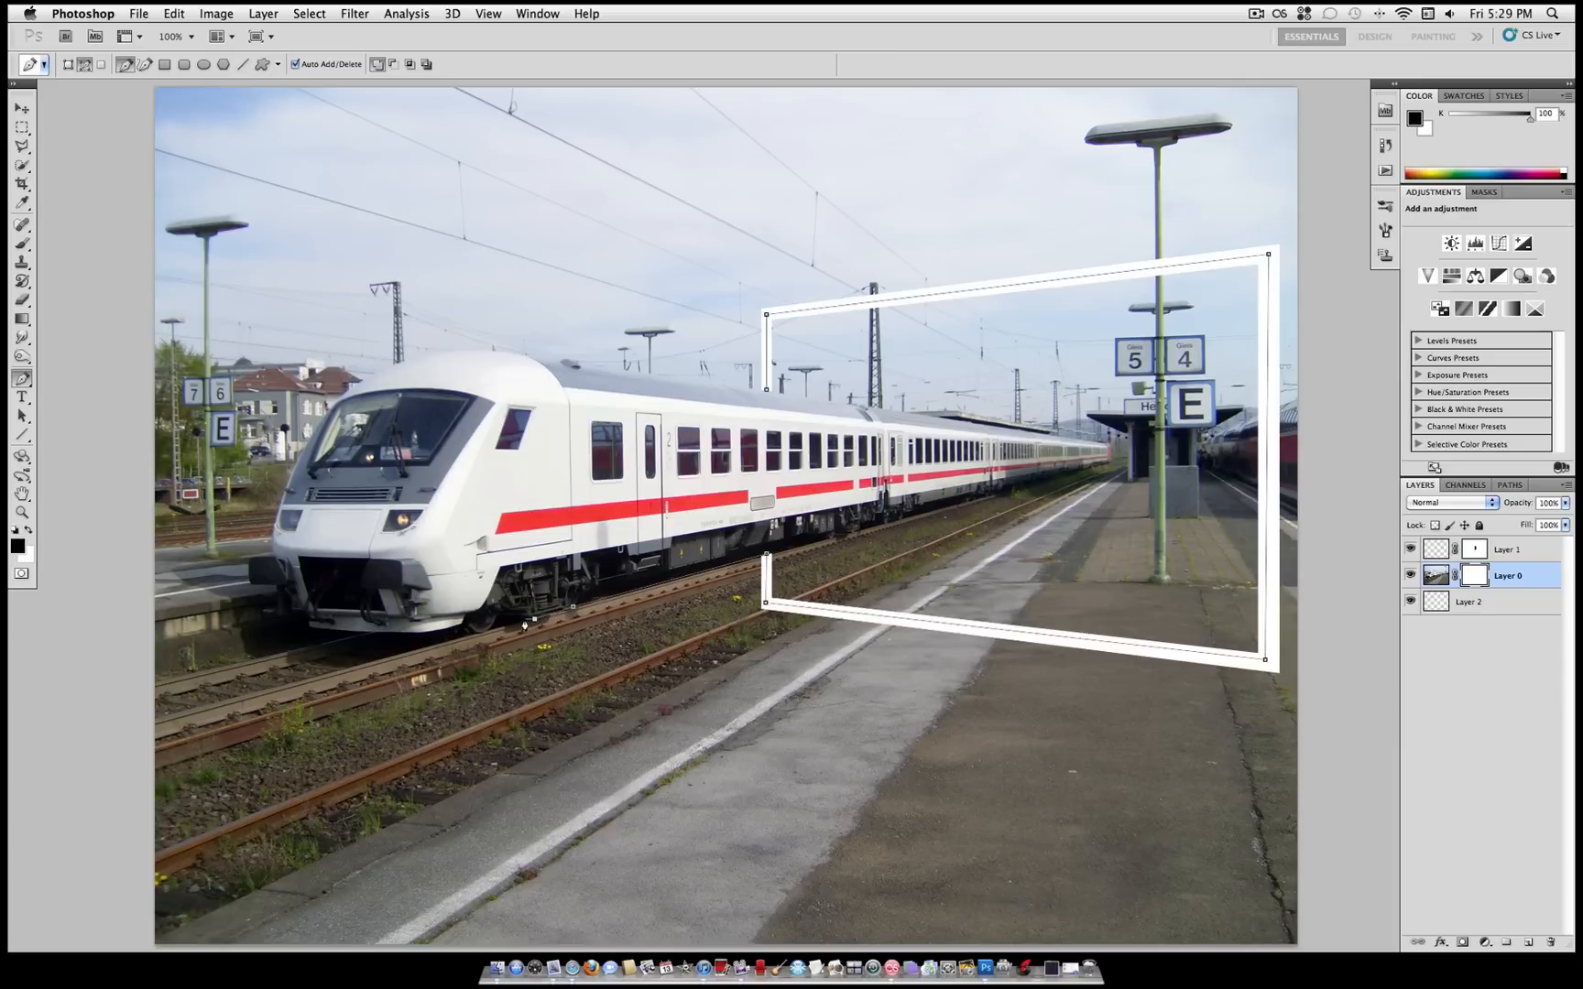
pyautogui.moveTo(521, 622)
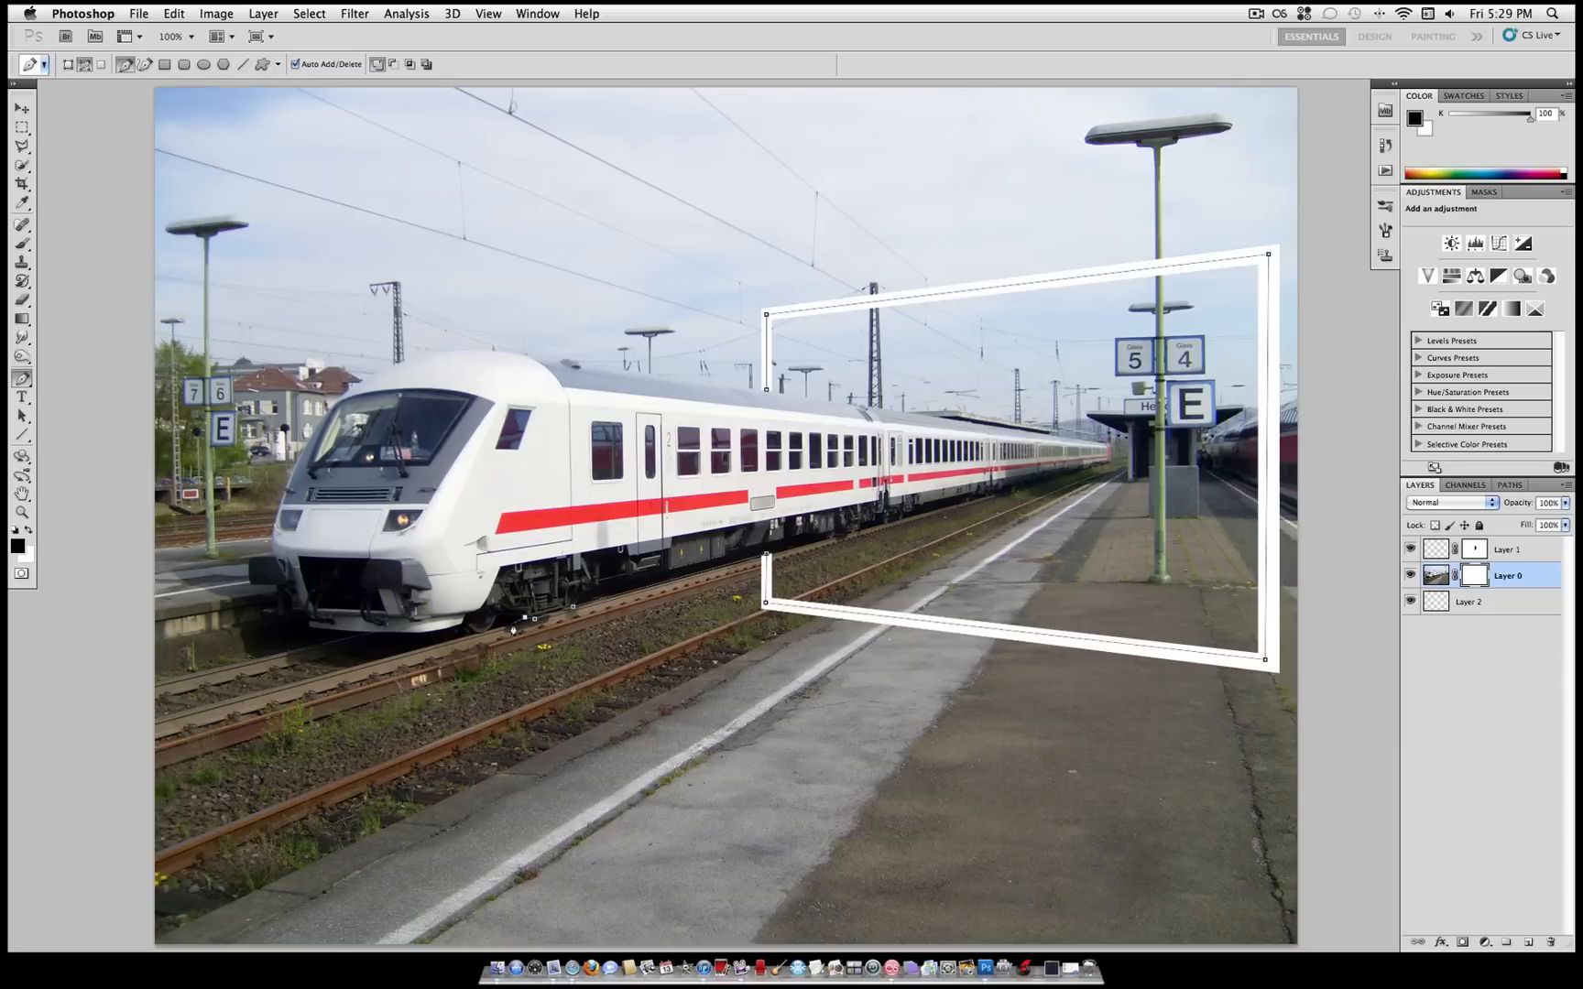
pyautogui.moveTo(510, 622)
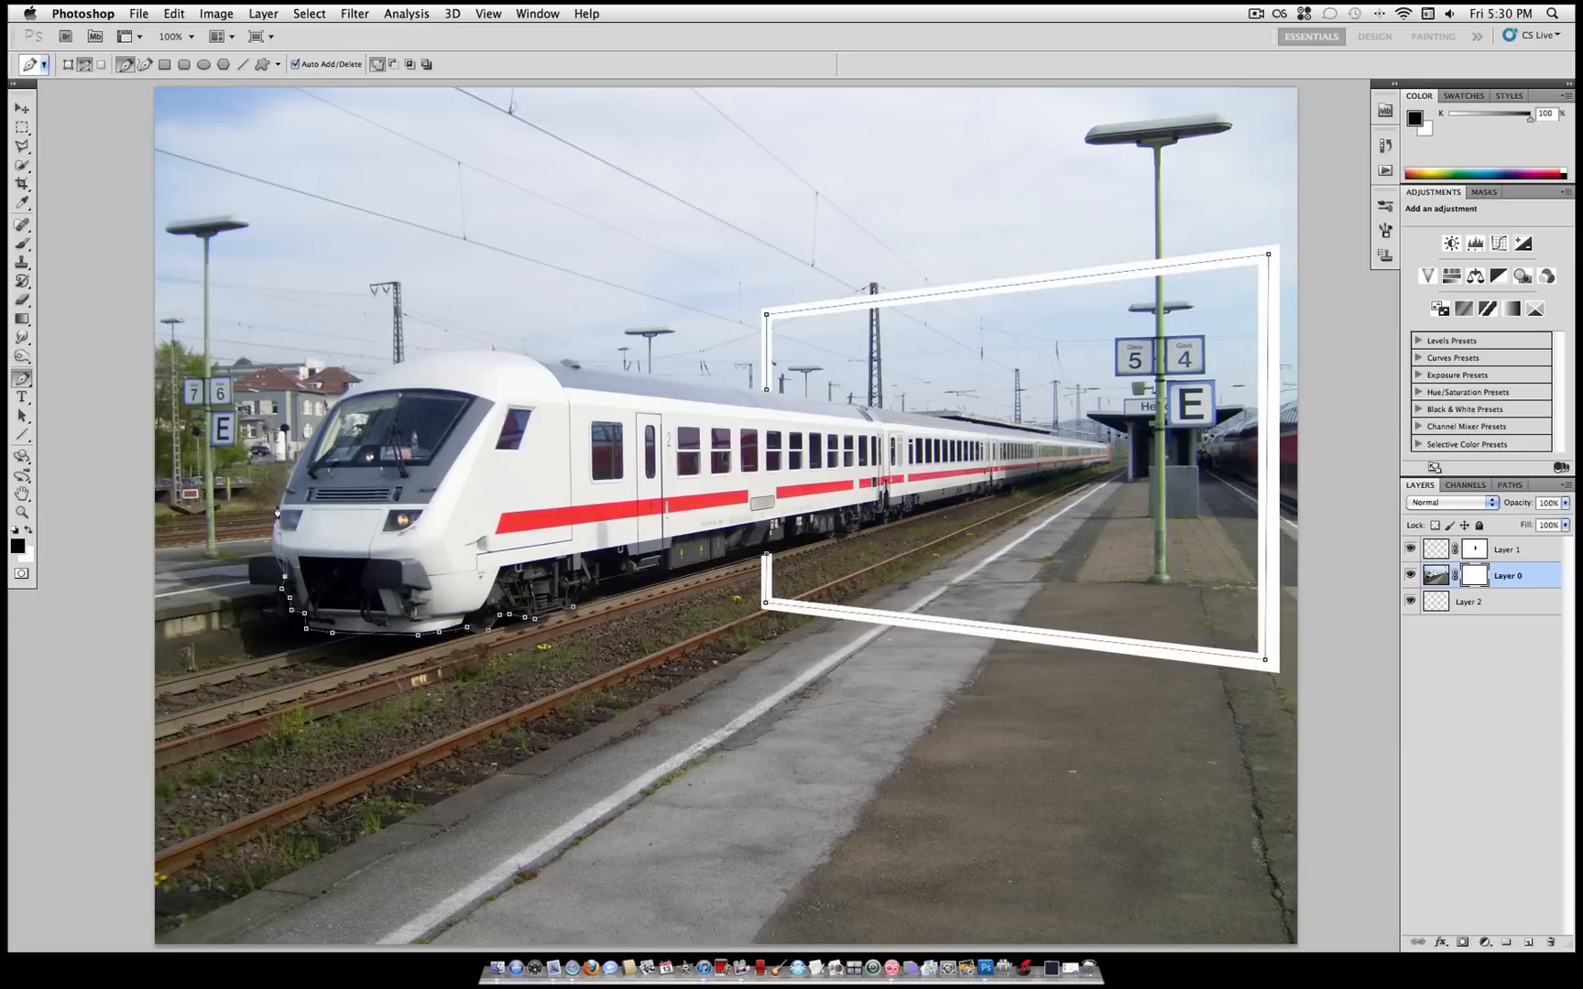
pyautogui.moveTo(273, 530)
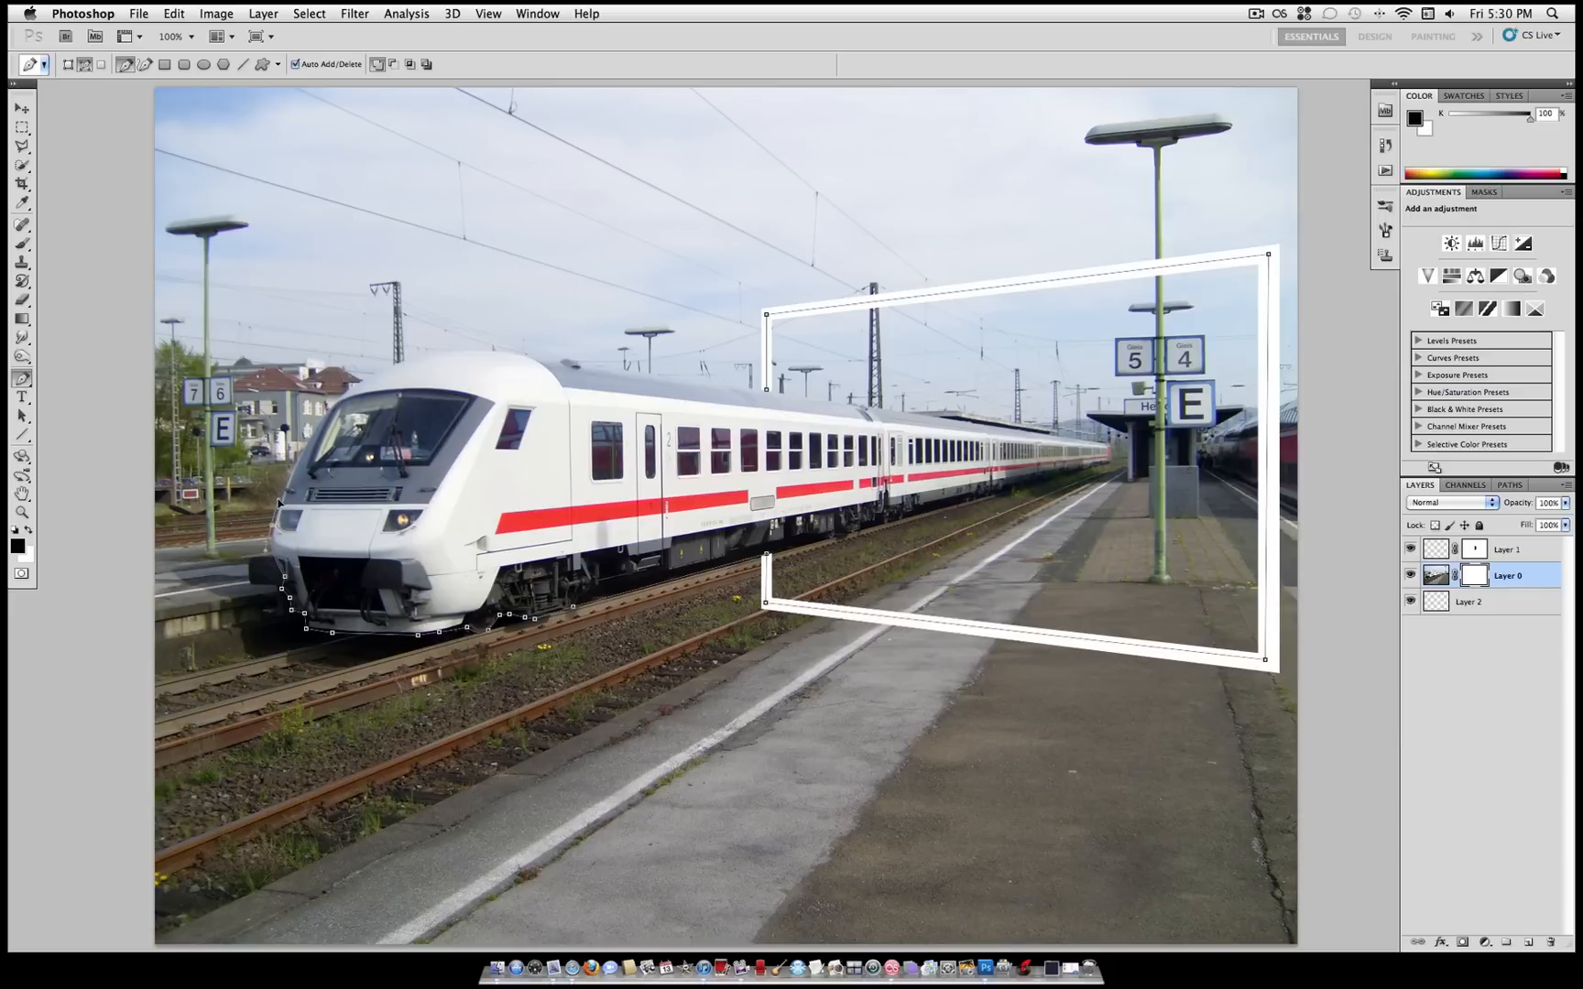
pyautogui.moveTo(279, 514)
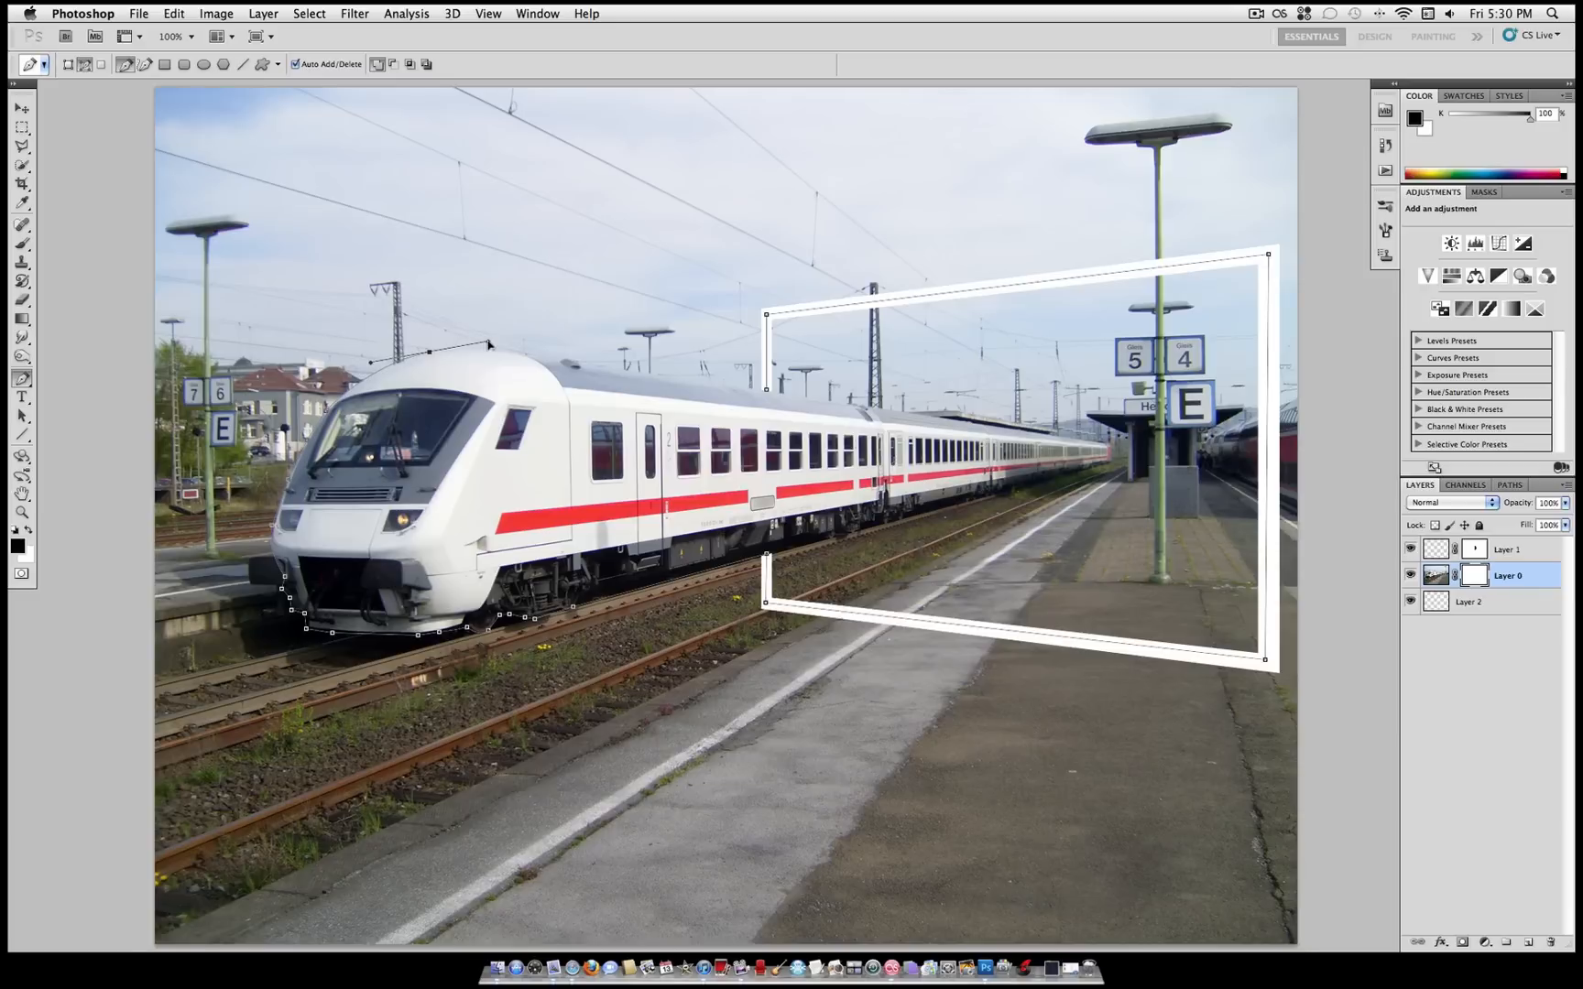
pyautogui.moveTo(487, 355)
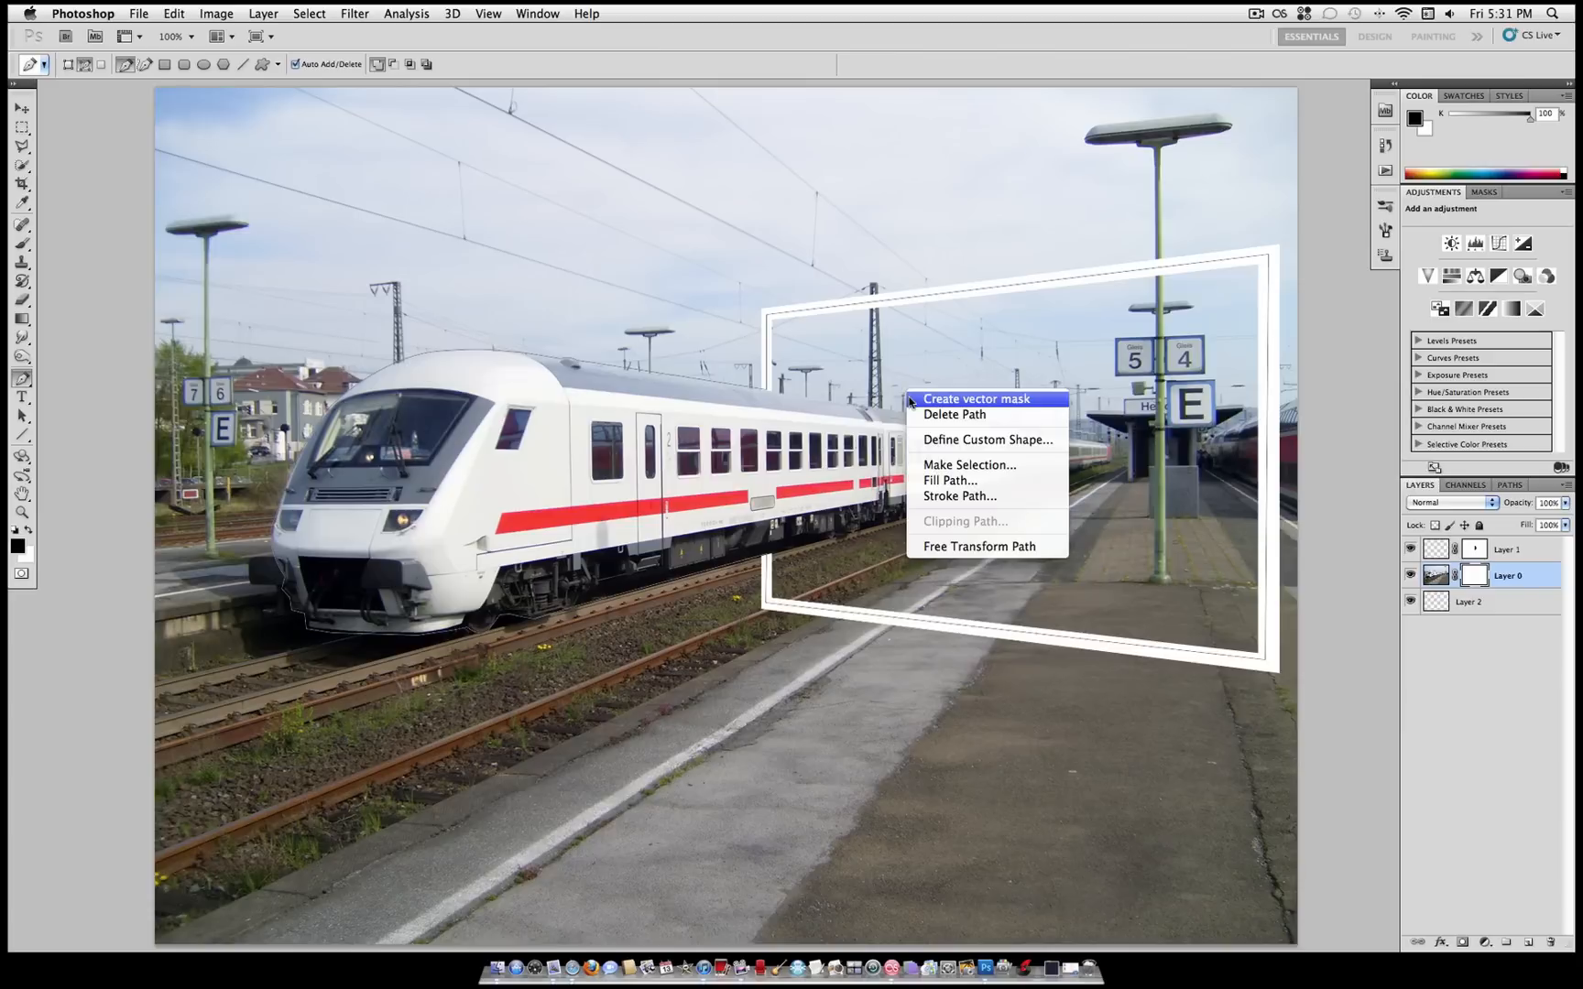
pyautogui.moveTo(949, 481)
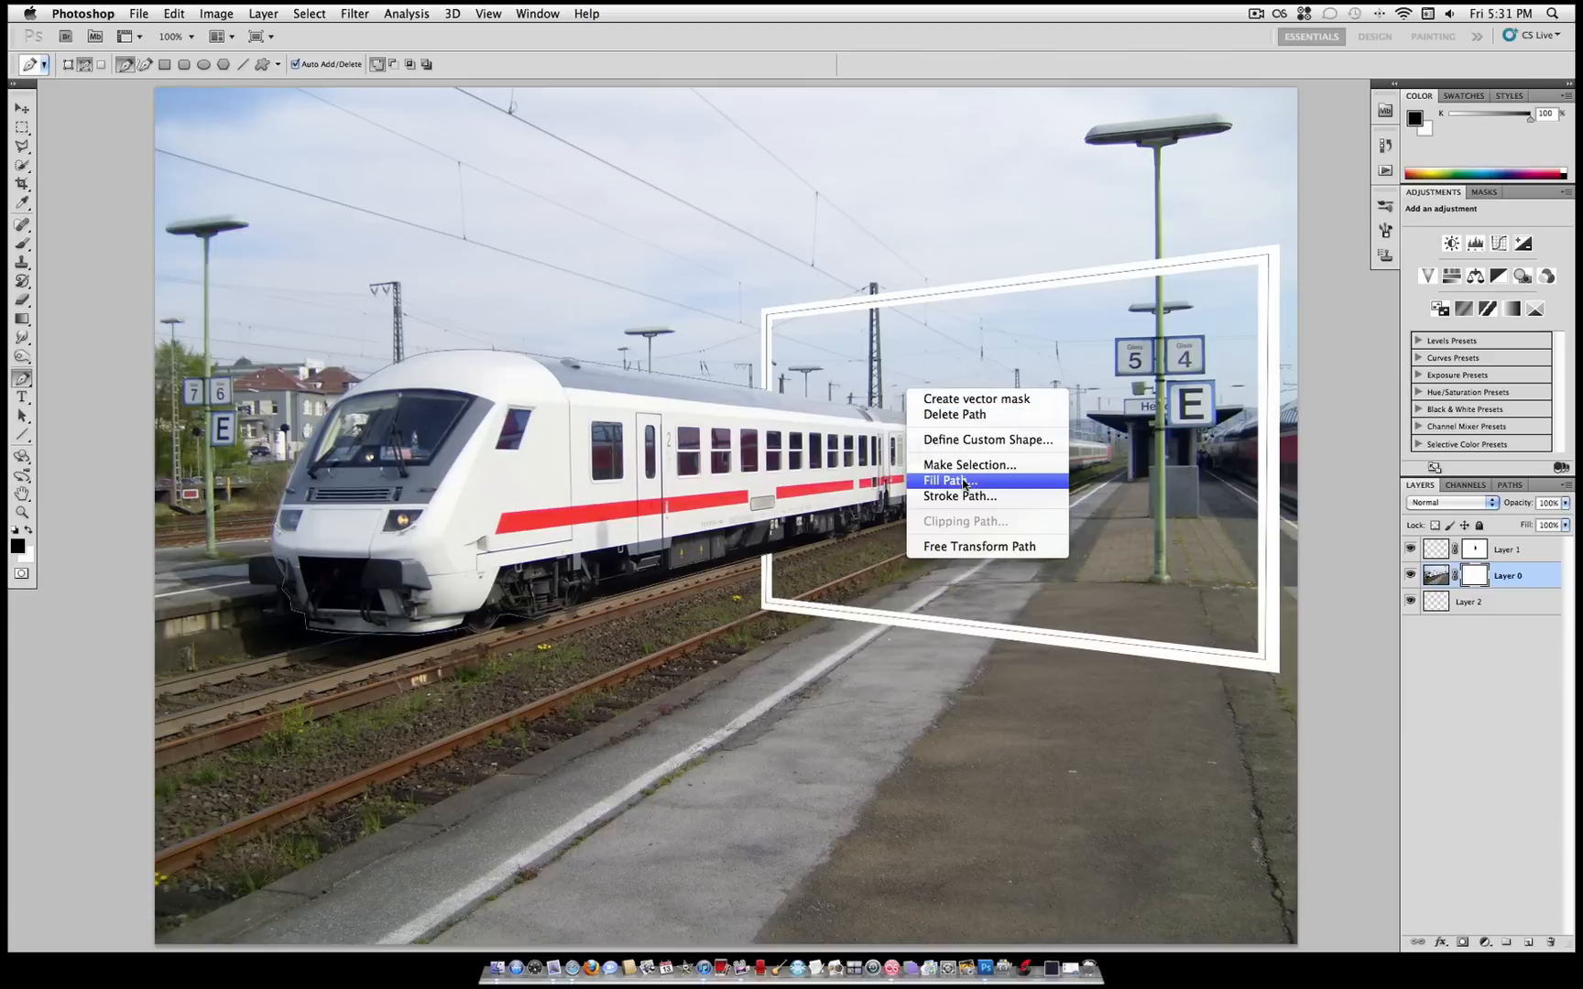
pyautogui.moveTo(968, 465)
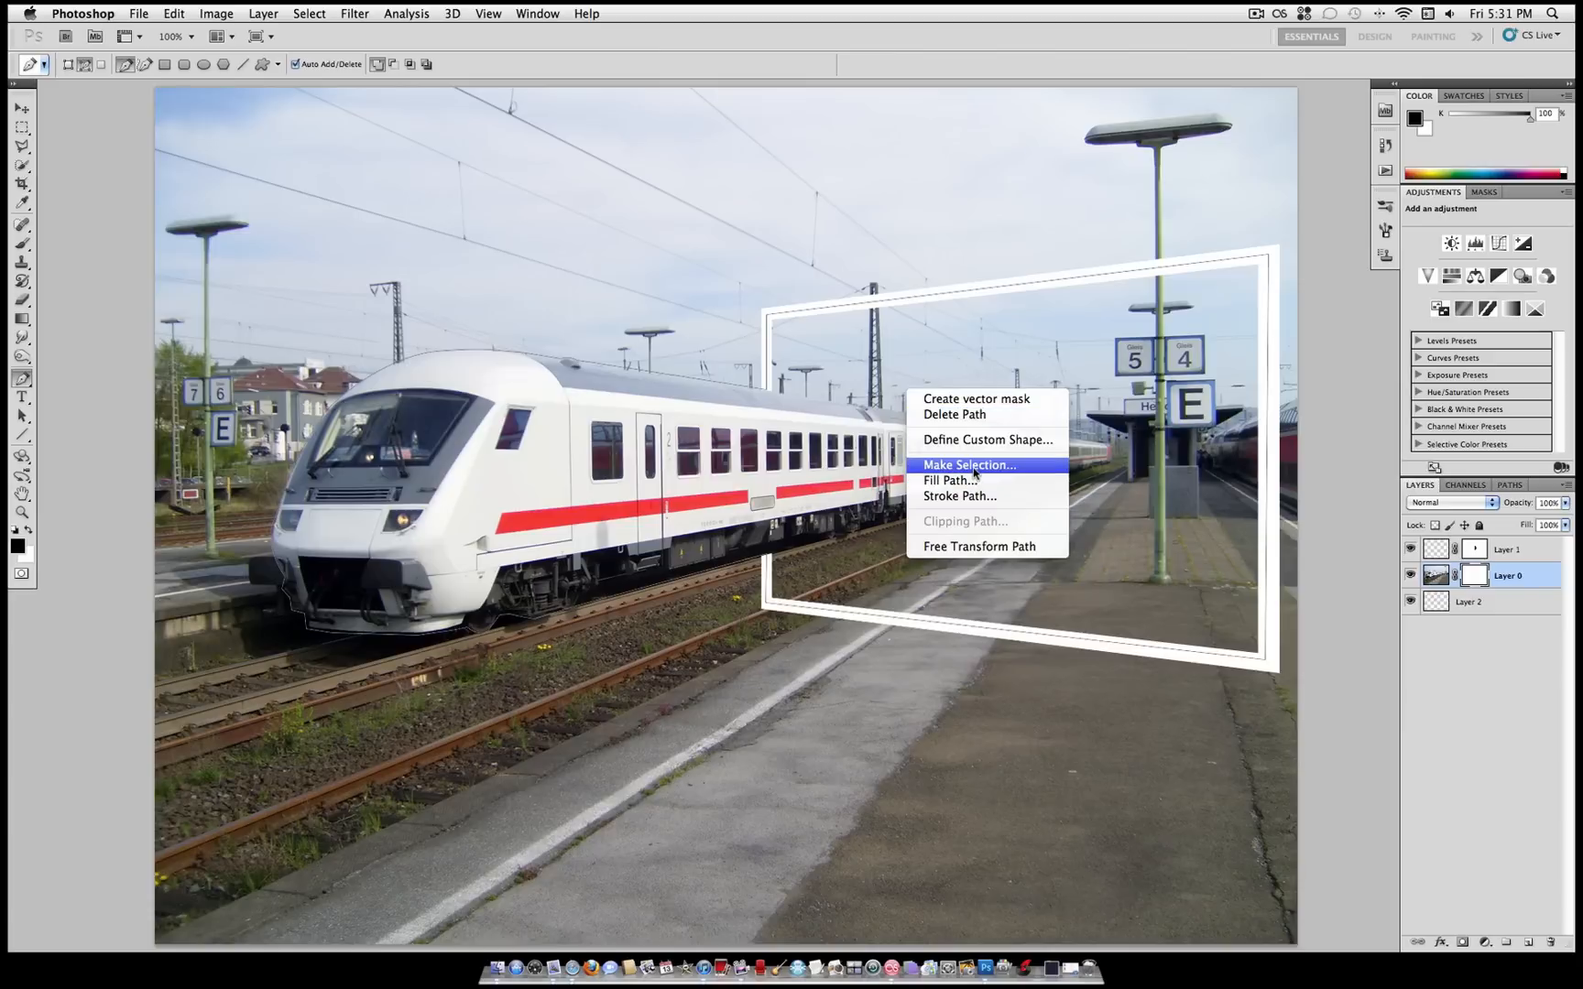
# Convert the path around the train and frame interior into a selection.
pyautogui.click(968, 465)
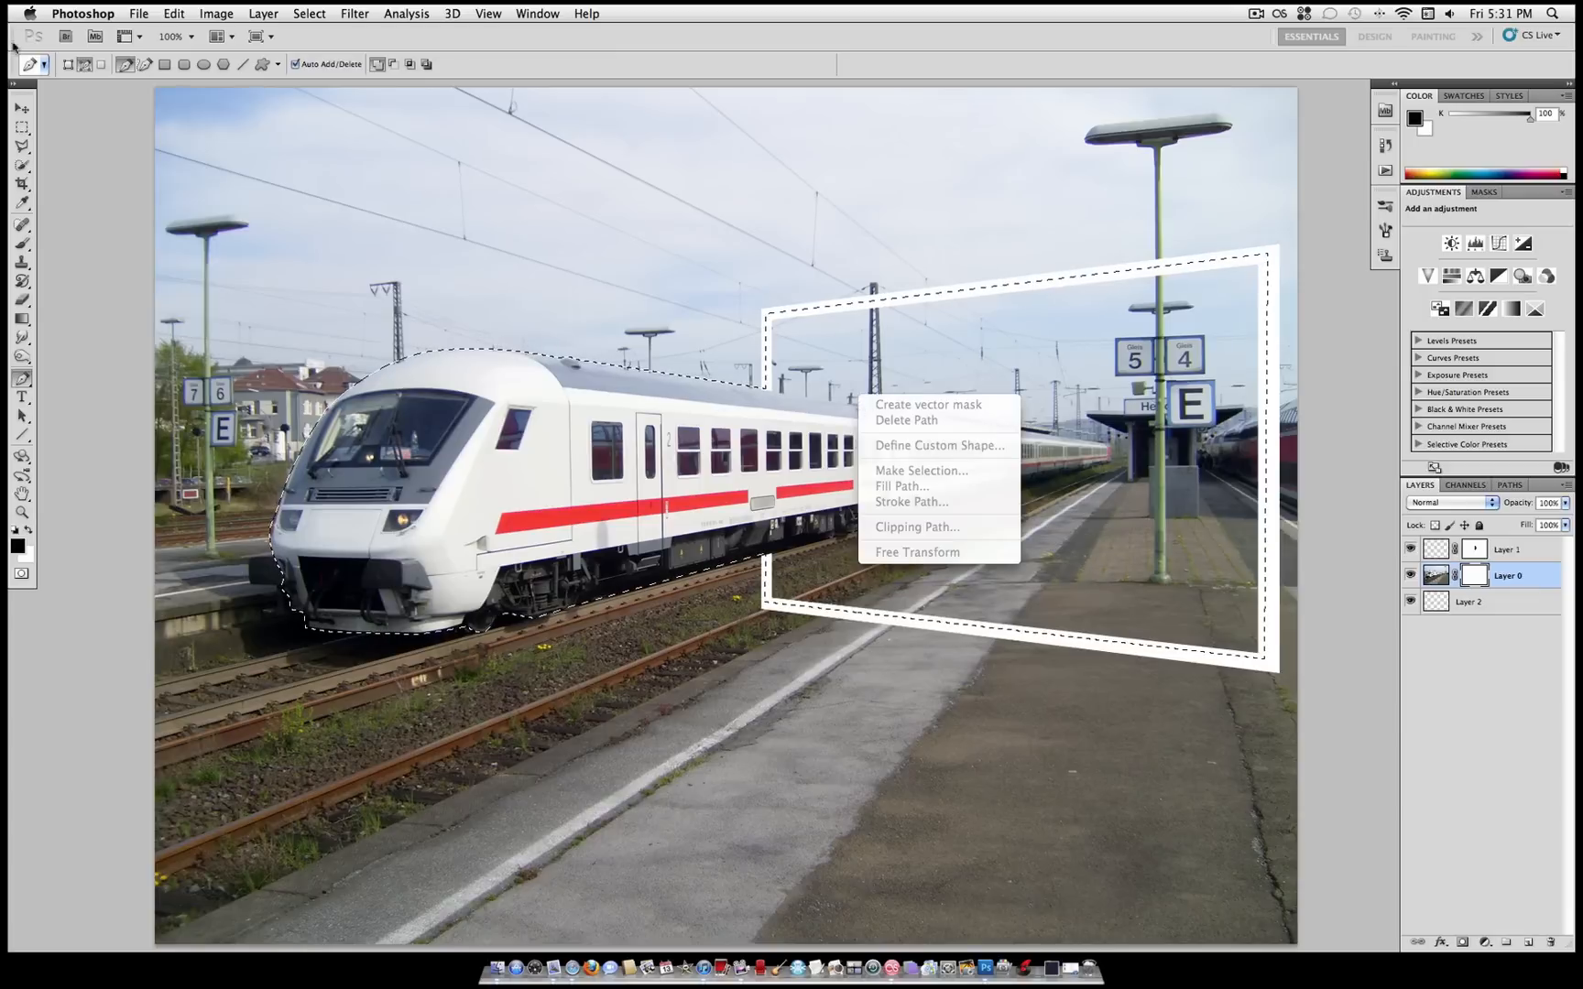
pyautogui.click(919, 471)
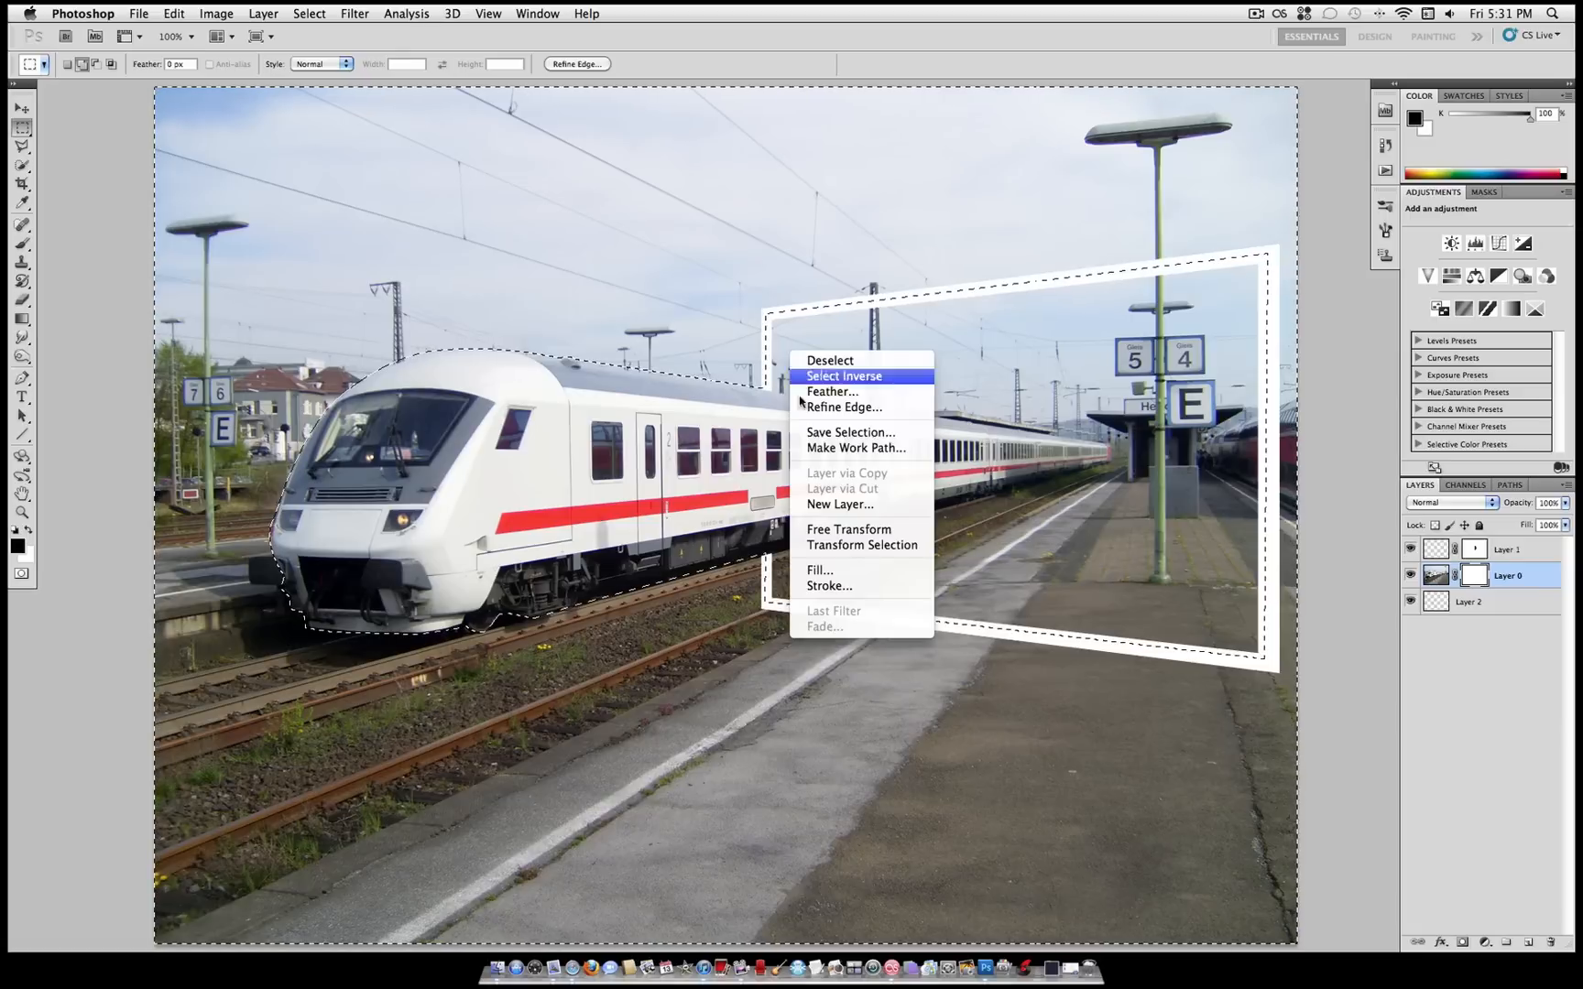
# Invert the selection and fill the photo layer mask with black outside it.
pyautogui.click(819, 569)
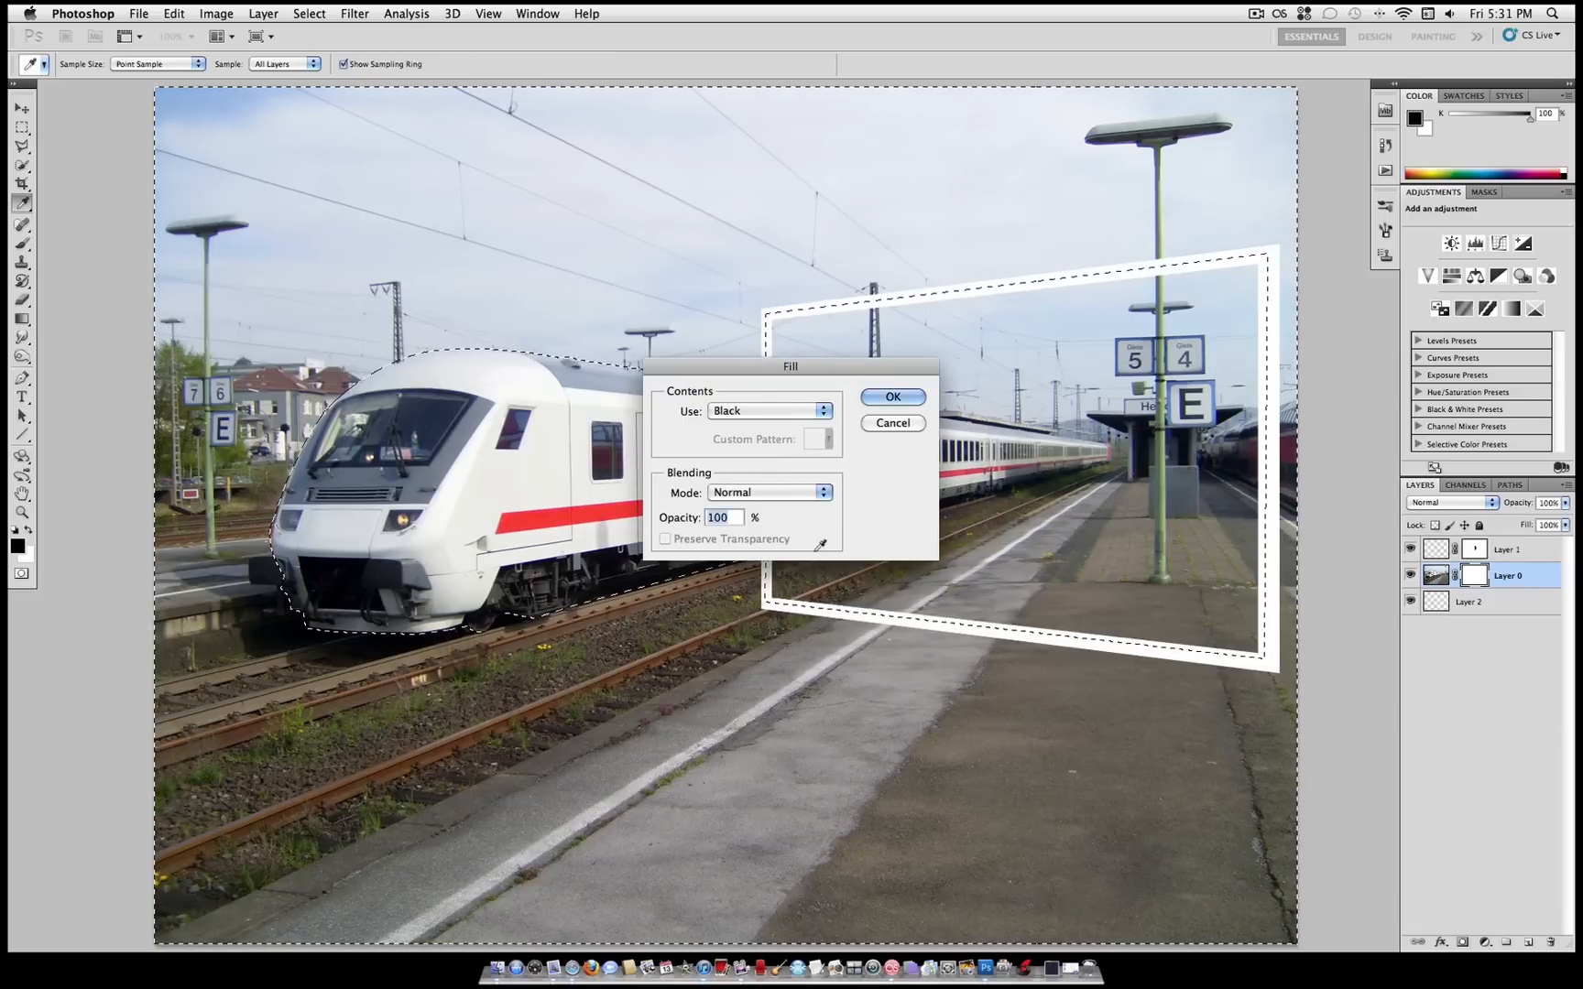
pyautogui.click(891, 396)
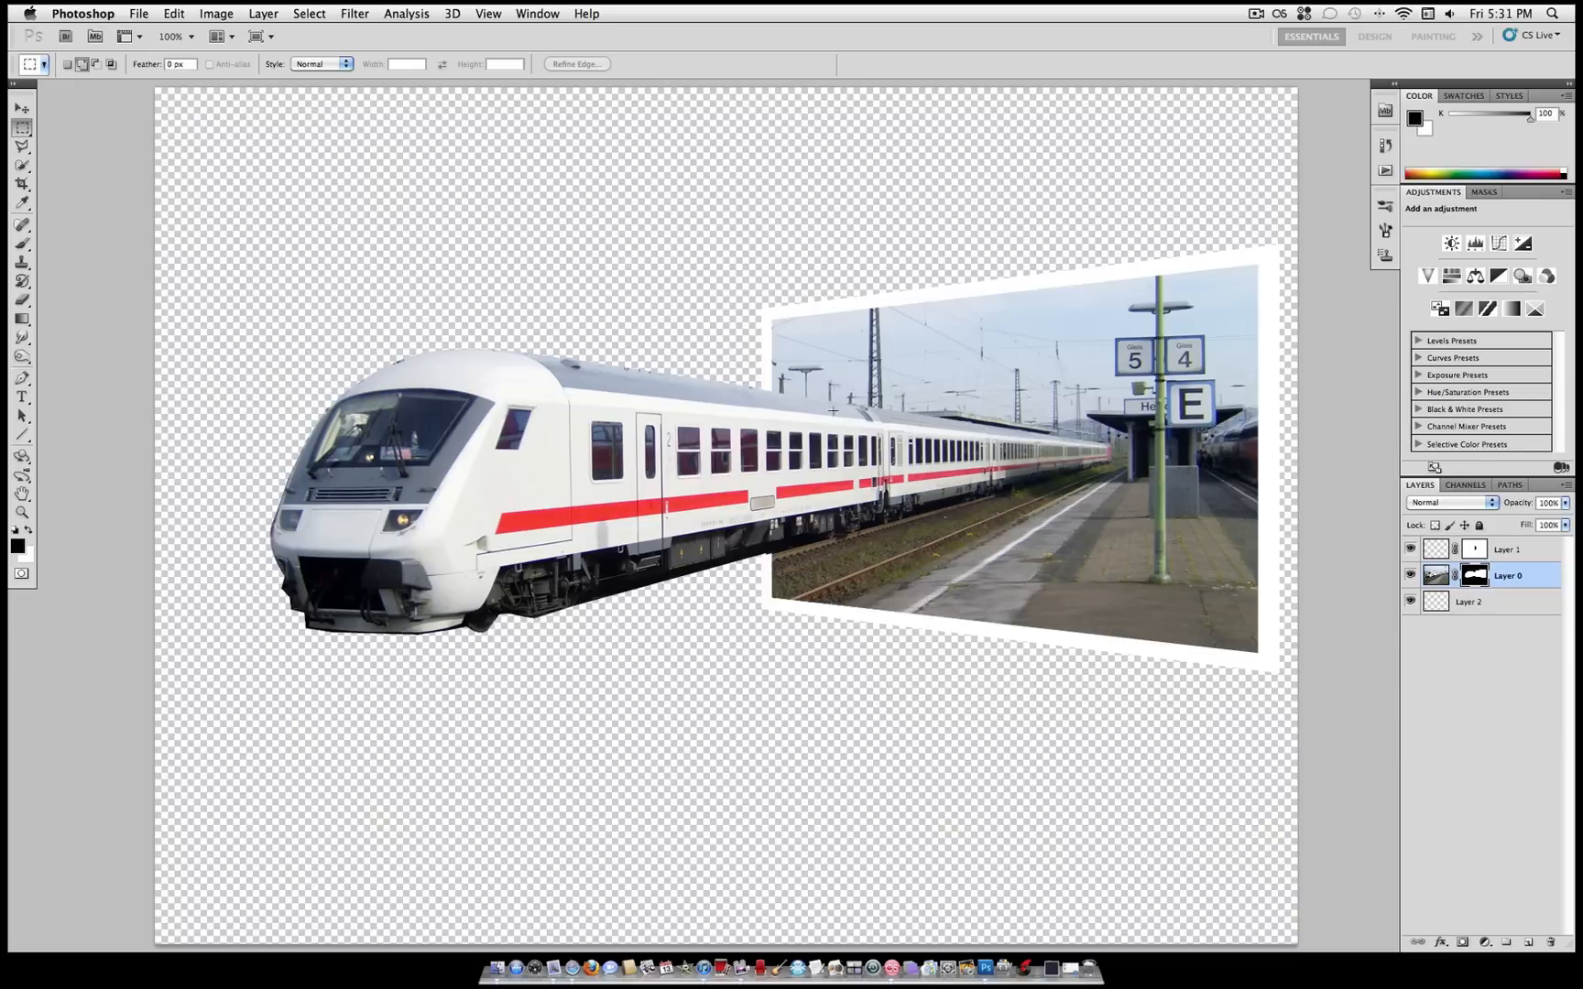
# Draw a blue-to-white gradient on Layer 2 and apply Gaussian Blur.
pyautogui.click(1467, 601)
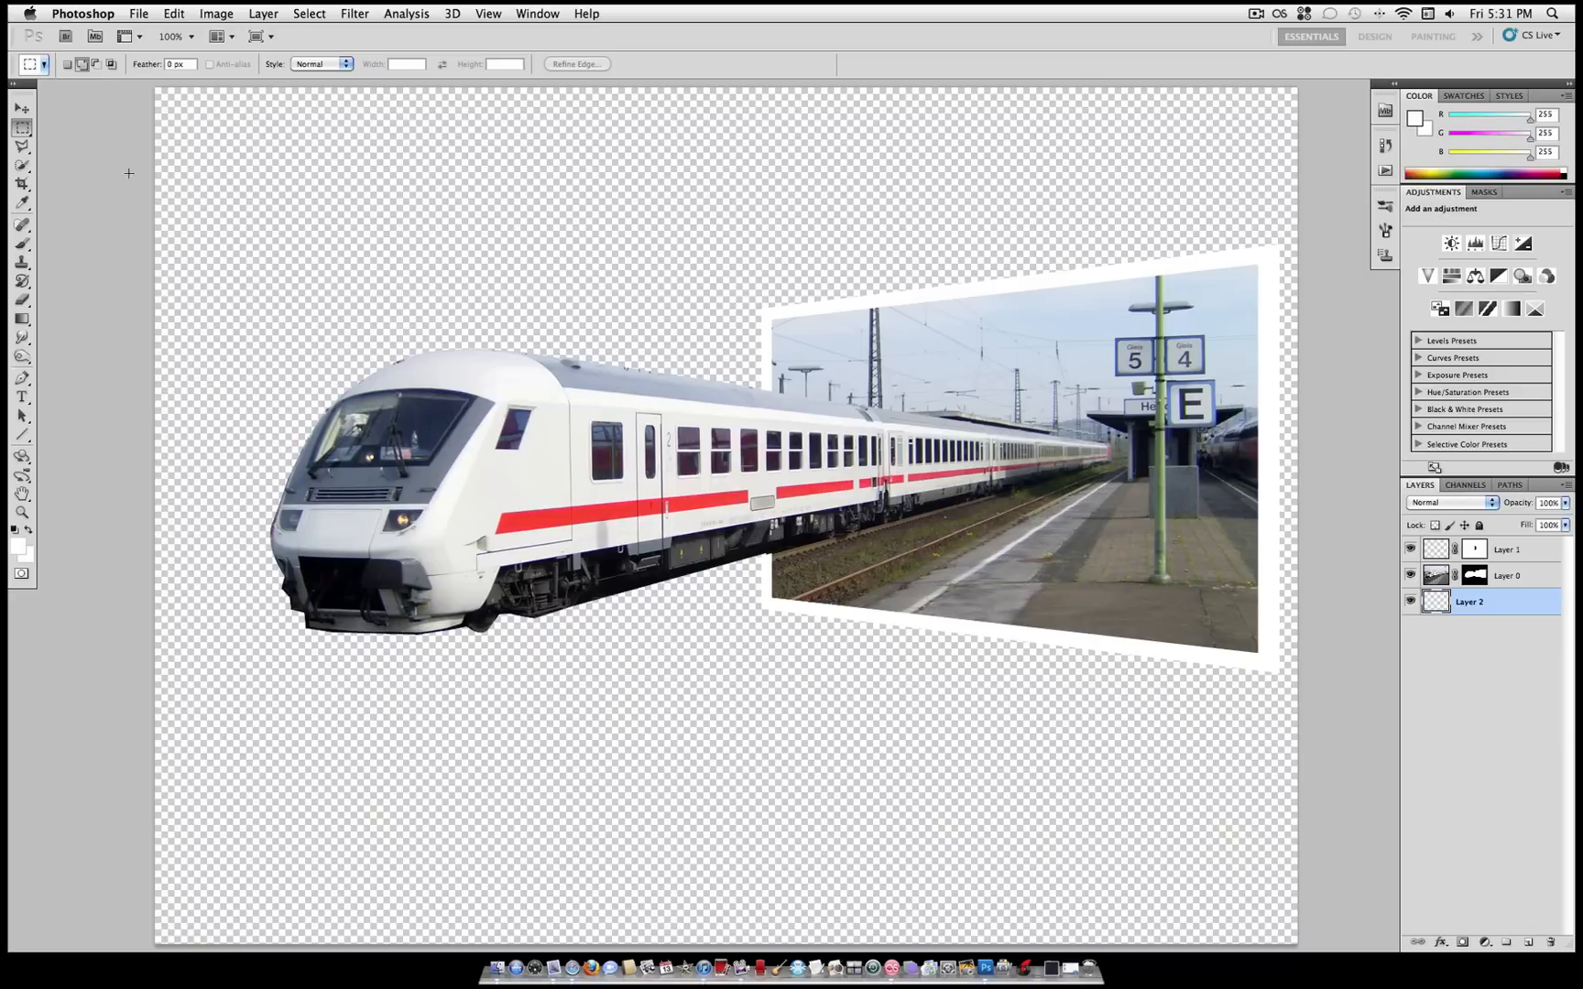
pyautogui.moveTo(22, 328)
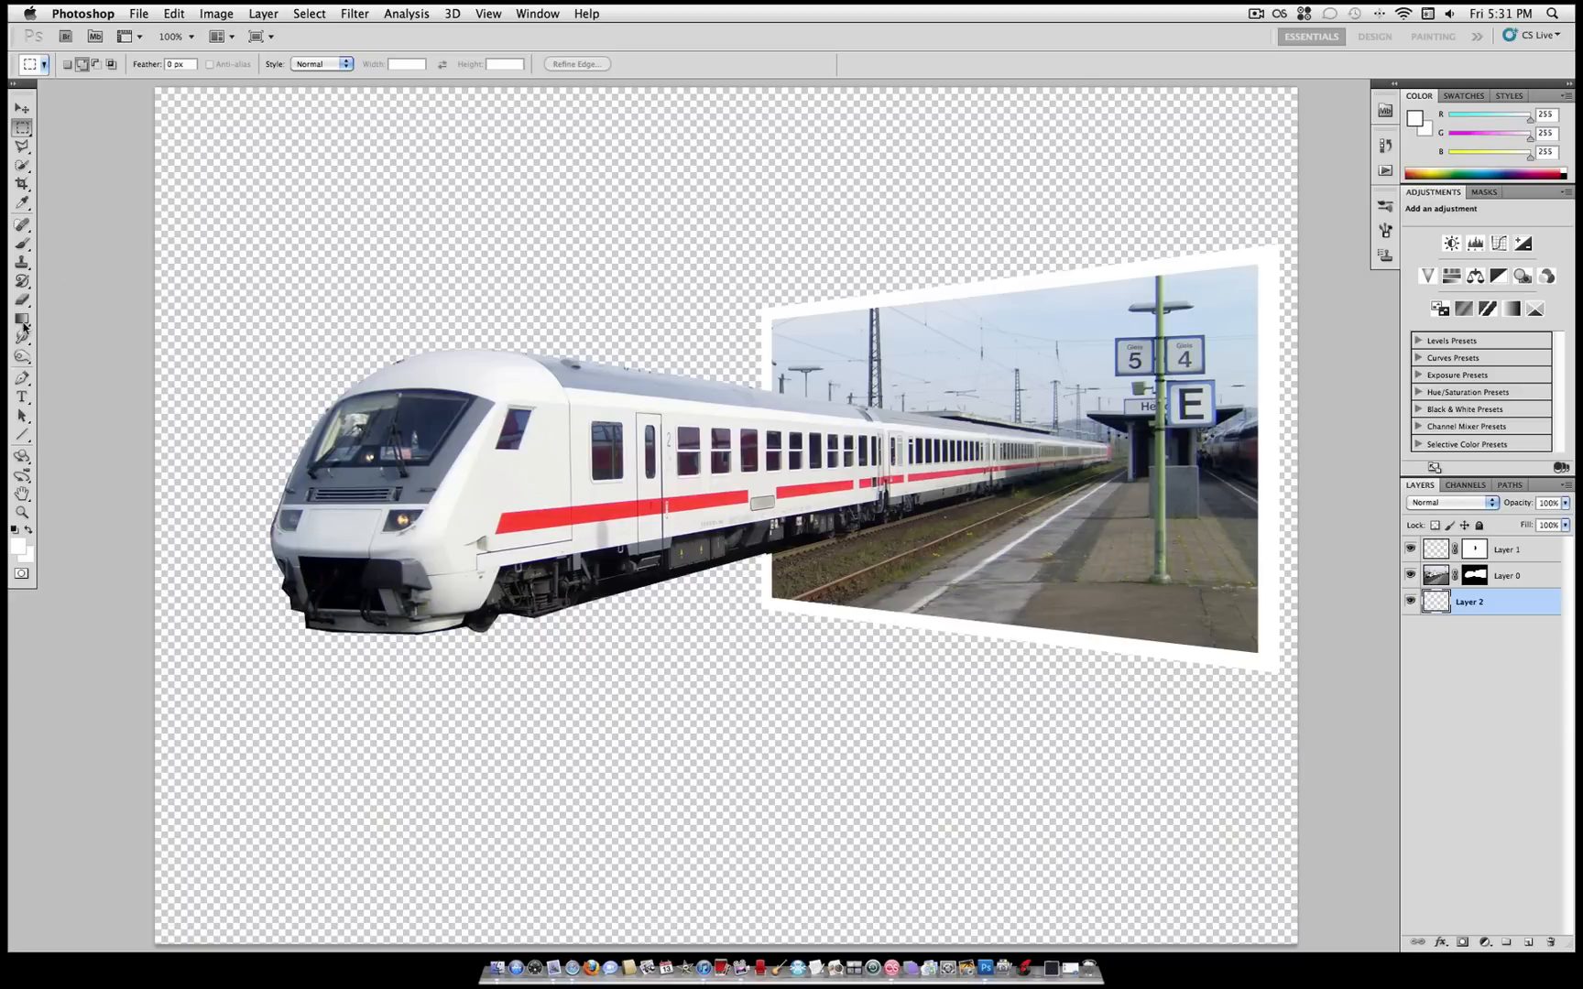
pyautogui.click(20, 320)
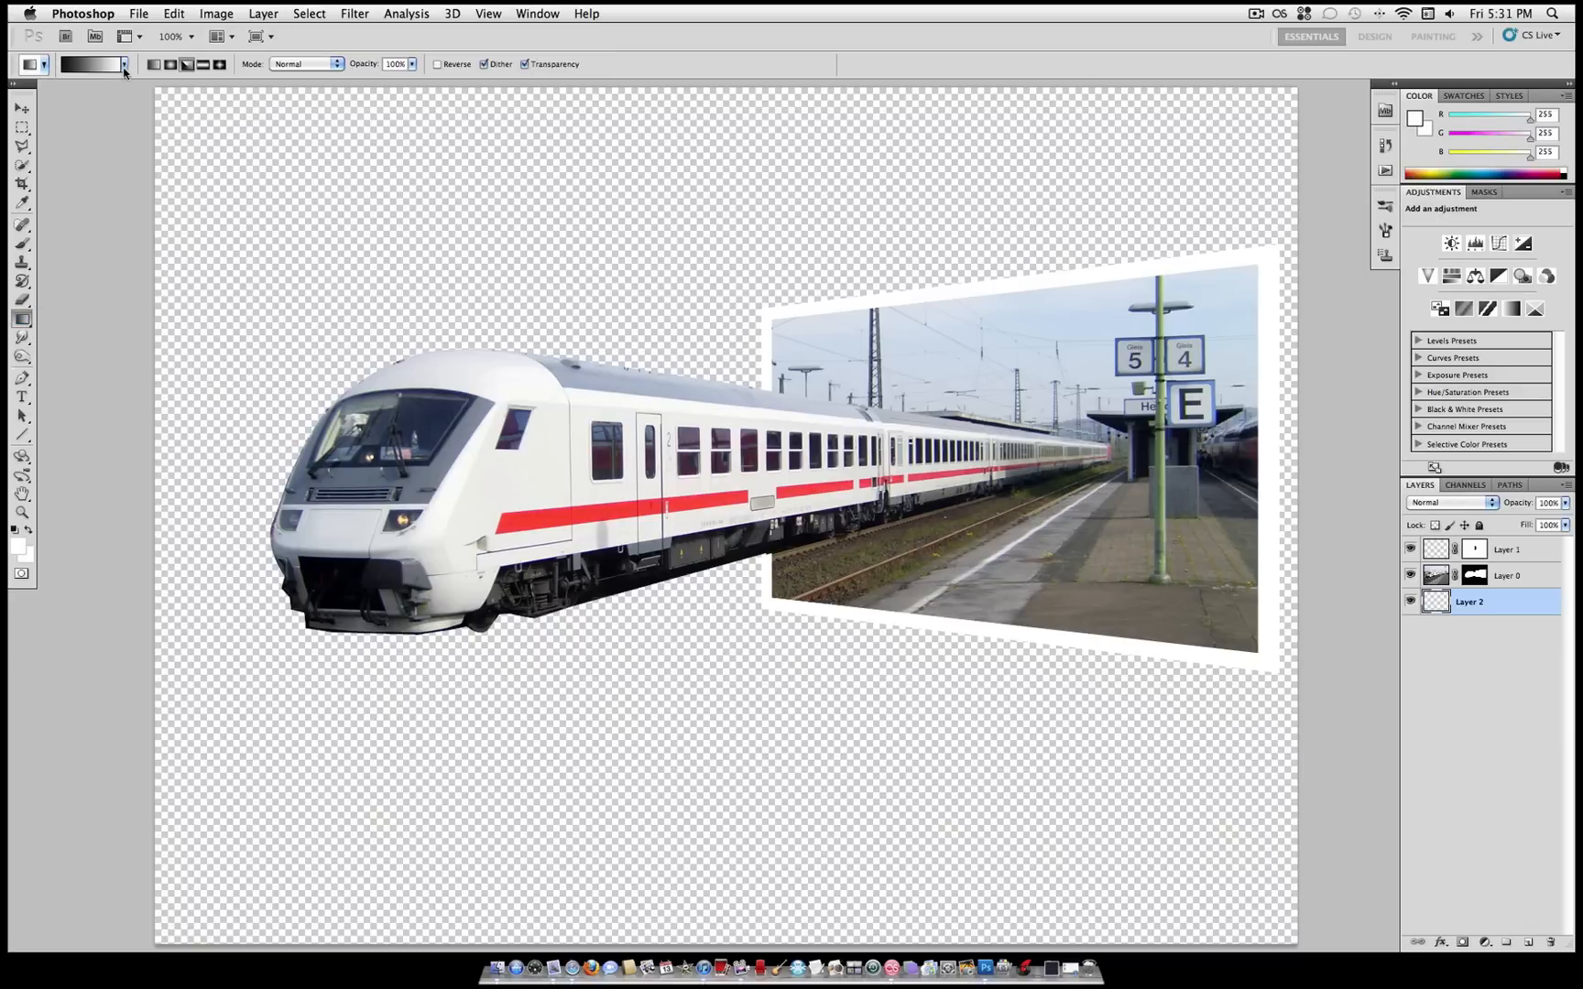
pyautogui.click(89, 63)
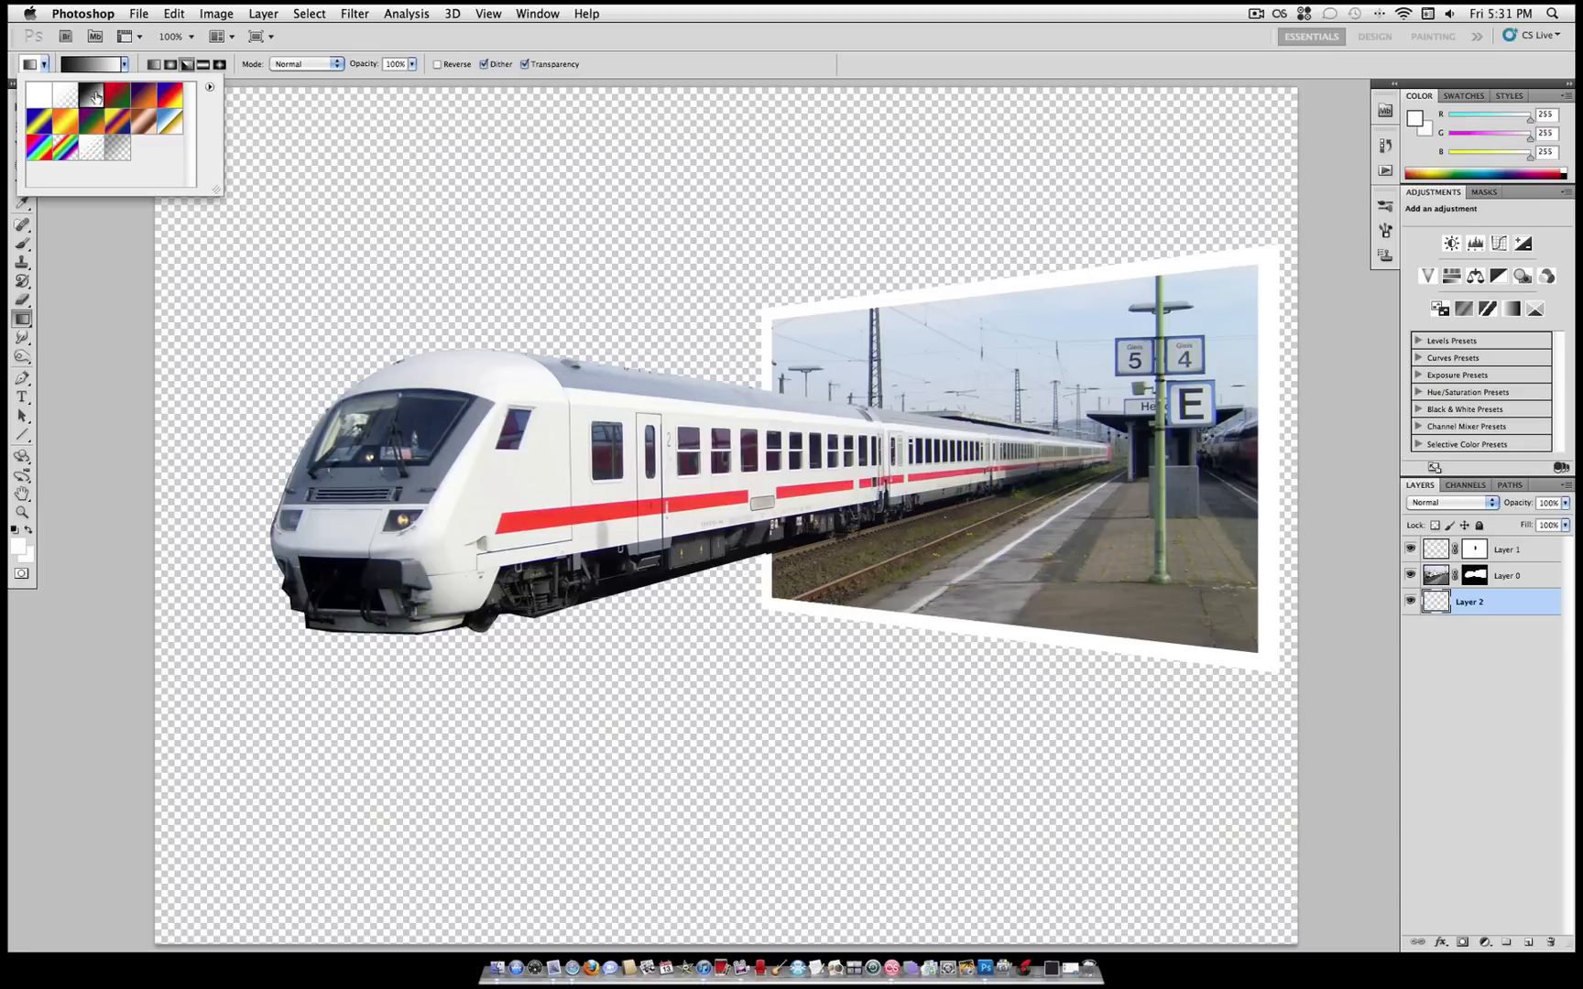
pyautogui.click(198, 79)
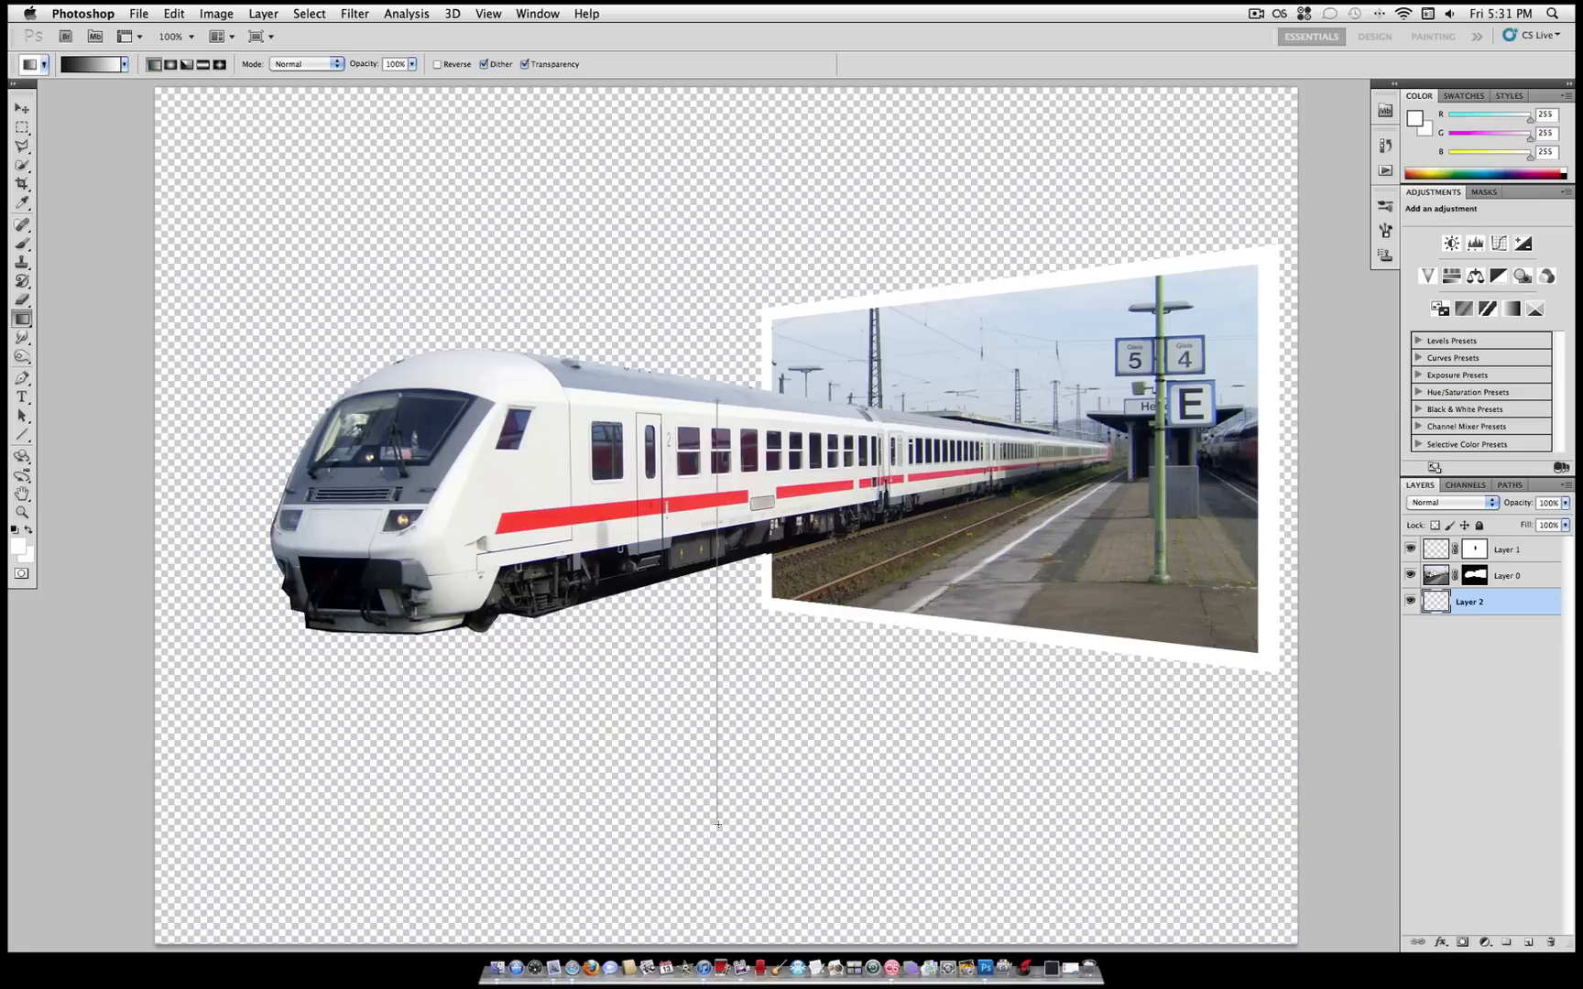
pyautogui.click(354, 13)
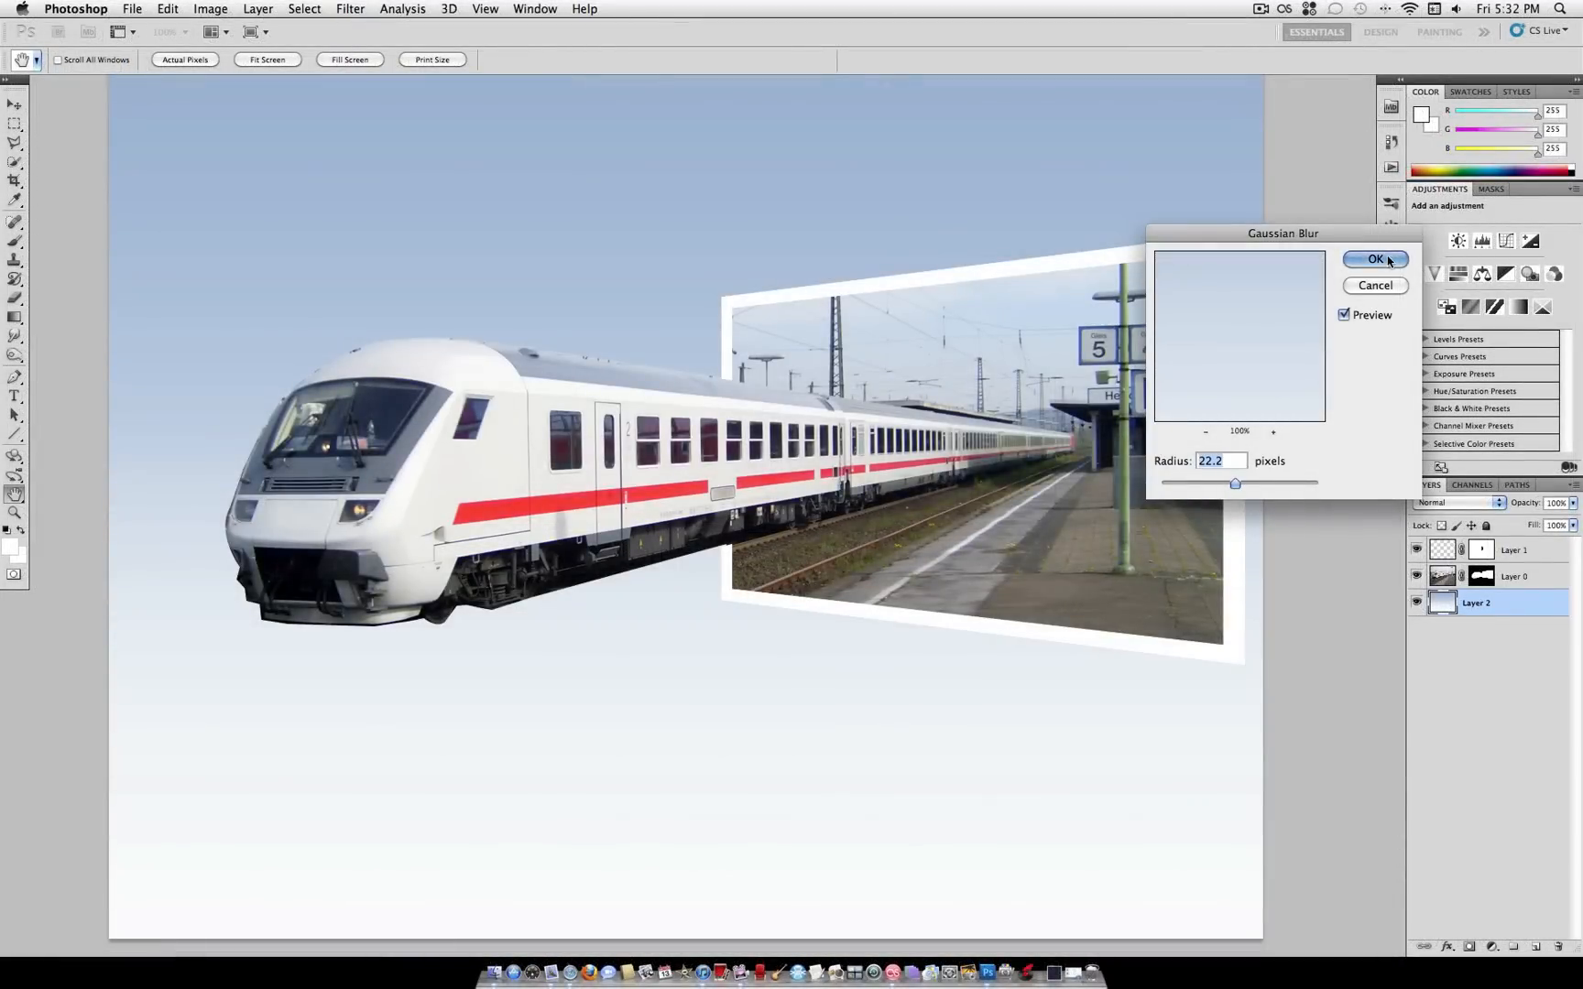
pyautogui.click(1374, 260)
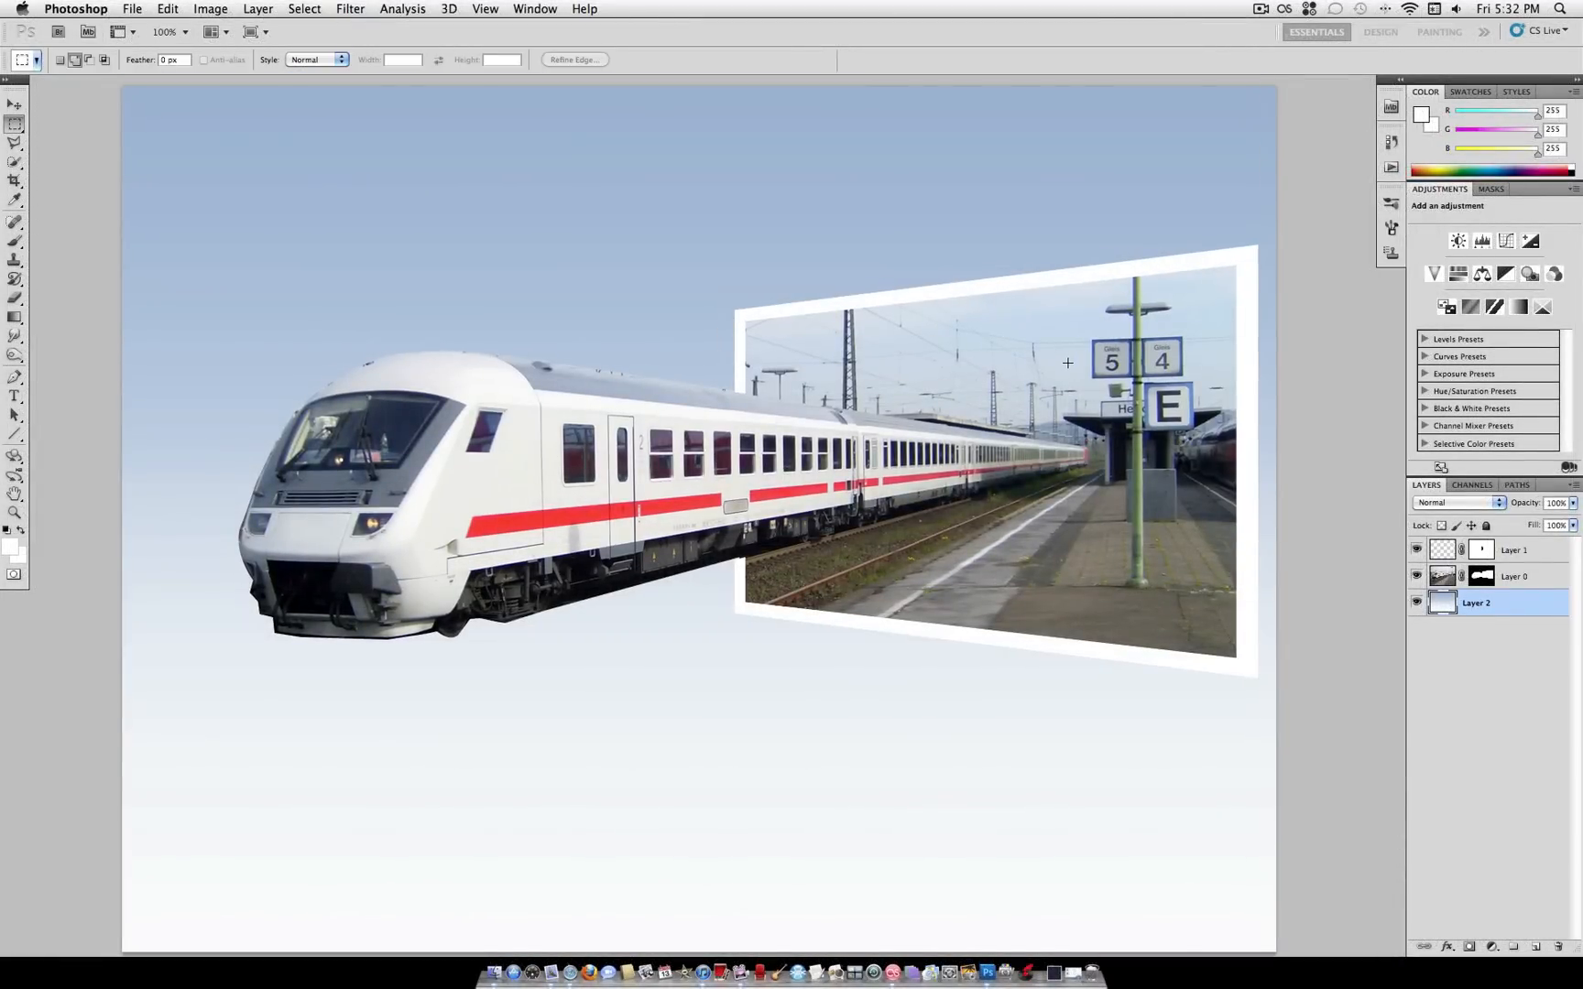
# Shift Layer 1 and Layer 0 together slightly left and down.
pyautogui.click(1511, 576)
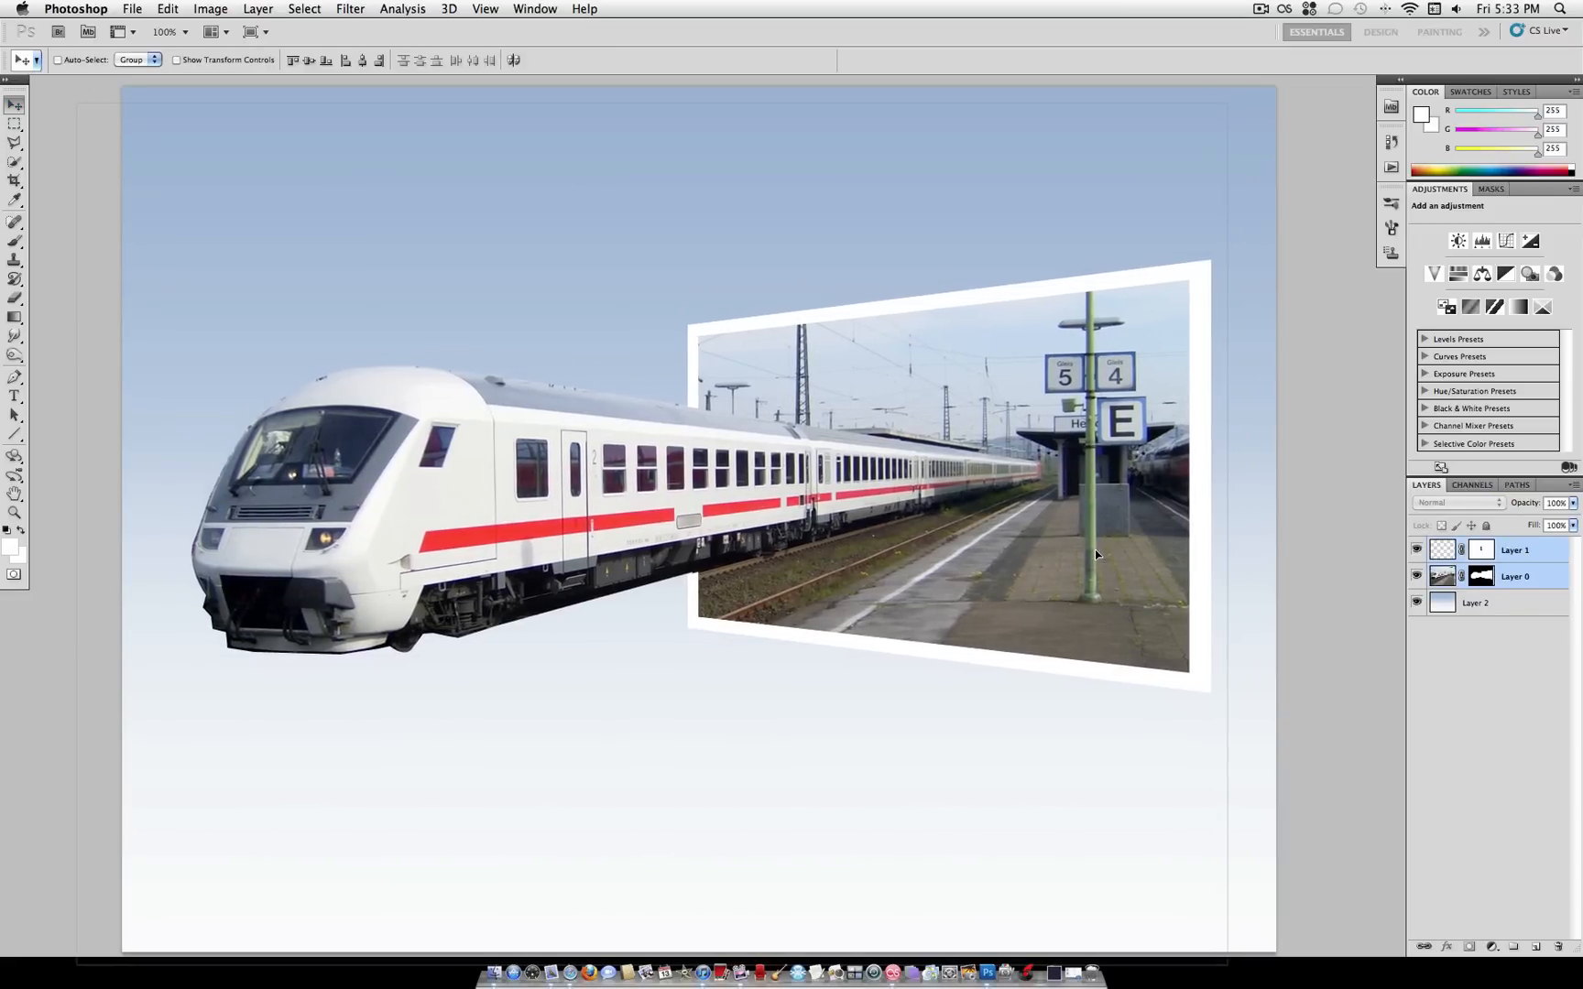
pyautogui.click(1514, 576)
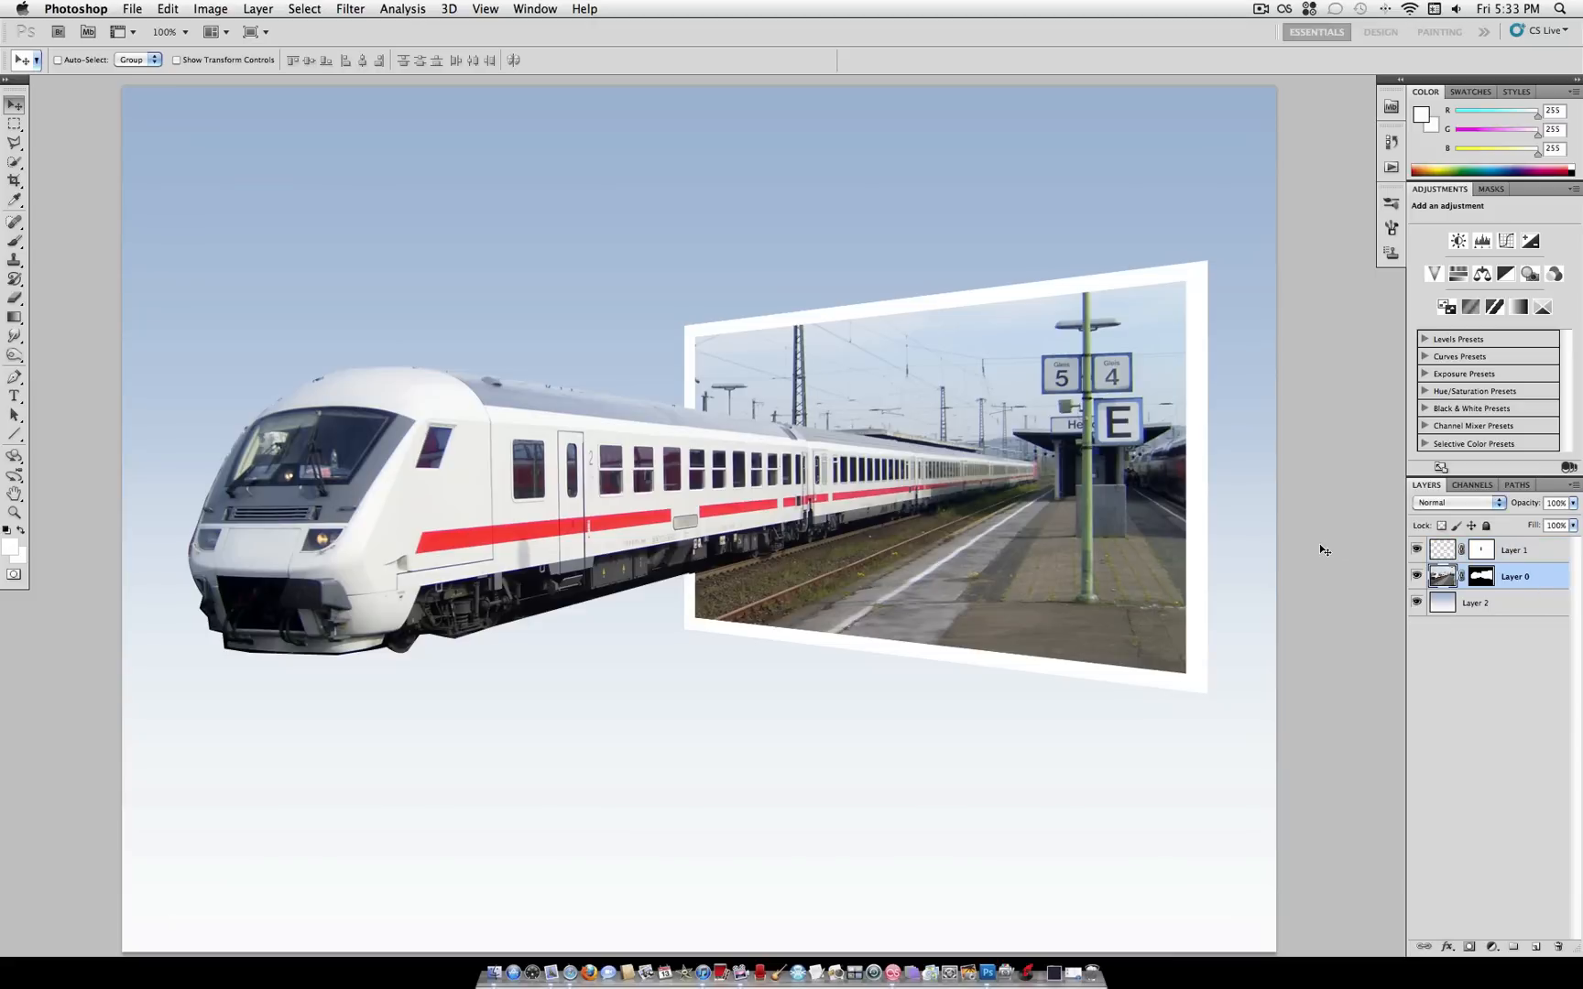